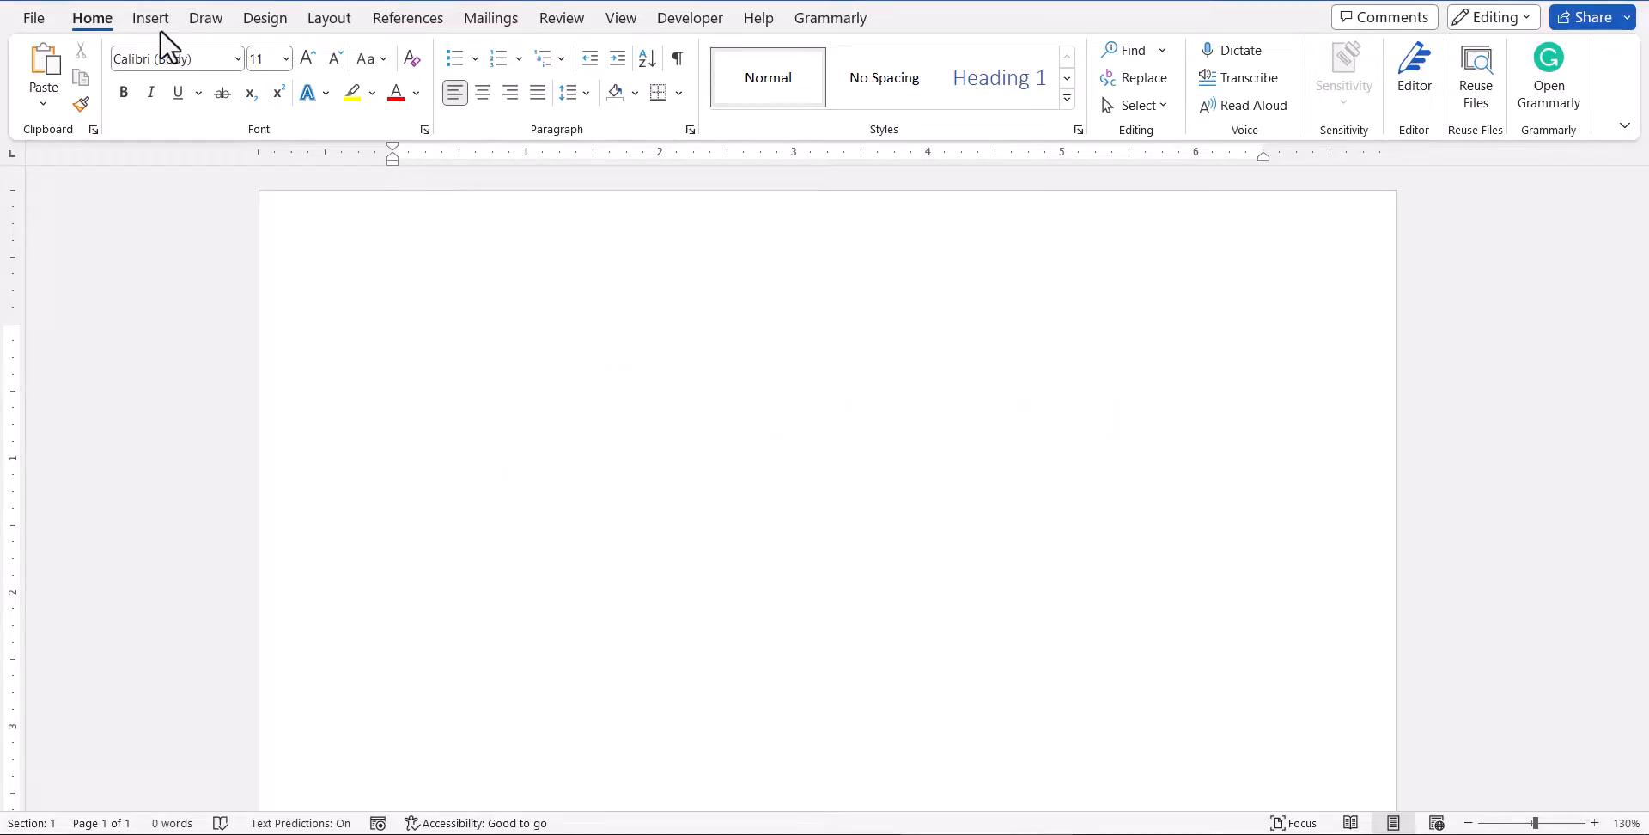
Show the Insert ribbon and the document with the three sample paragraphs.
{"action": "left_click", "coordinate": [151, 17]}
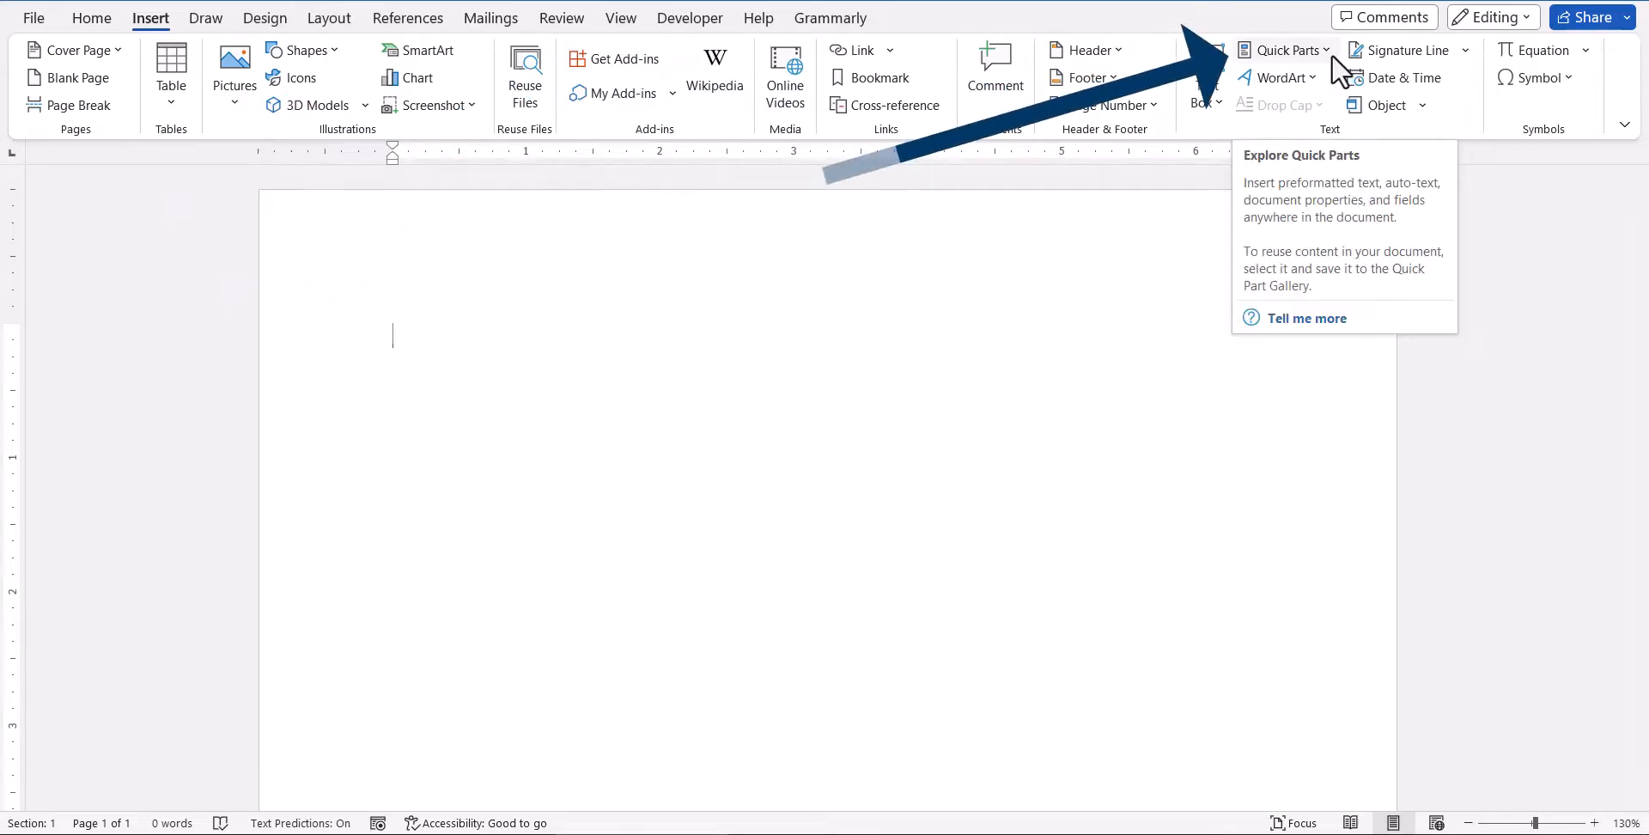
{"action": "left_click", "coordinate": [1285, 50]}
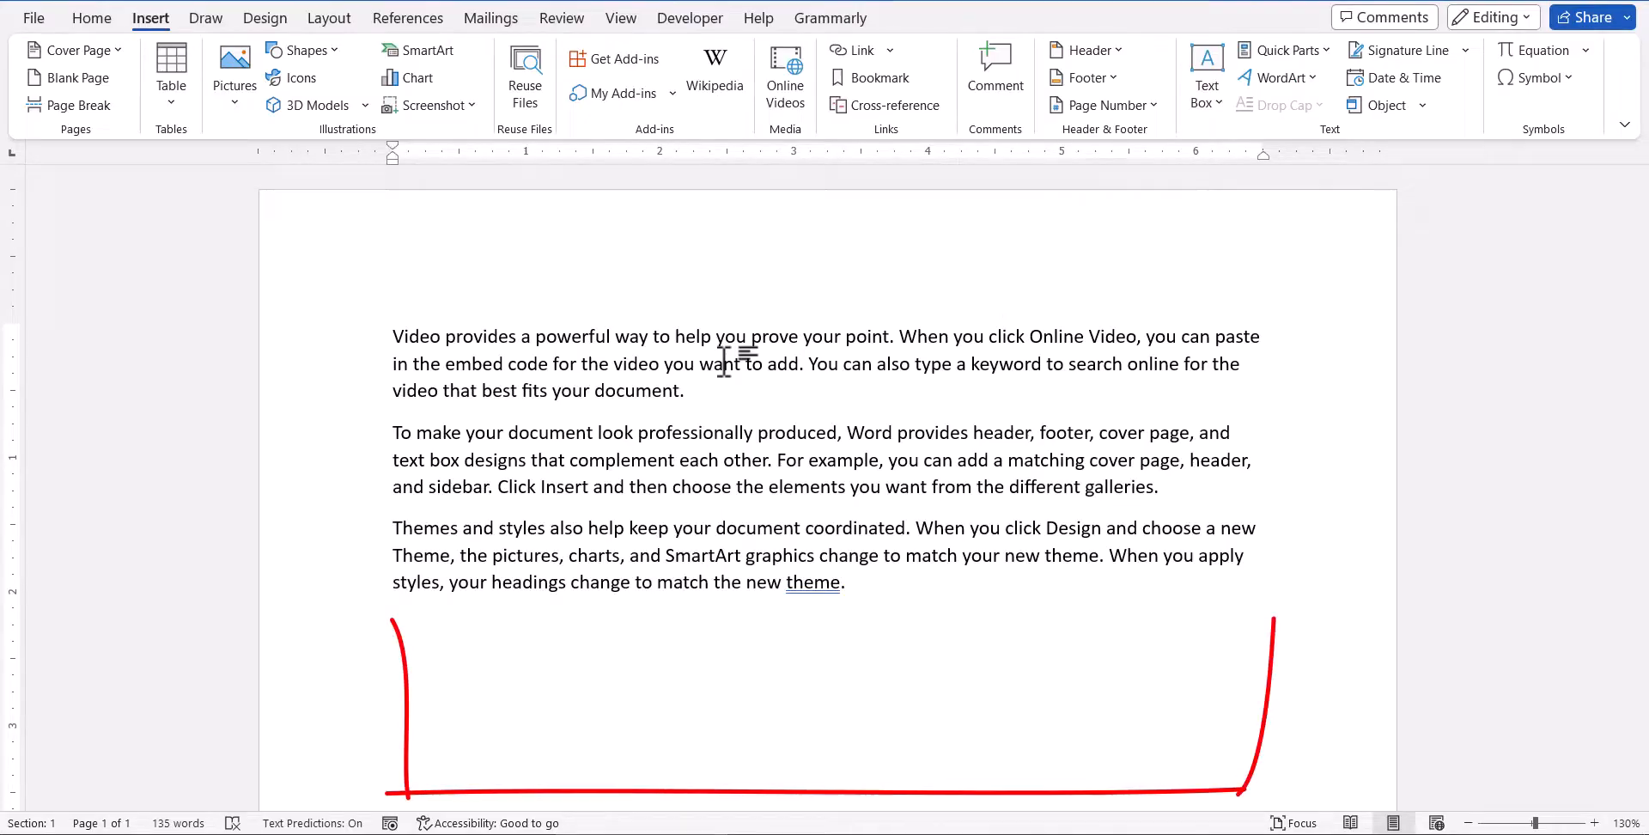
Copy the BCTI logo, Disclaimer heading and text and paste them below the paragraphs.
{"action": "left_click_drag", "start_coordinate": [392, 620], "coordinate": [1274, 620]}
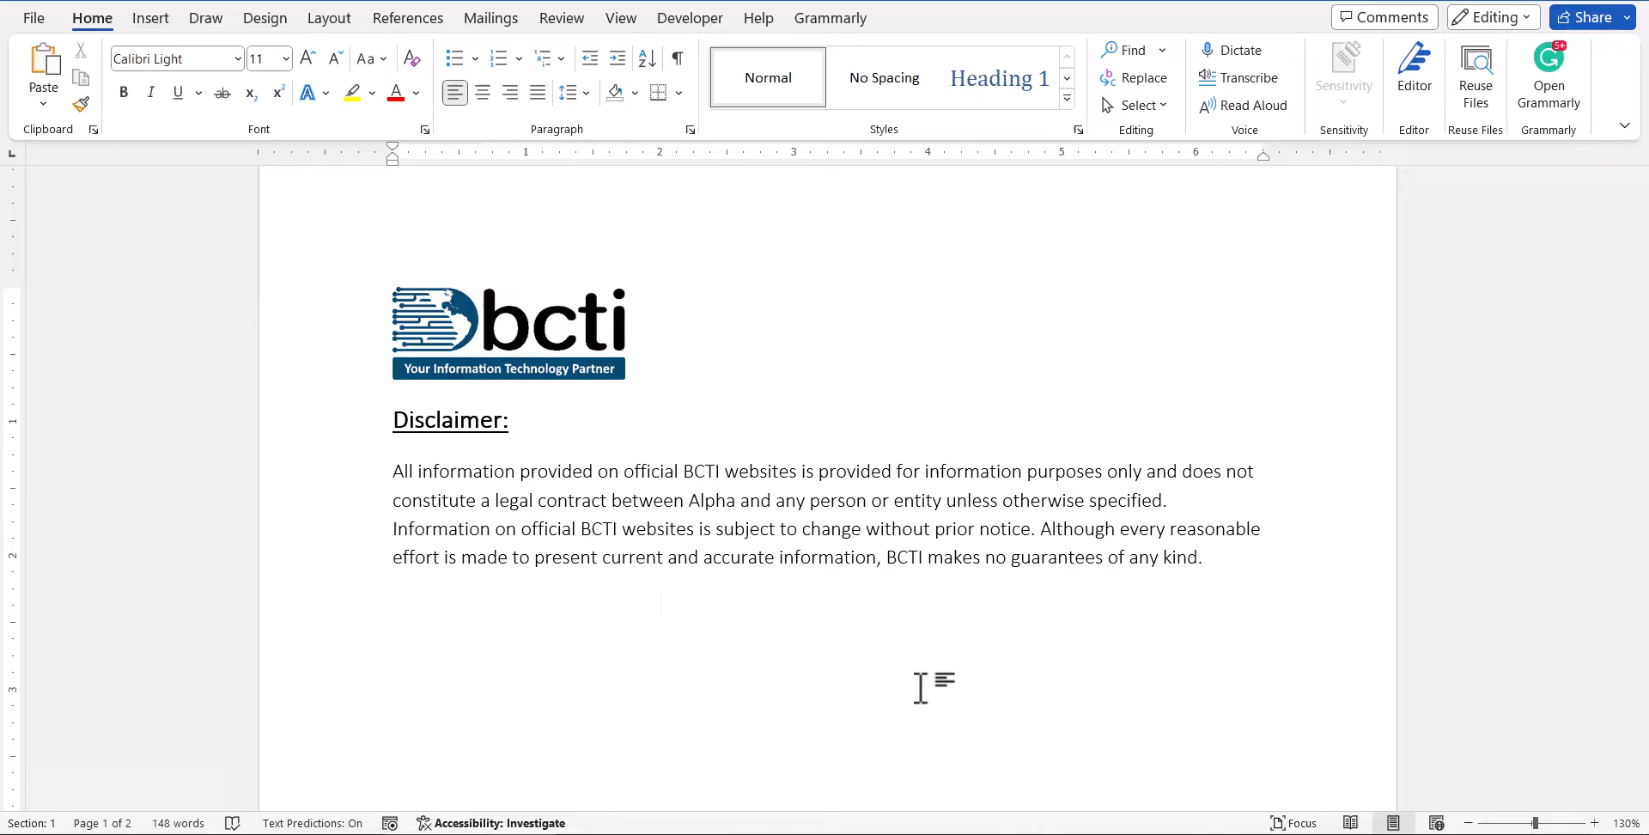
{"action": "left_click_drag", "start_coordinate": [811, 500], "coordinate": [1201, 557]}
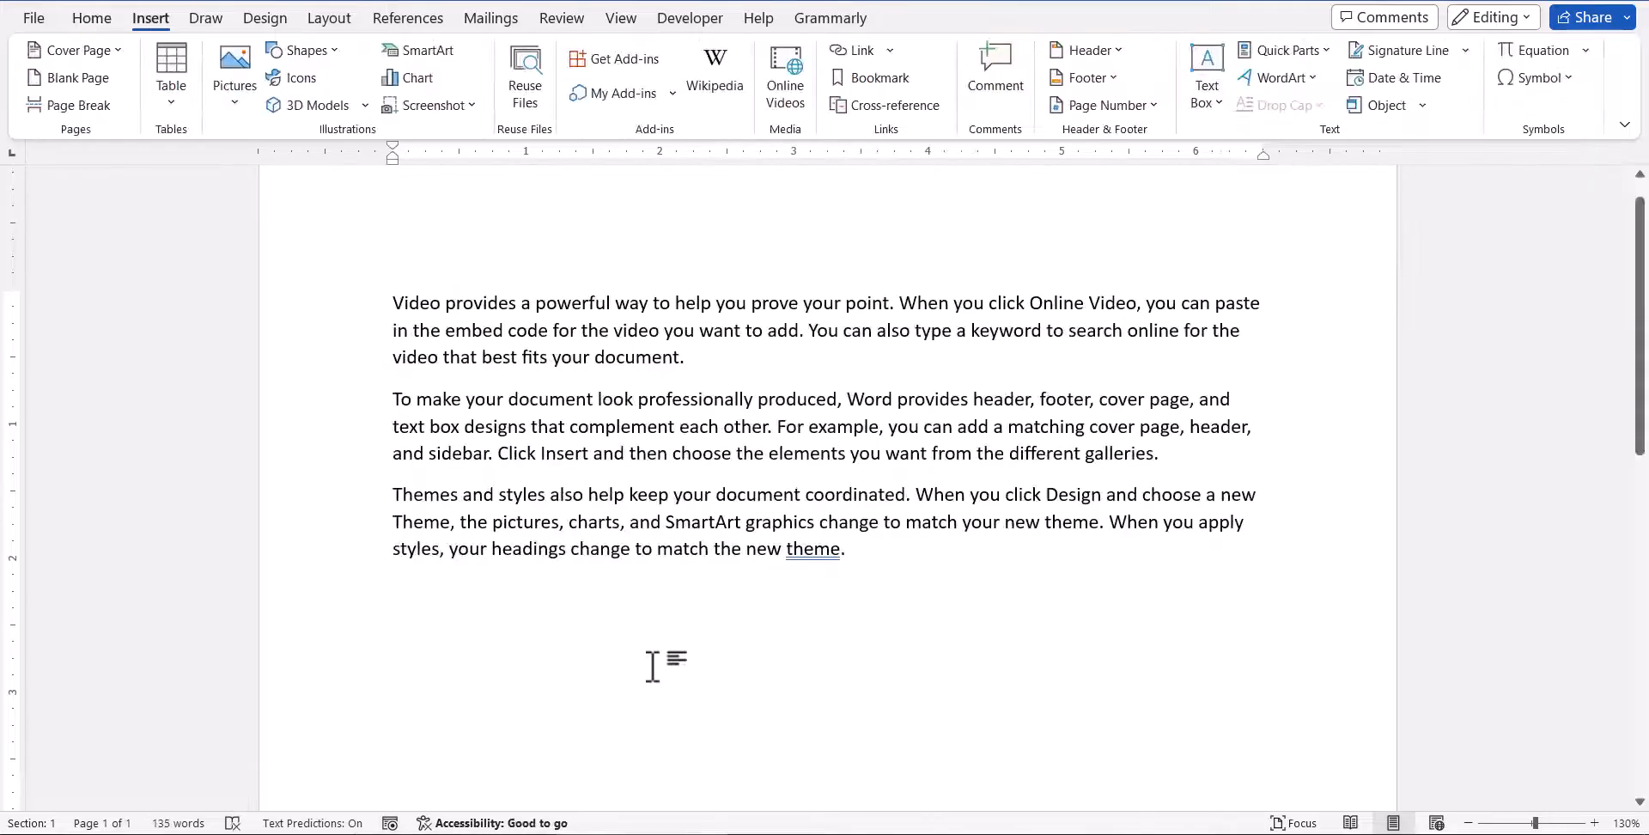
{"action": "key", "text": "ctrl+v"}
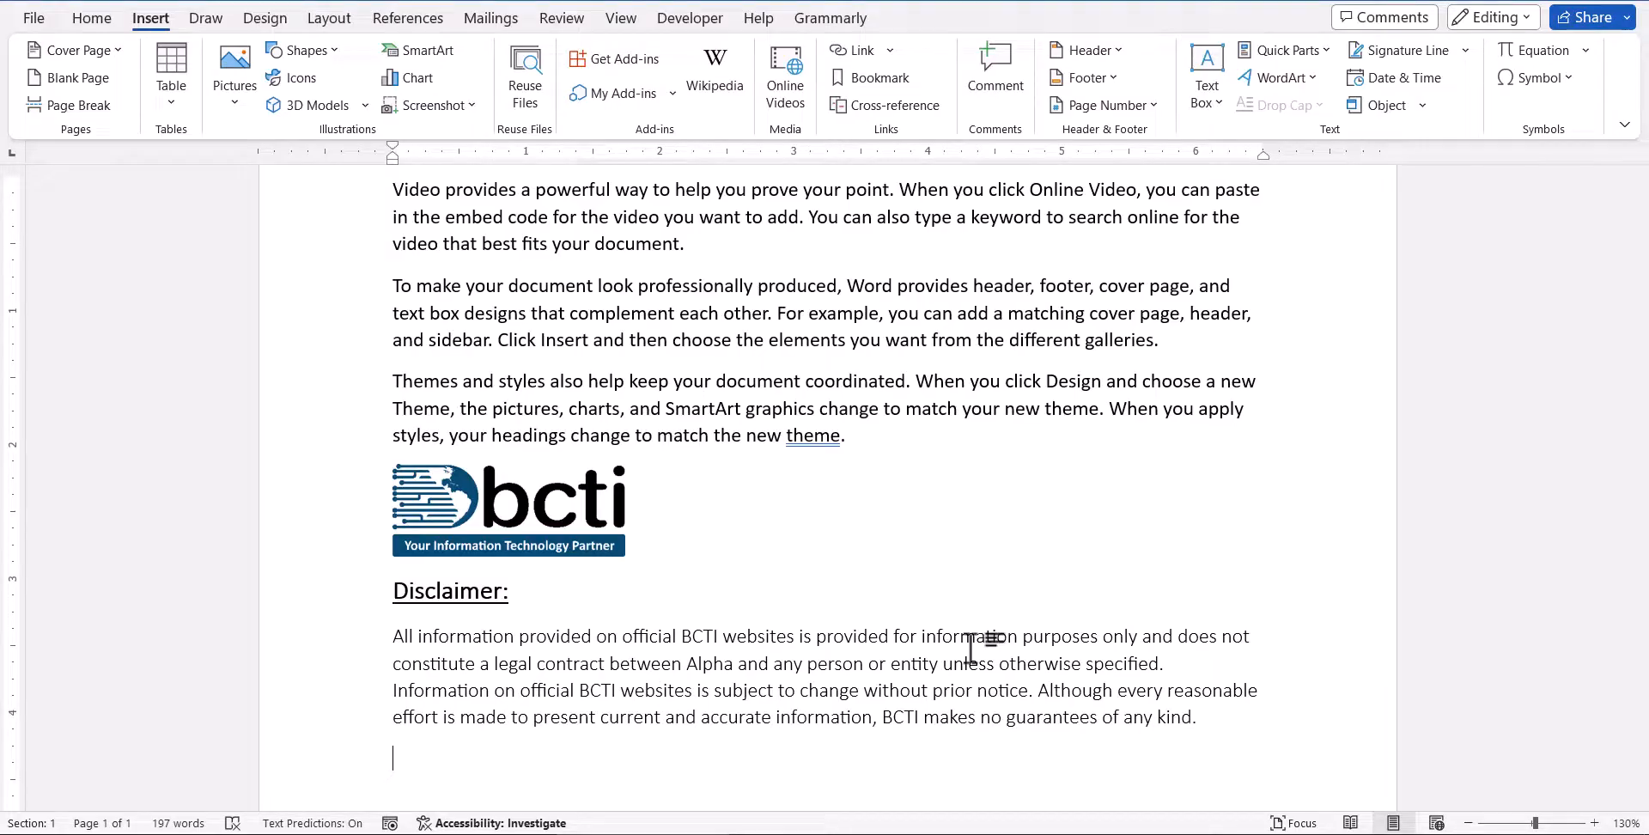
Select the whole BCTI disclaimer and choose Save Selection to Quick Part Gallery.
{"action": "left_click", "coordinate": [92, 17]}
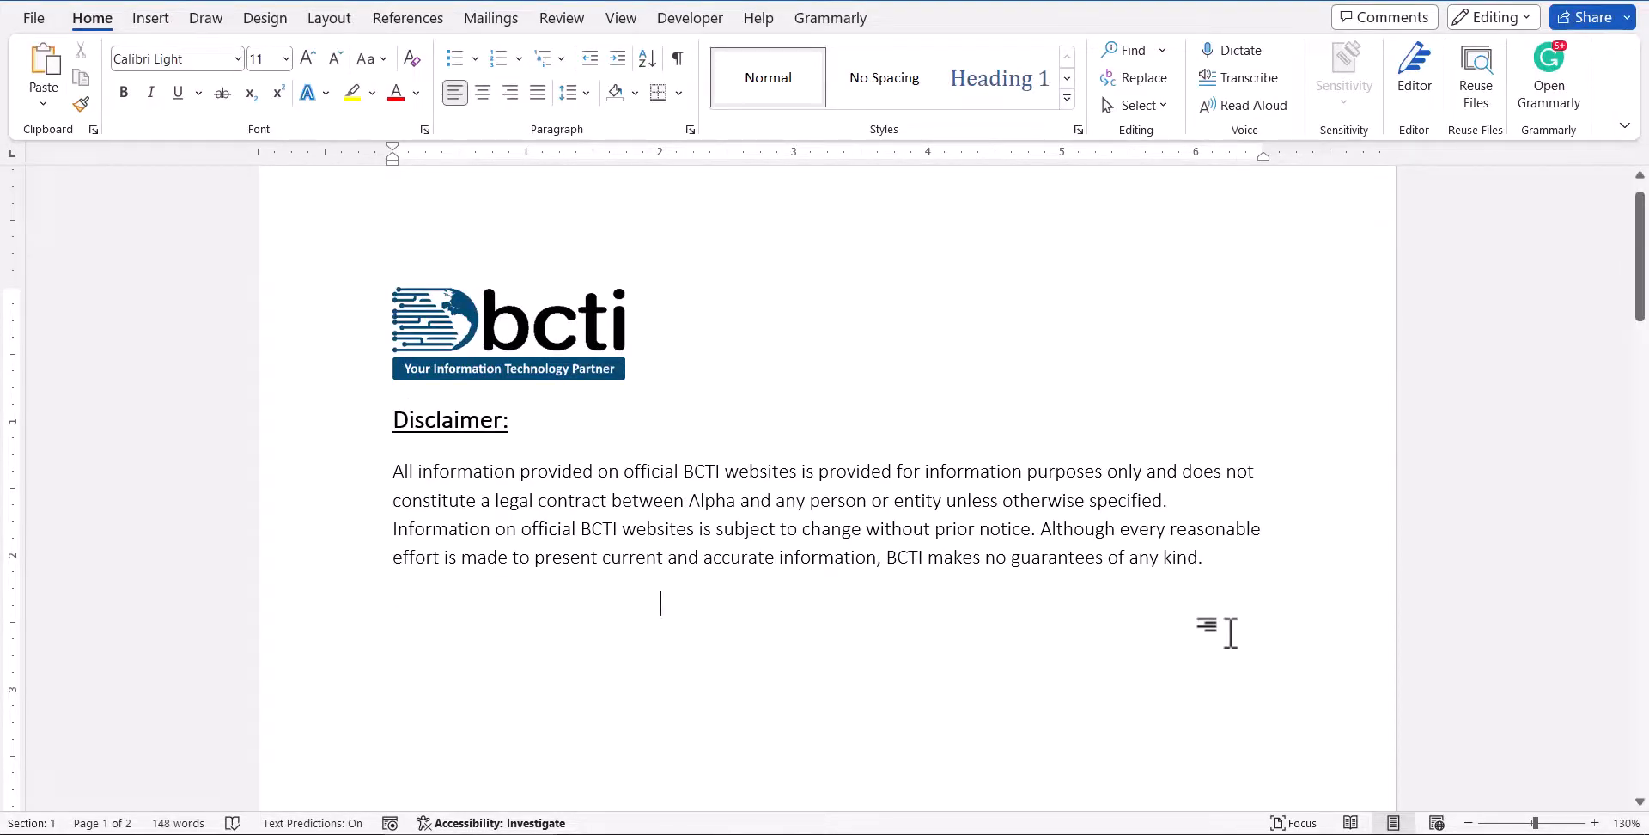
{"action": "double_click", "coordinate": [1182, 556]}
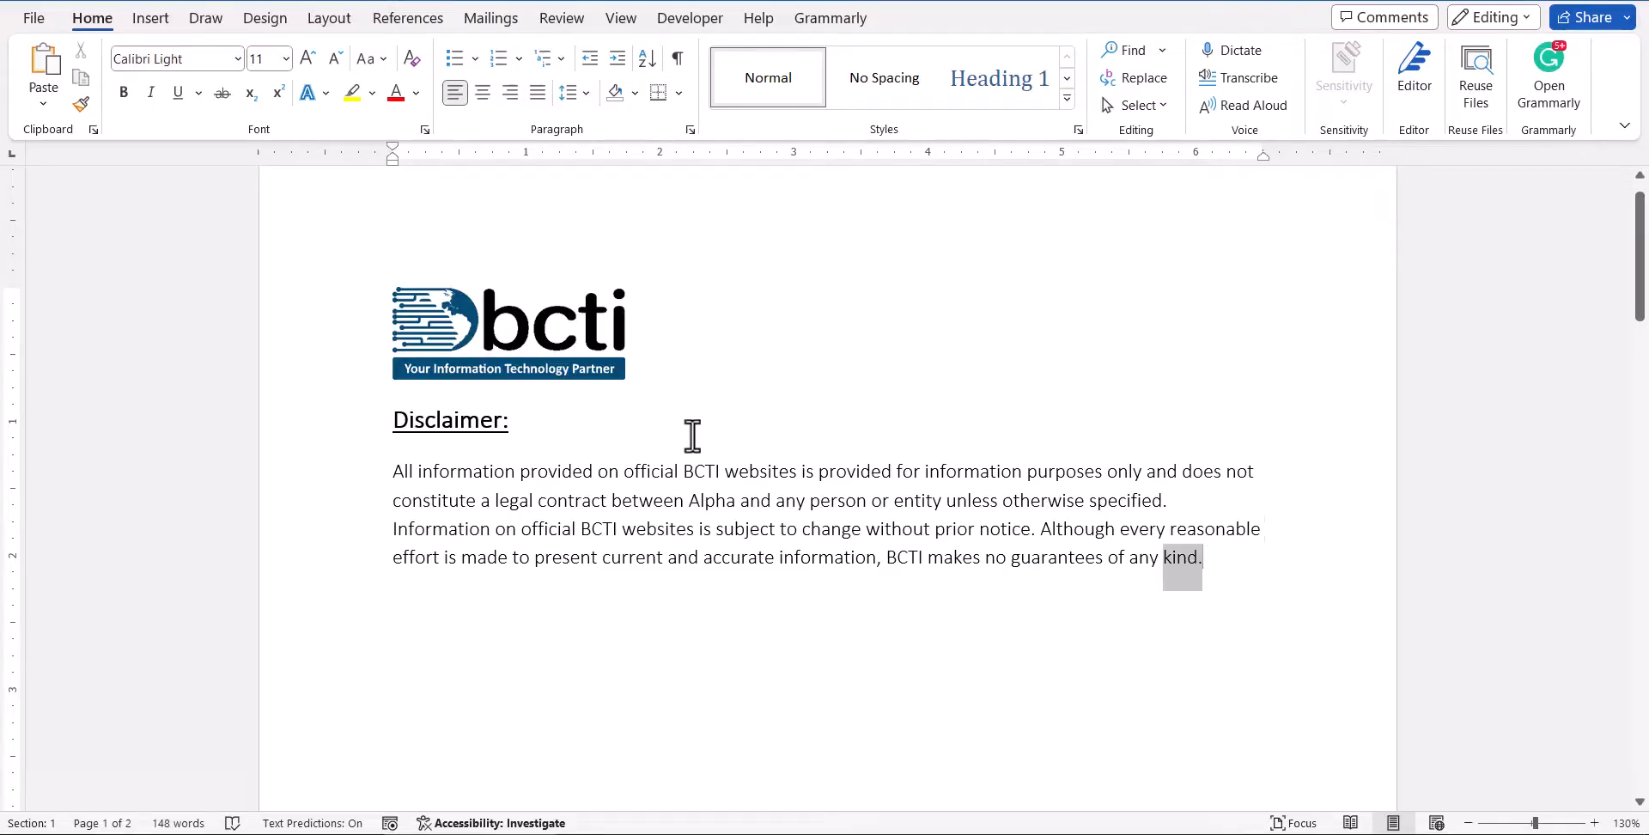
{"action": "key", "text": "ctrl+a"}
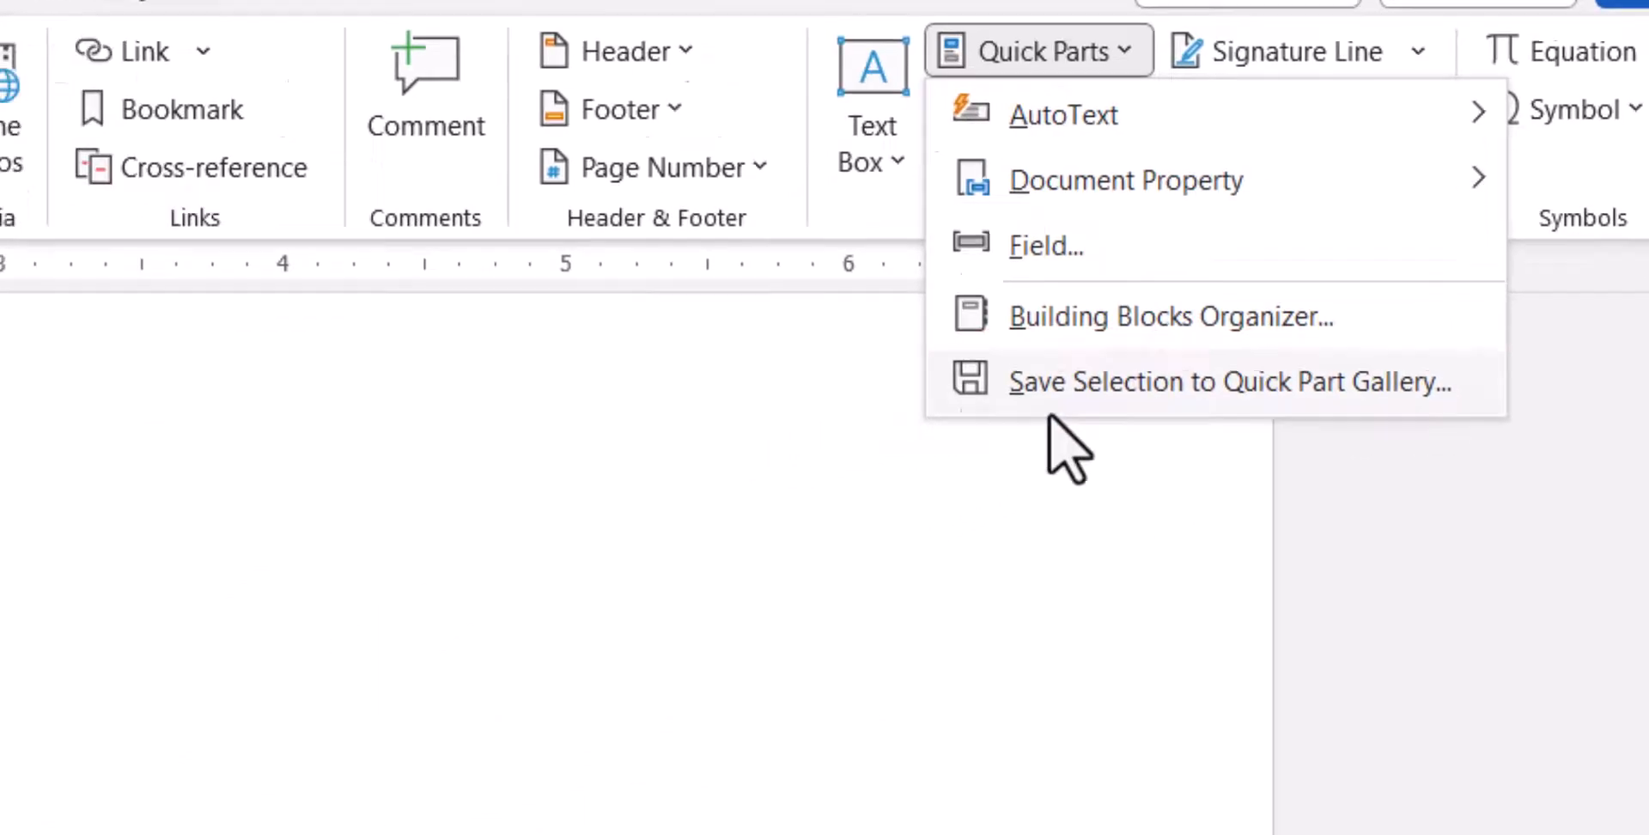
{"action": "left_click", "coordinate": [1228, 381]}
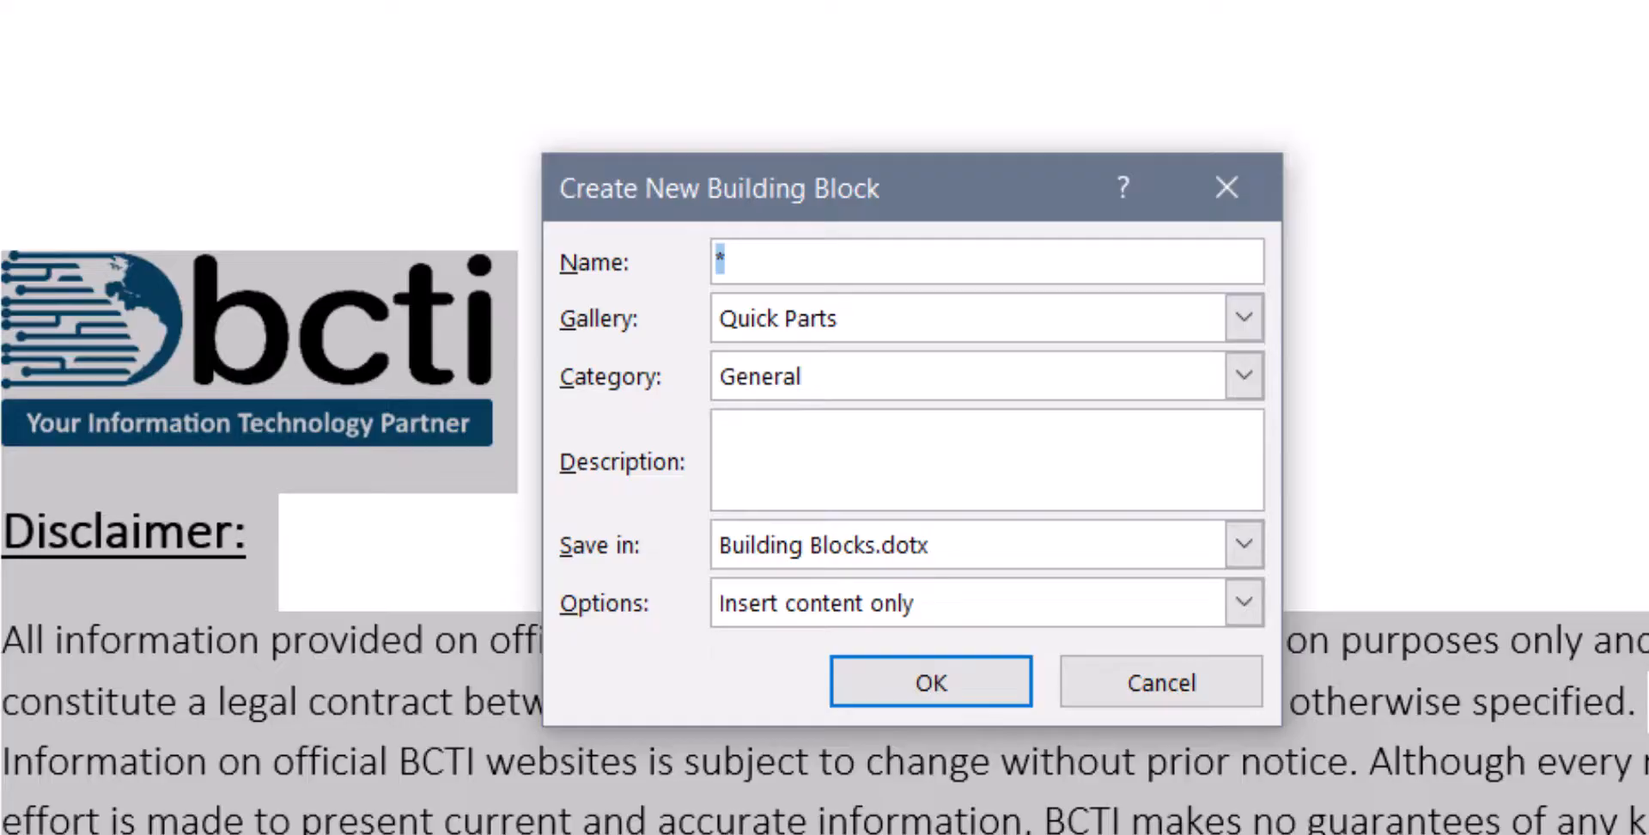
Create the 'BCTI Disclaimer' Quick Part described as 'This is the standard disclaimer for outgoing documents.'.
{"action": "left_click", "coordinate": [1244, 314]}
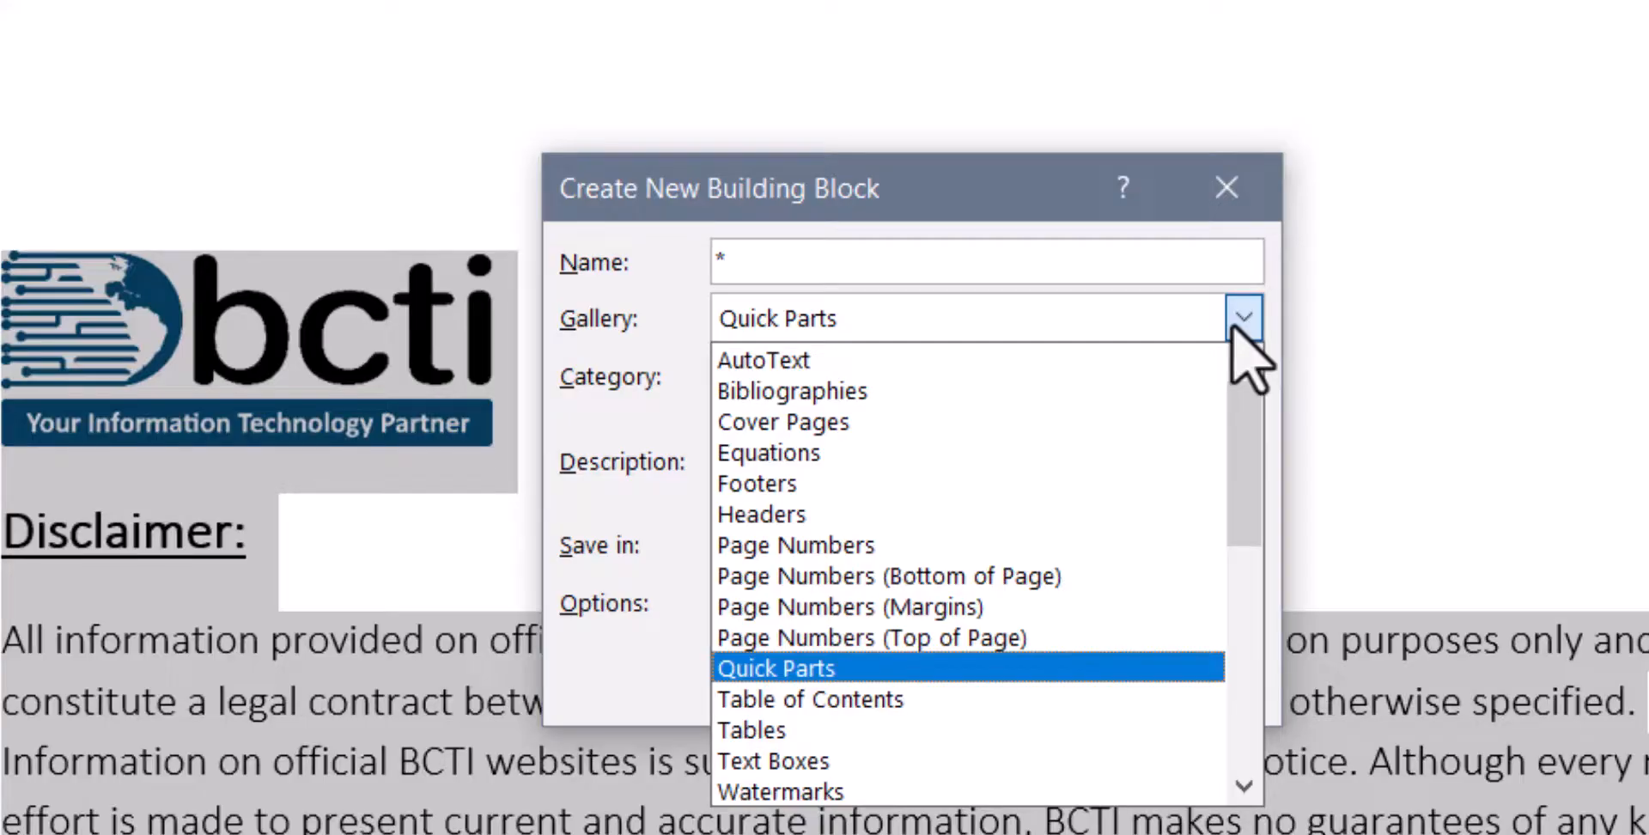
{"action": "left_click", "coordinate": [776, 667]}
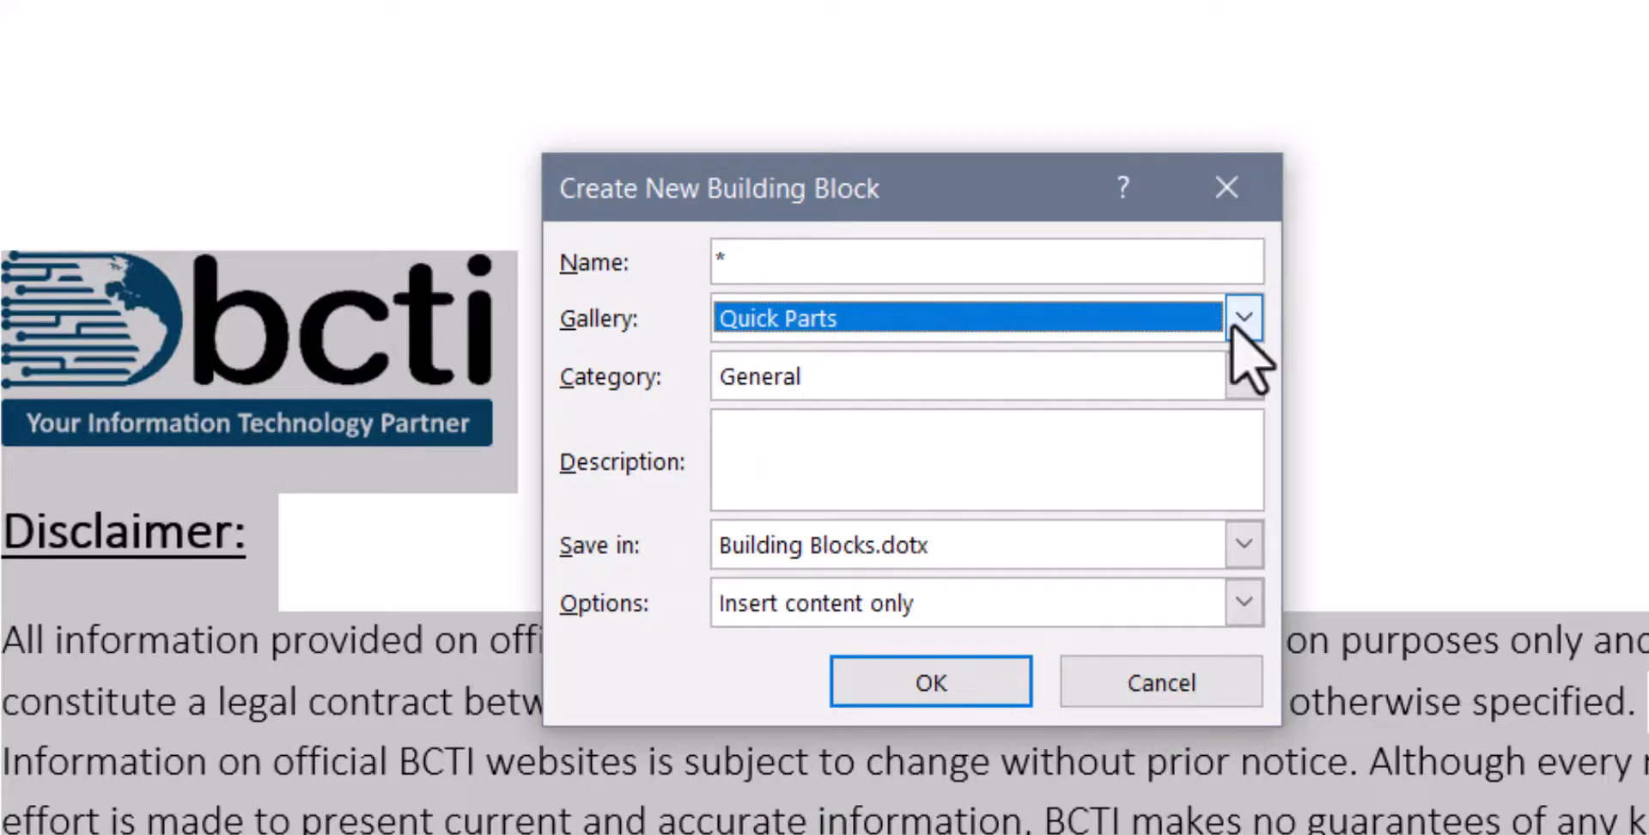
{"action": "mouse_move", "coordinate": [1189, 283]}
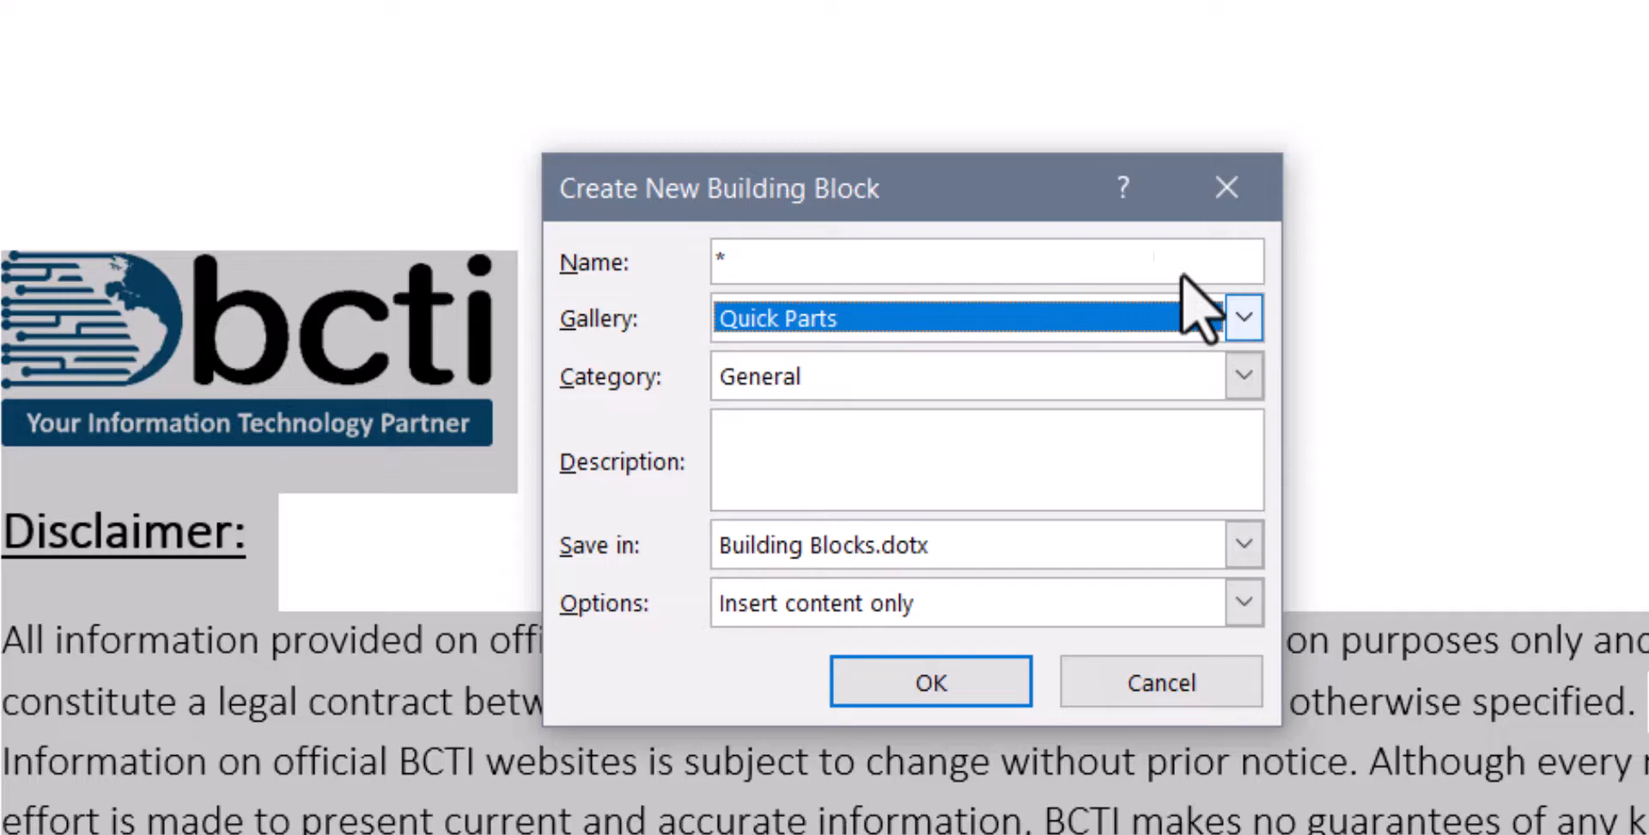
{"action": "type", "text": "B"}
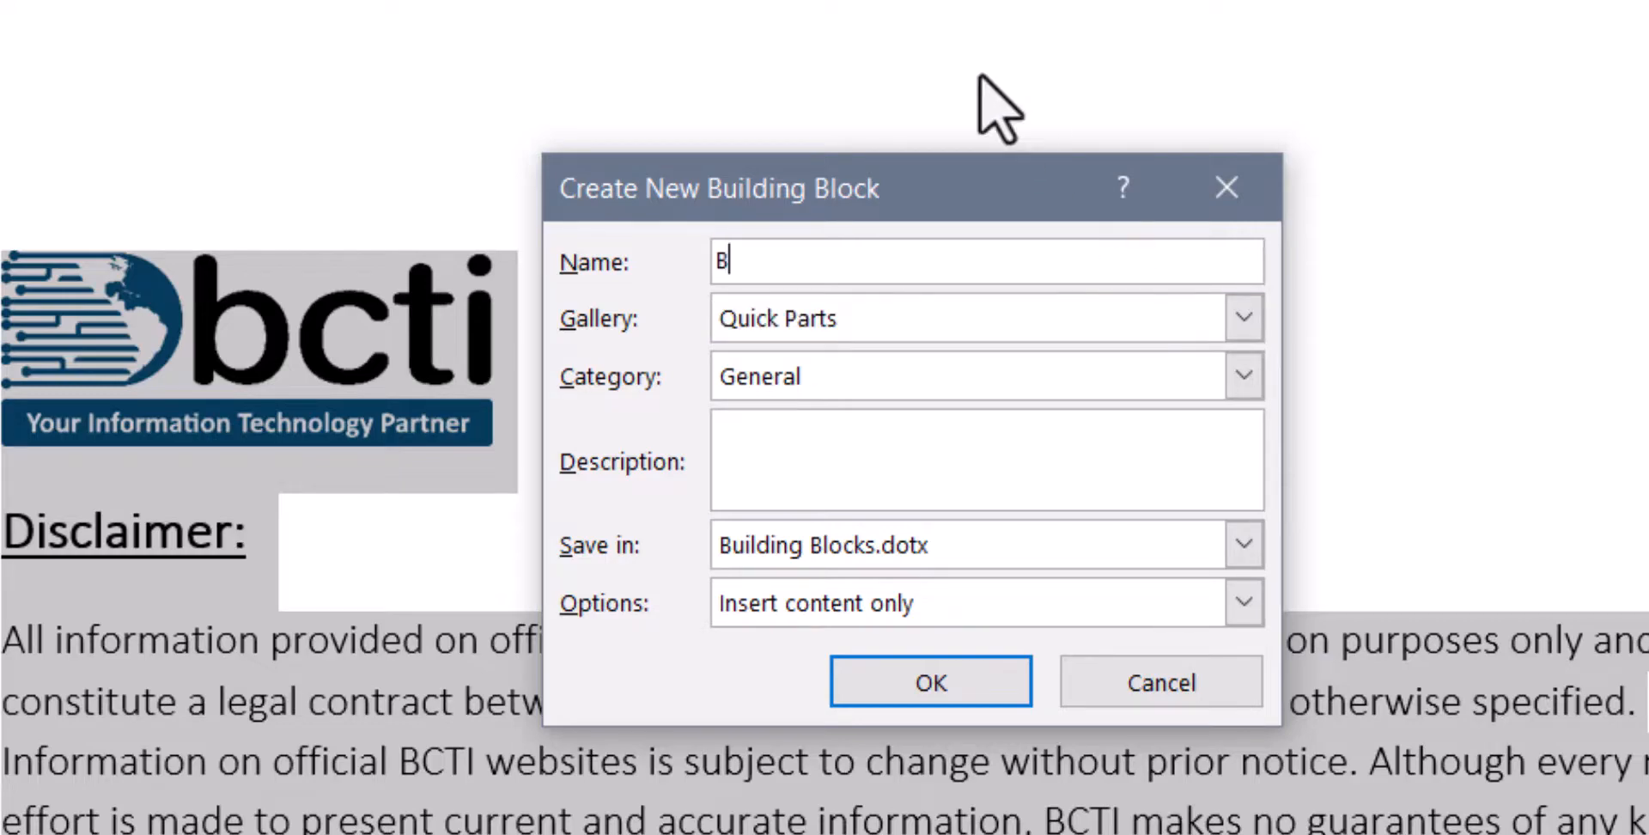
{"action": "type", "text": "CTI Discl"}
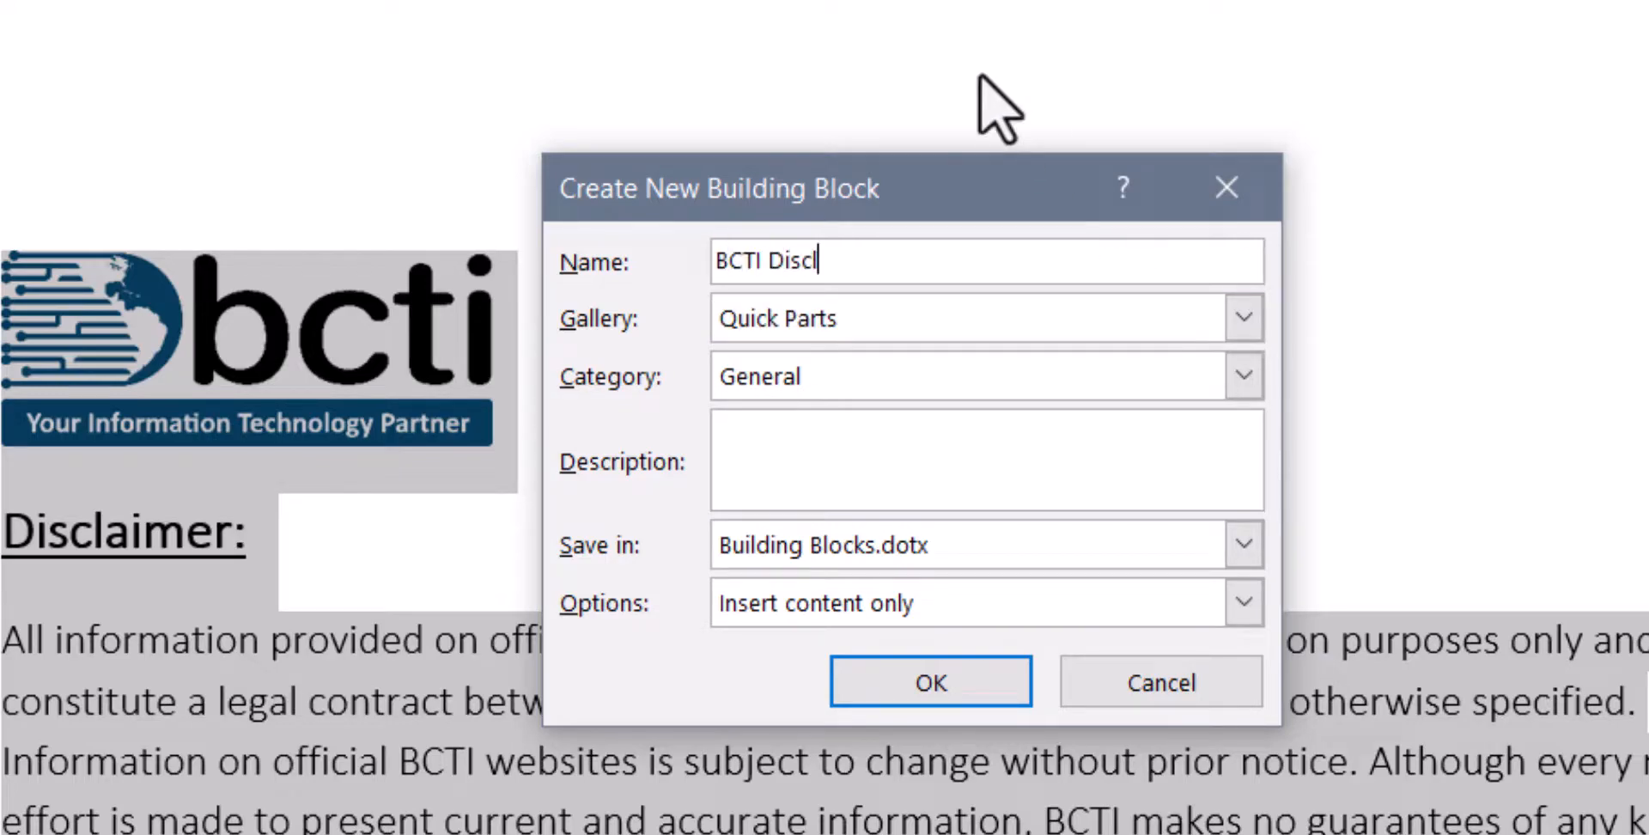
{"action": "type", "text": "aimer"}
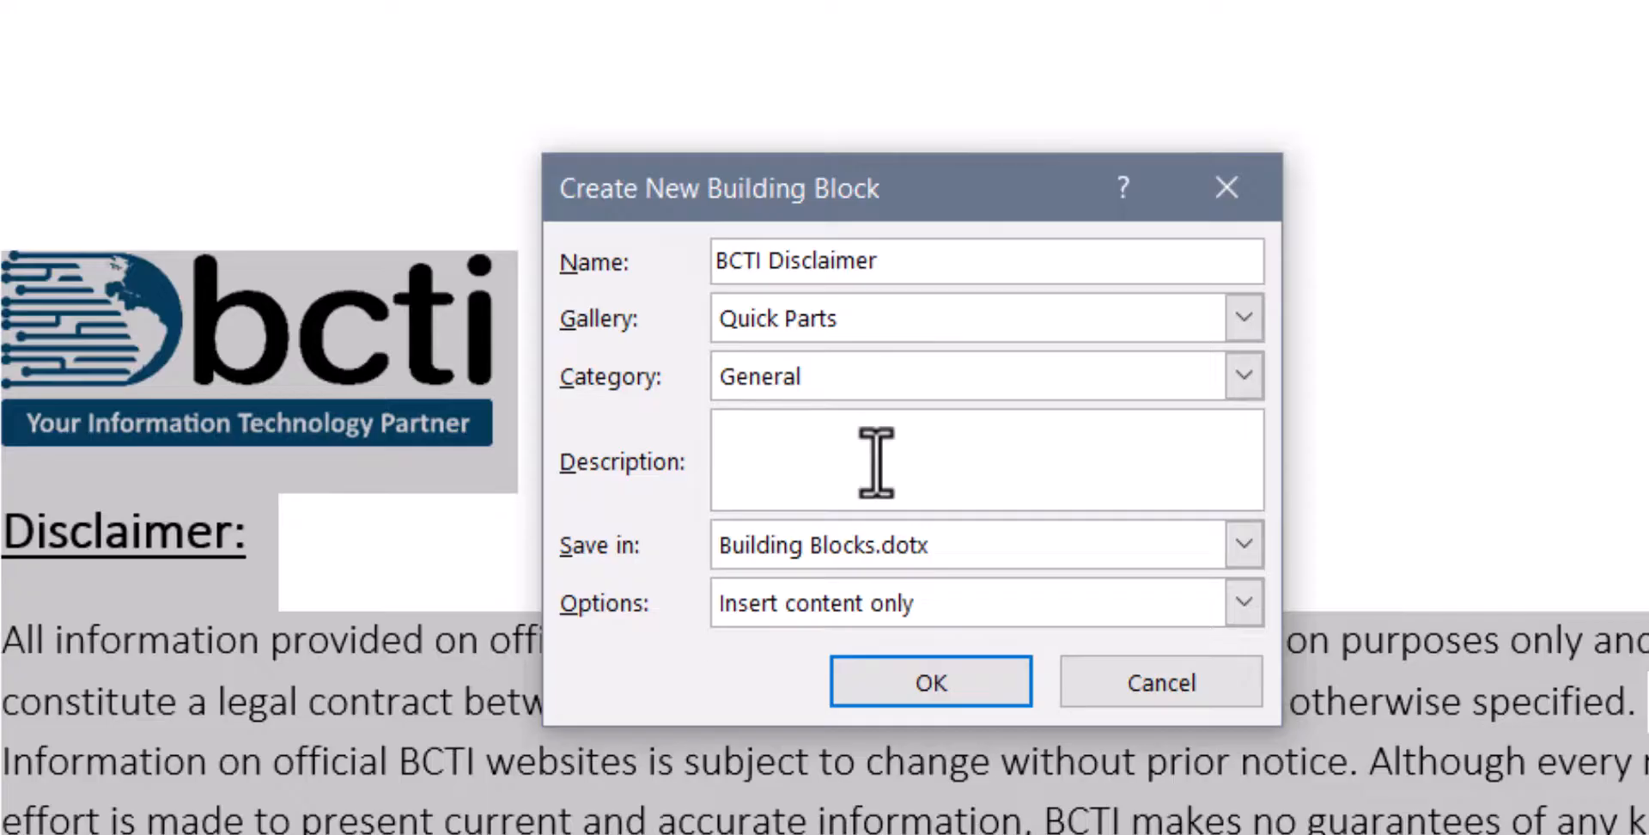
{"action": "type", "text": "This is the standard disclaimer for outgoing documents."}
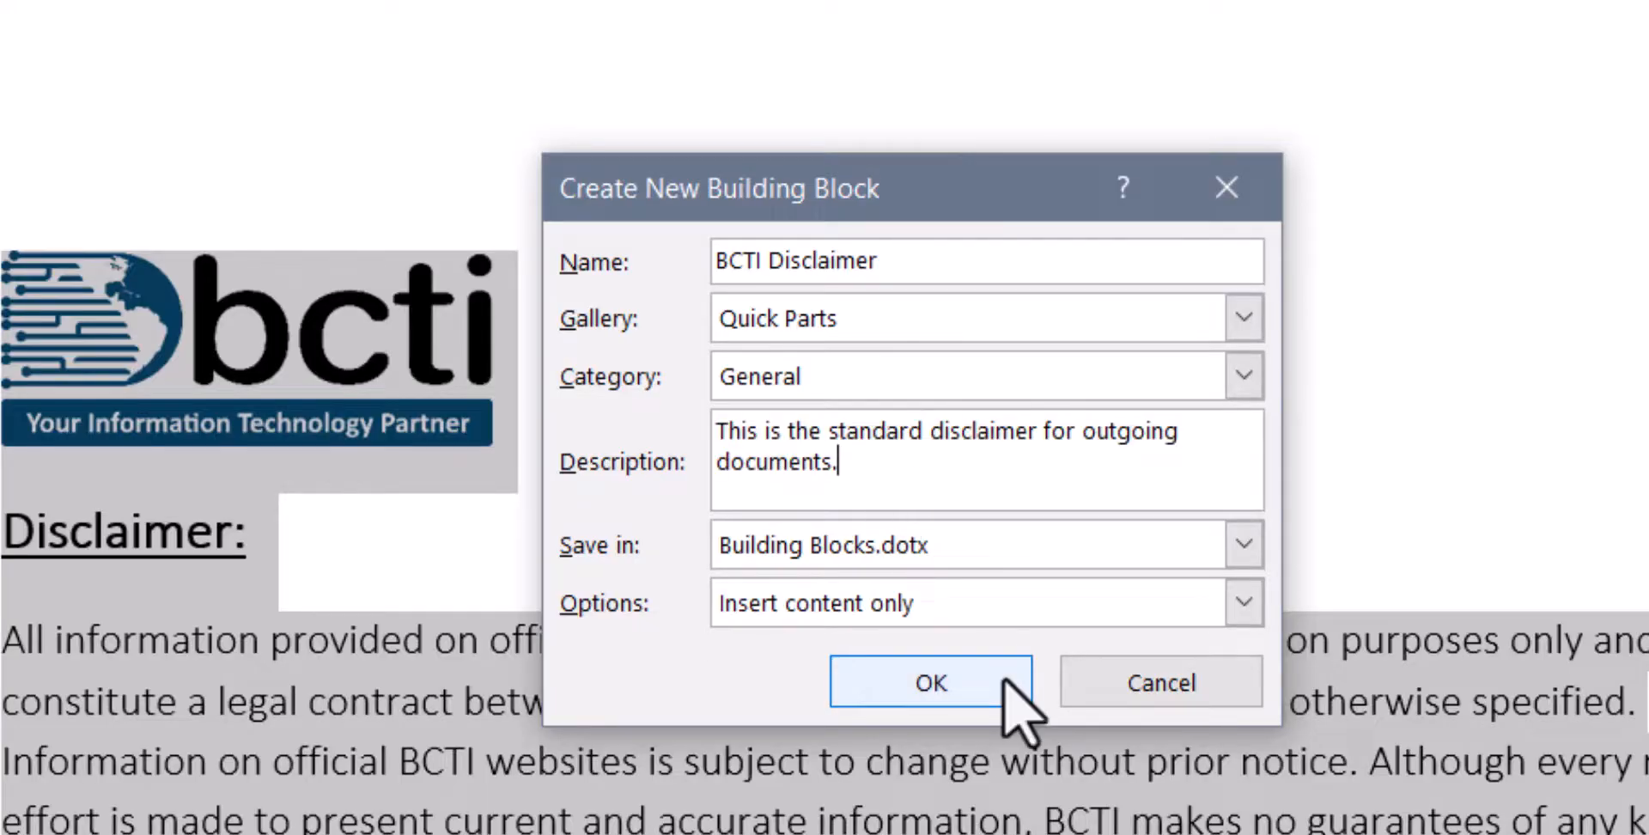
{"action": "left_click", "coordinate": [931, 683]}
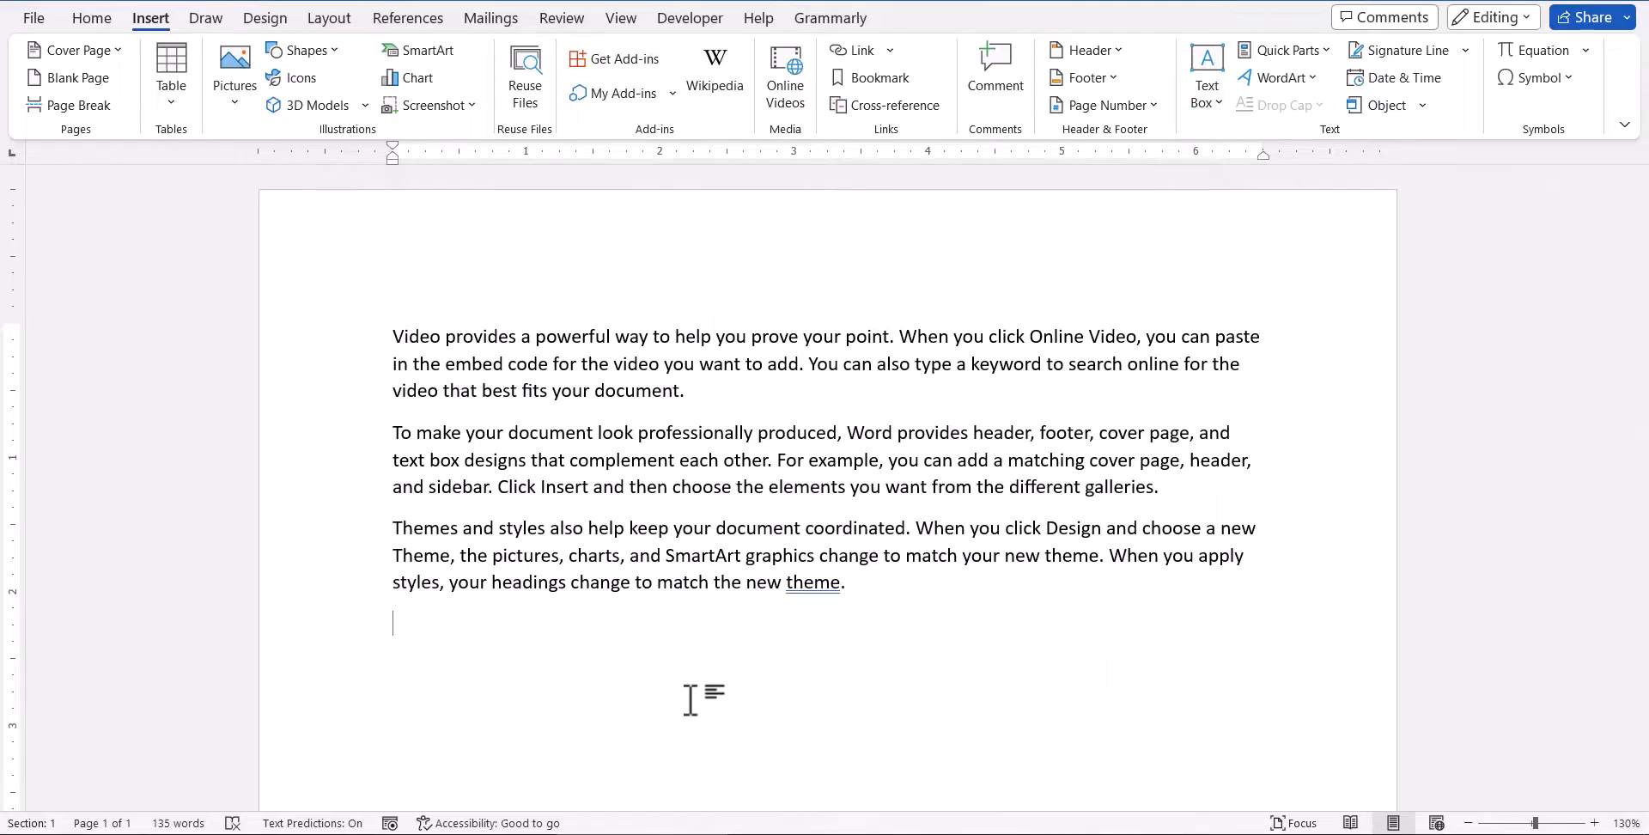
{"action": "mouse_move", "coordinate": [755, 600]}
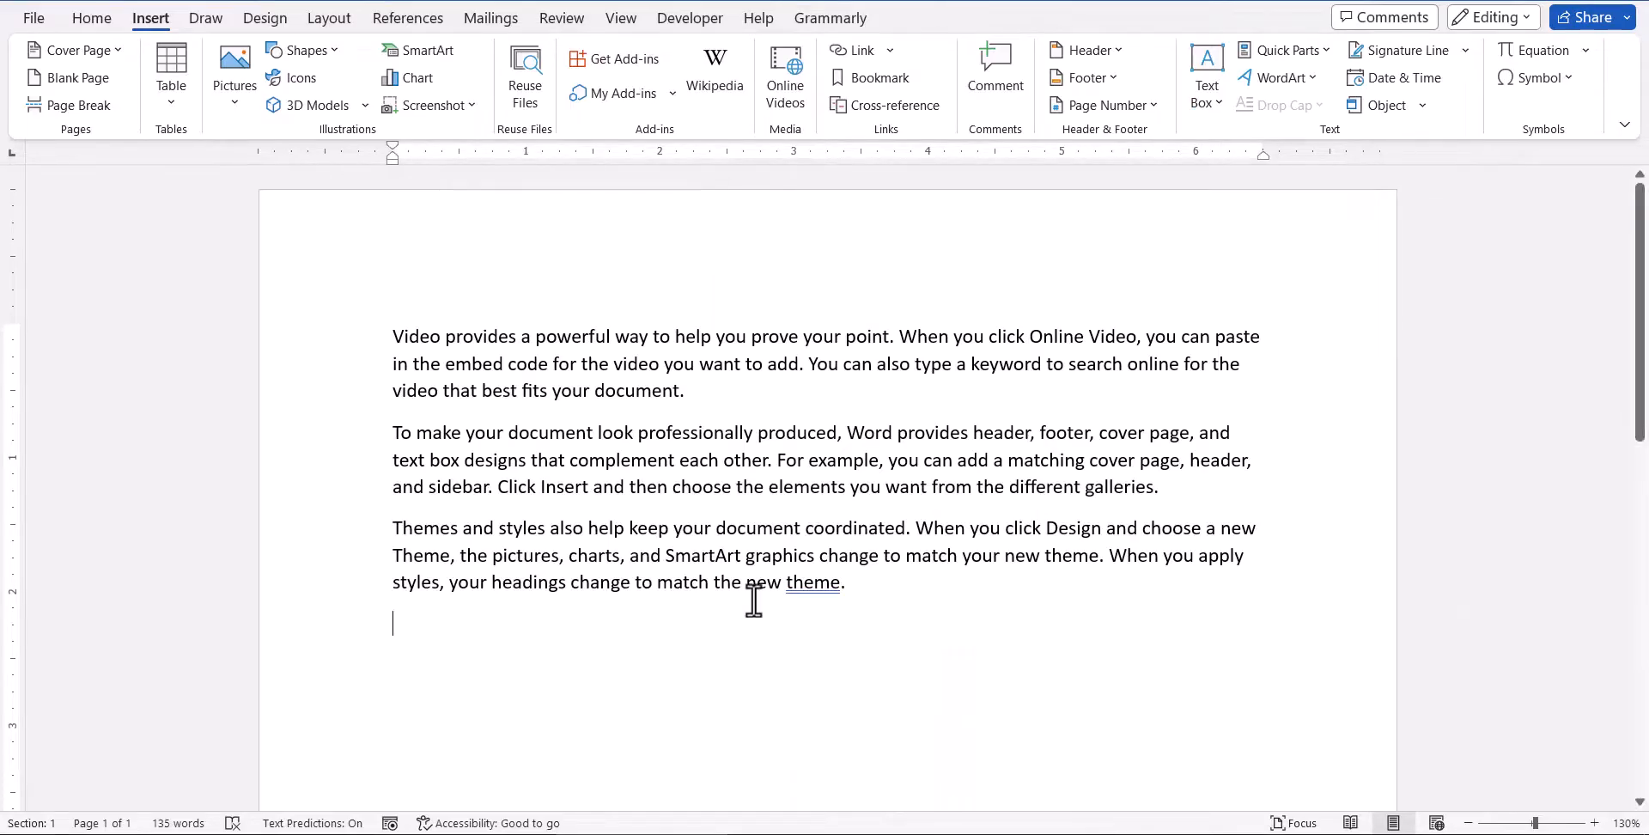
Confirm BCTI Disclaimer appears in the Quick Parts gallery, then show the response letter.
{"action": "left_click", "coordinate": [1285, 50]}
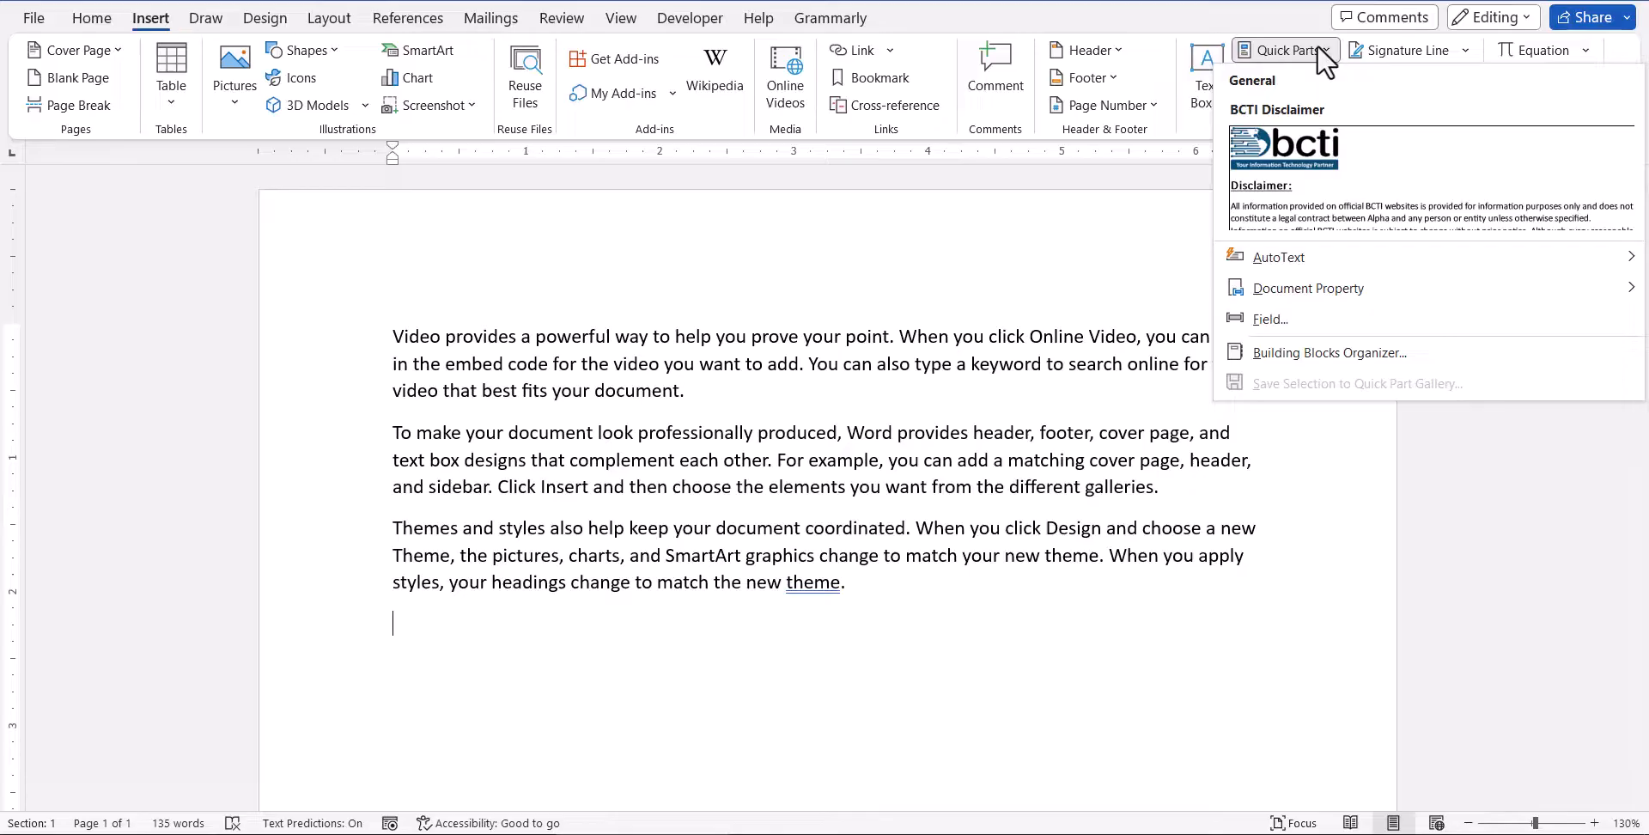
{"action": "mouse_move", "coordinate": [1505, 183]}
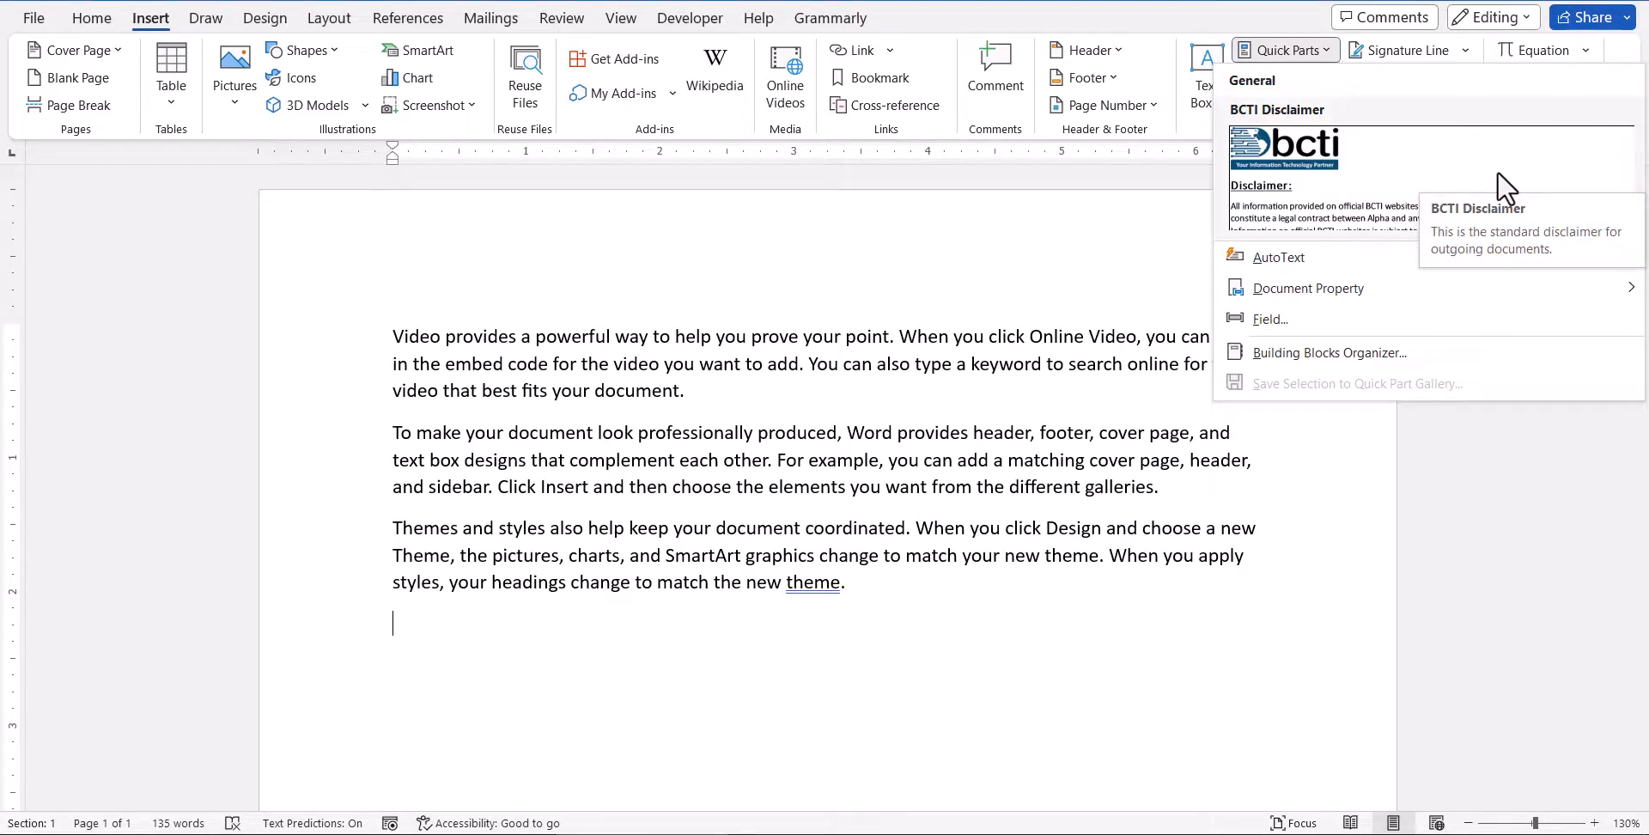
{"action": "left_click", "coordinate": [1285, 149]}
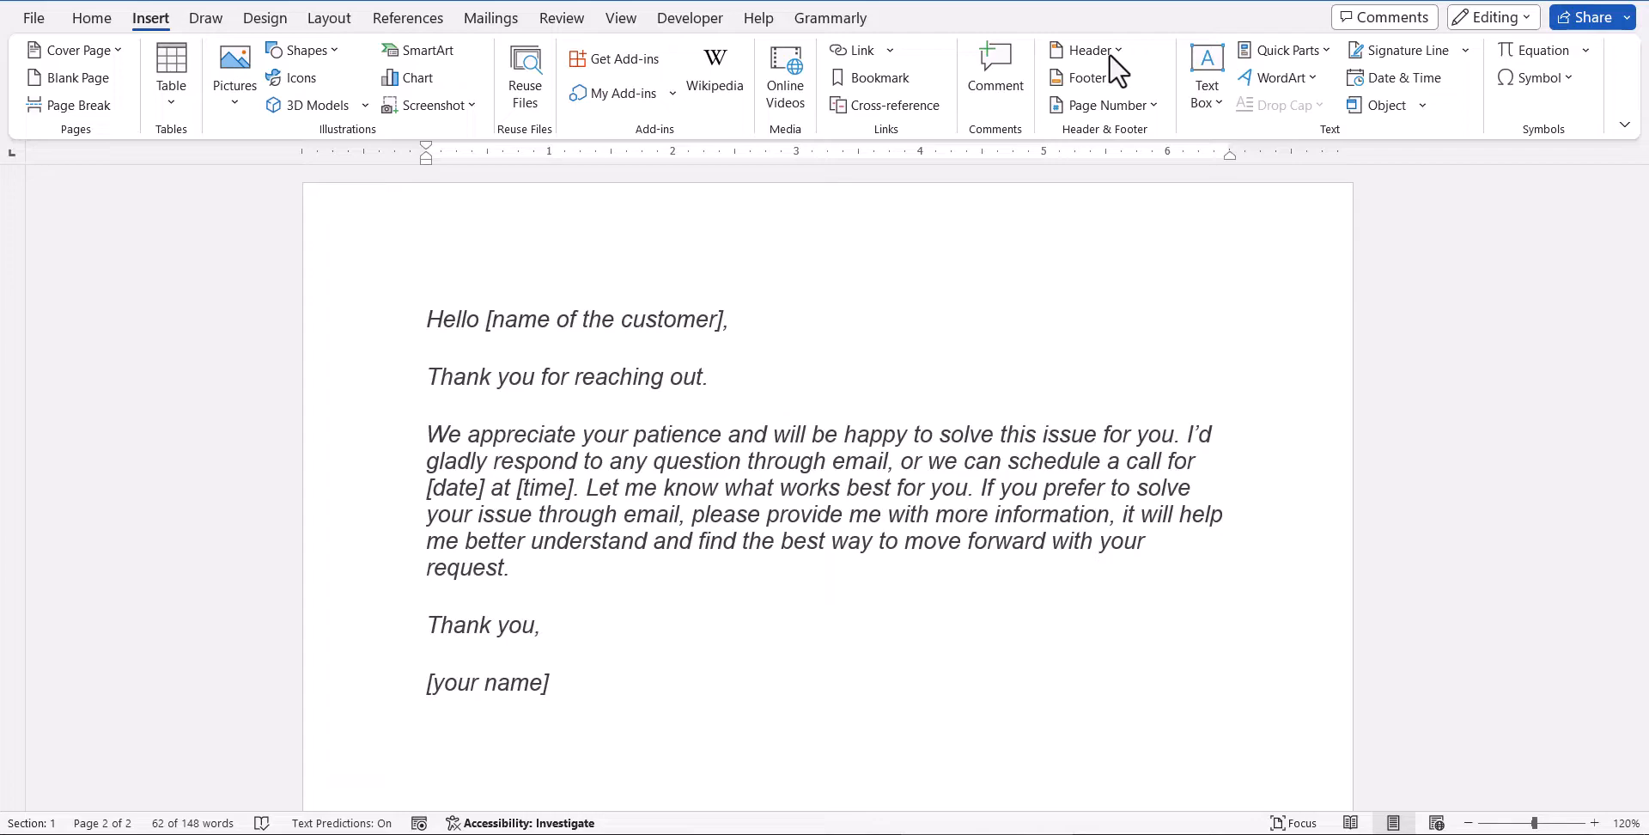
{"action": "mouse_move", "coordinate": [567, 715]}
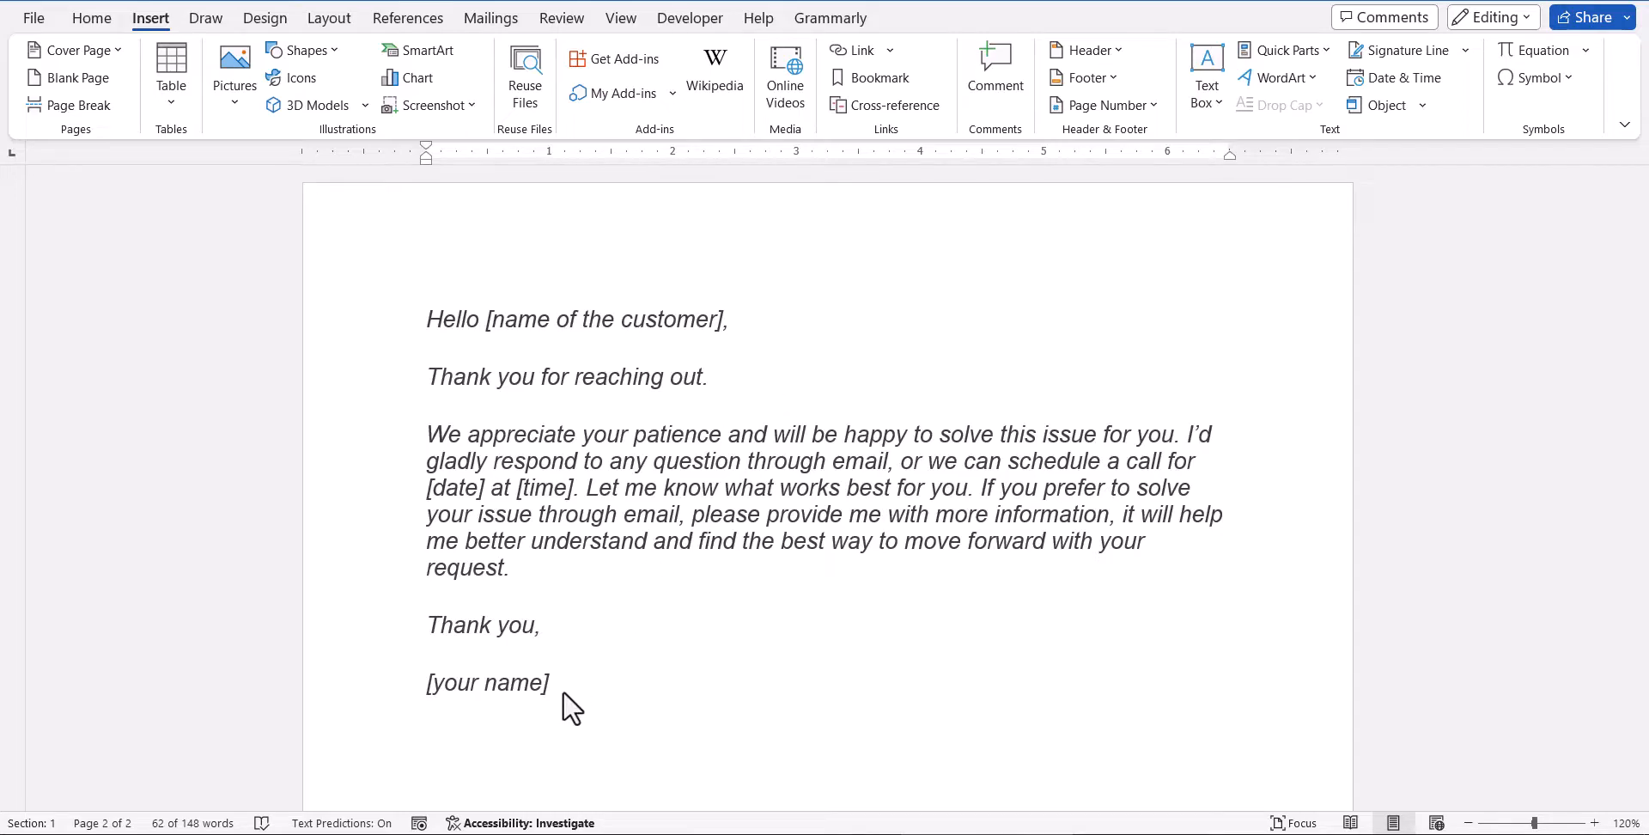
Save the entire customer response letter as a Quick Part named 'Standard Response'.
{"action": "key", "text": "ctrl+a"}
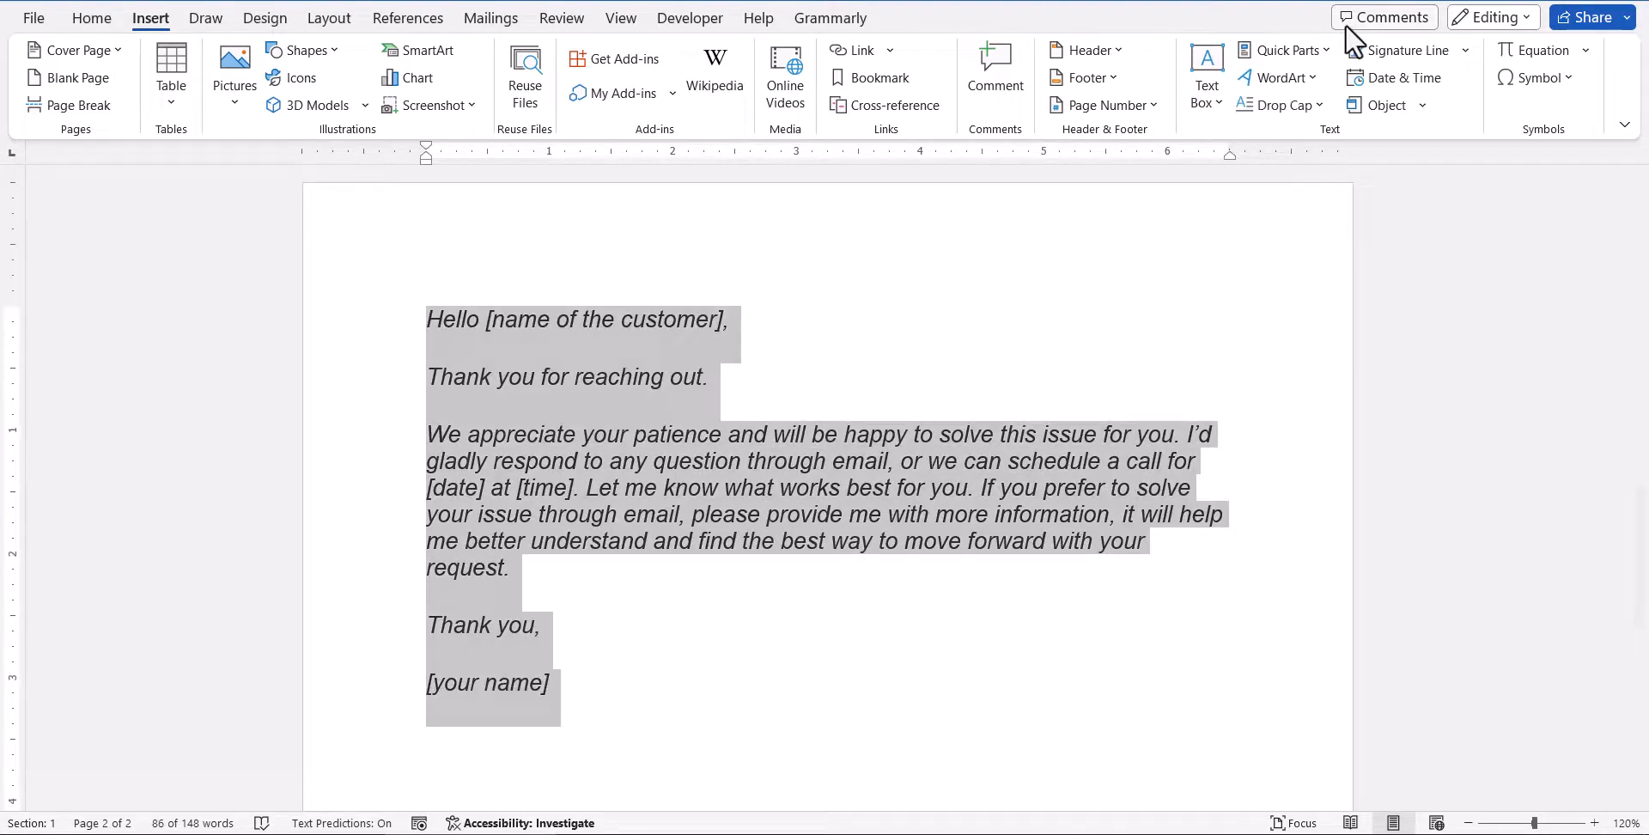
{"action": "left_click", "coordinate": [1285, 50]}
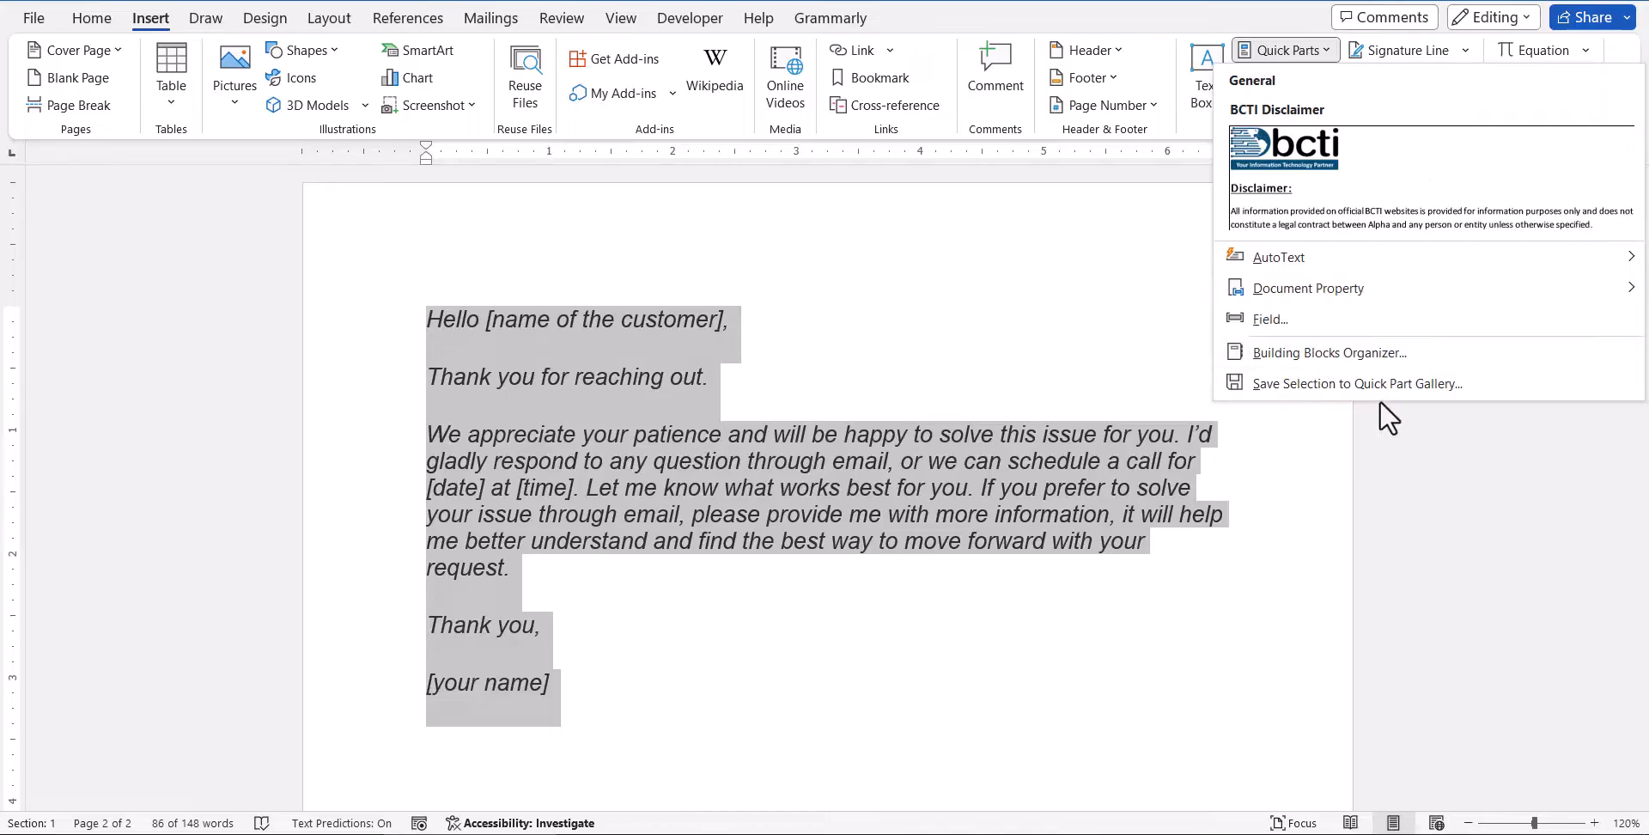
{"action": "left_click", "coordinate": [1357, 383]}
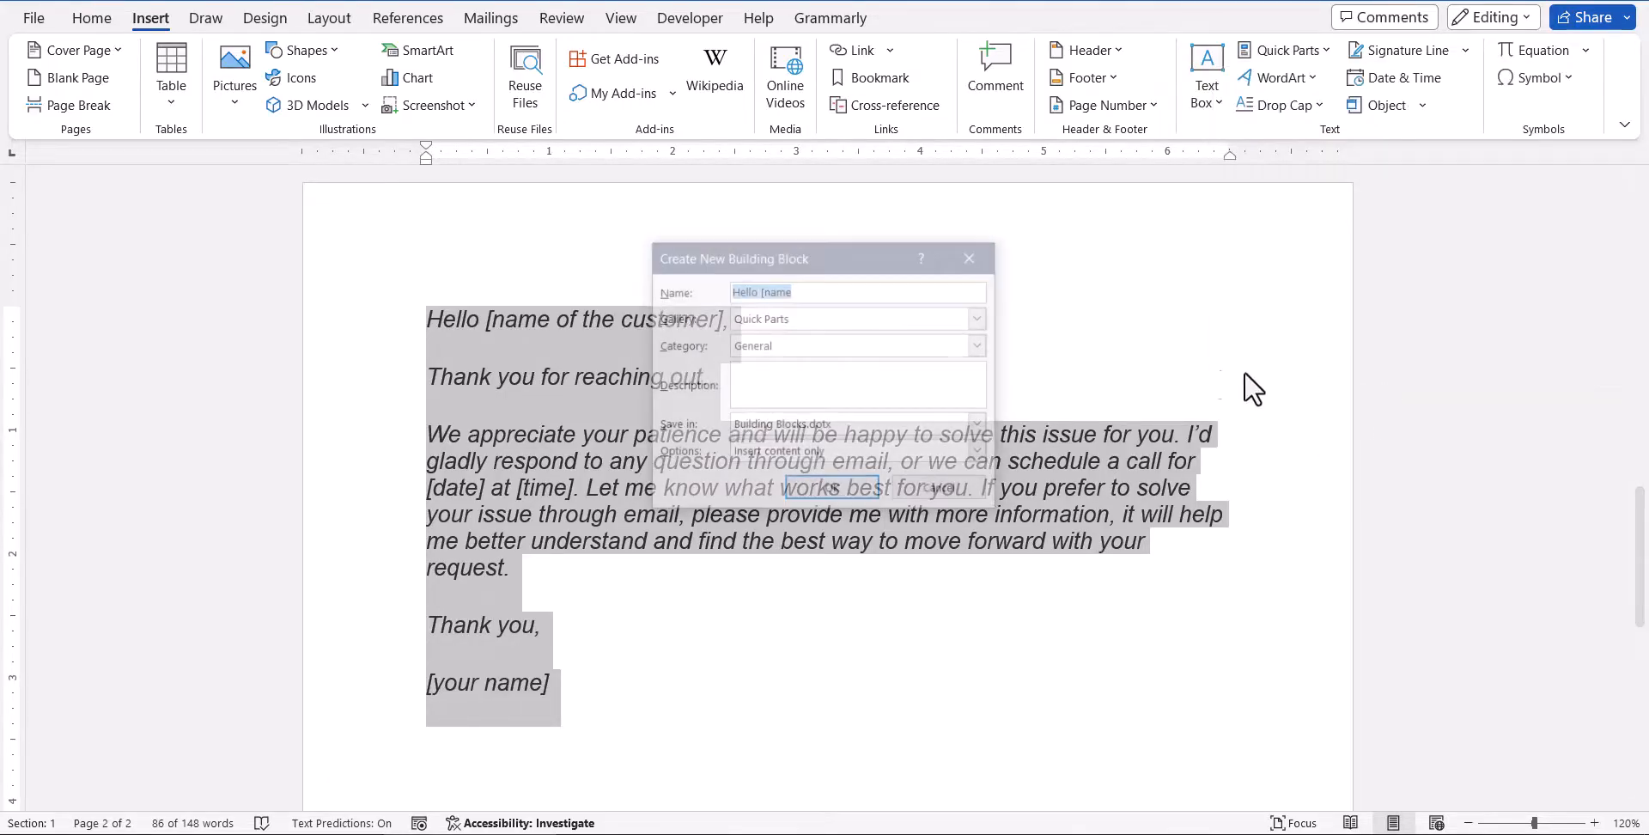
{"action": "type", "text": "S"}
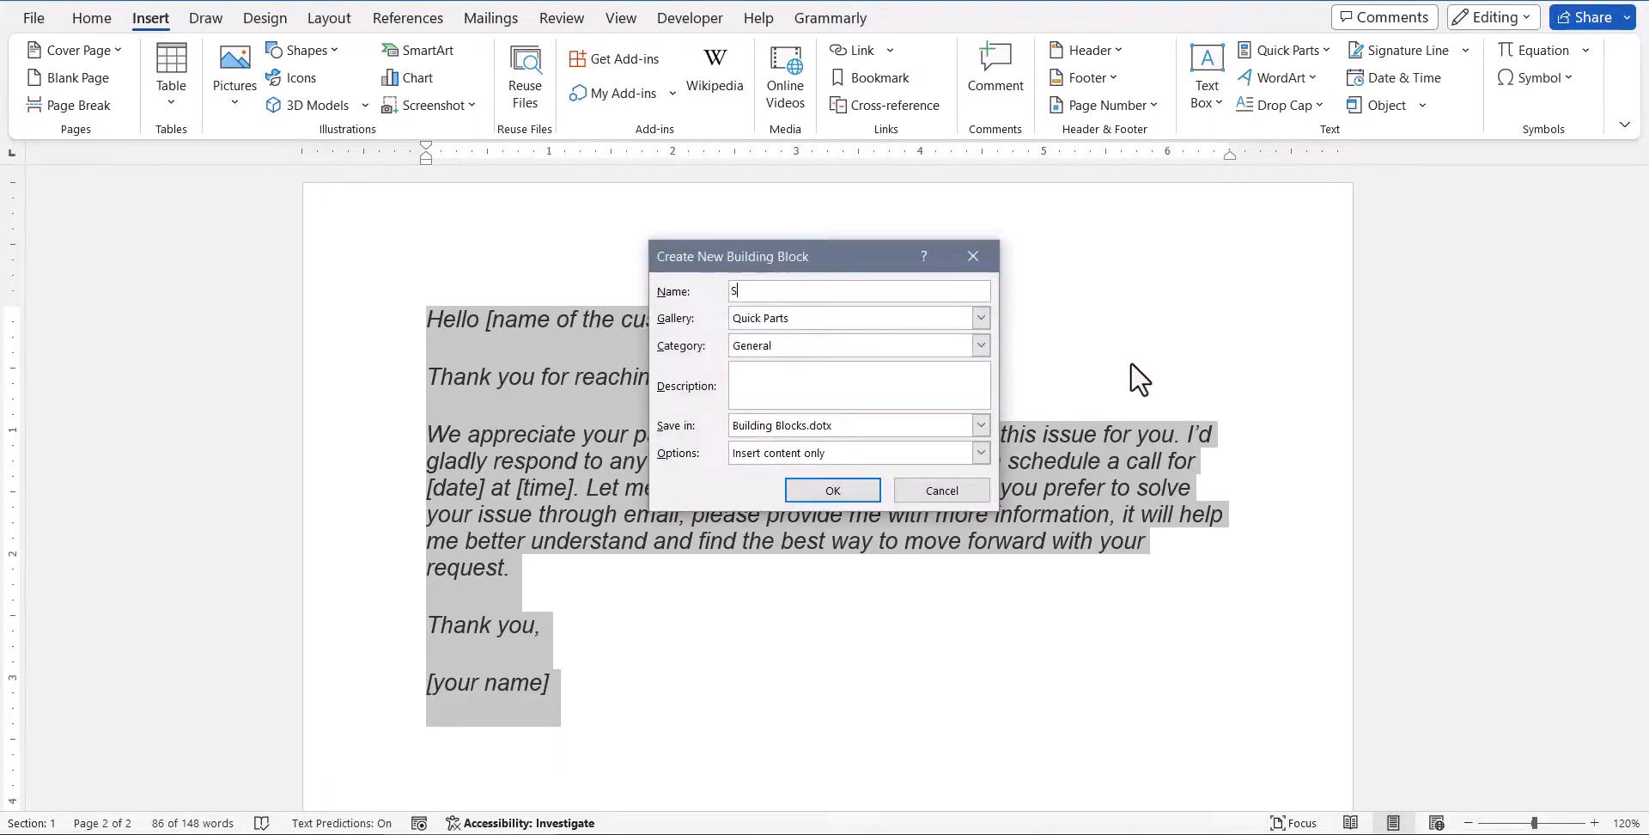
{"action": "type", "text": "tandard Response"}
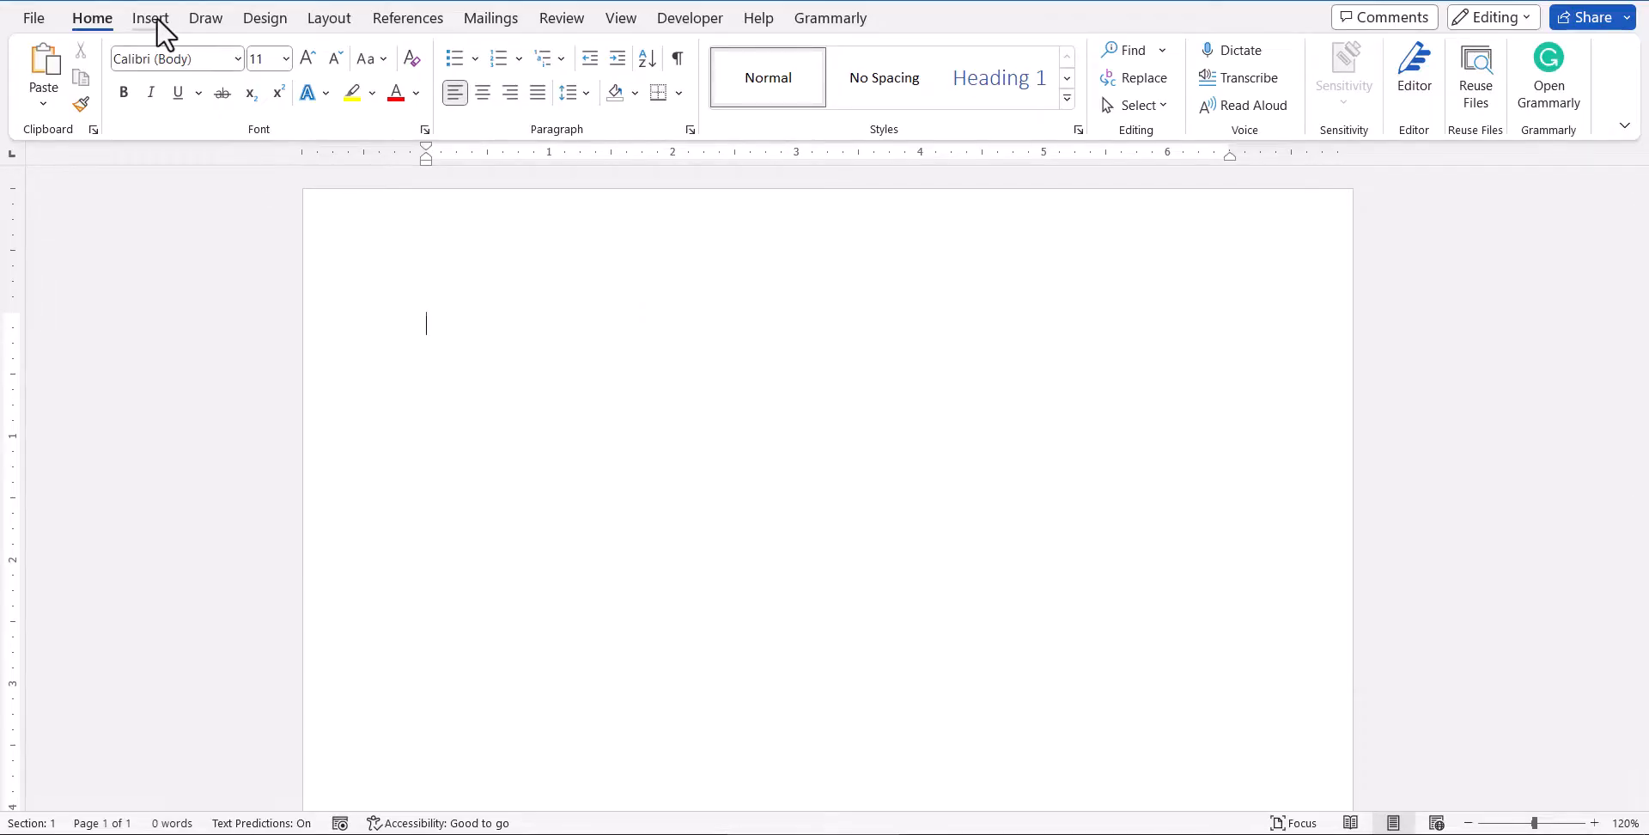
Insert the Standard Response Quick Part into the blank document.
{"action": "left_click", "coordinate": [1284, 50]}
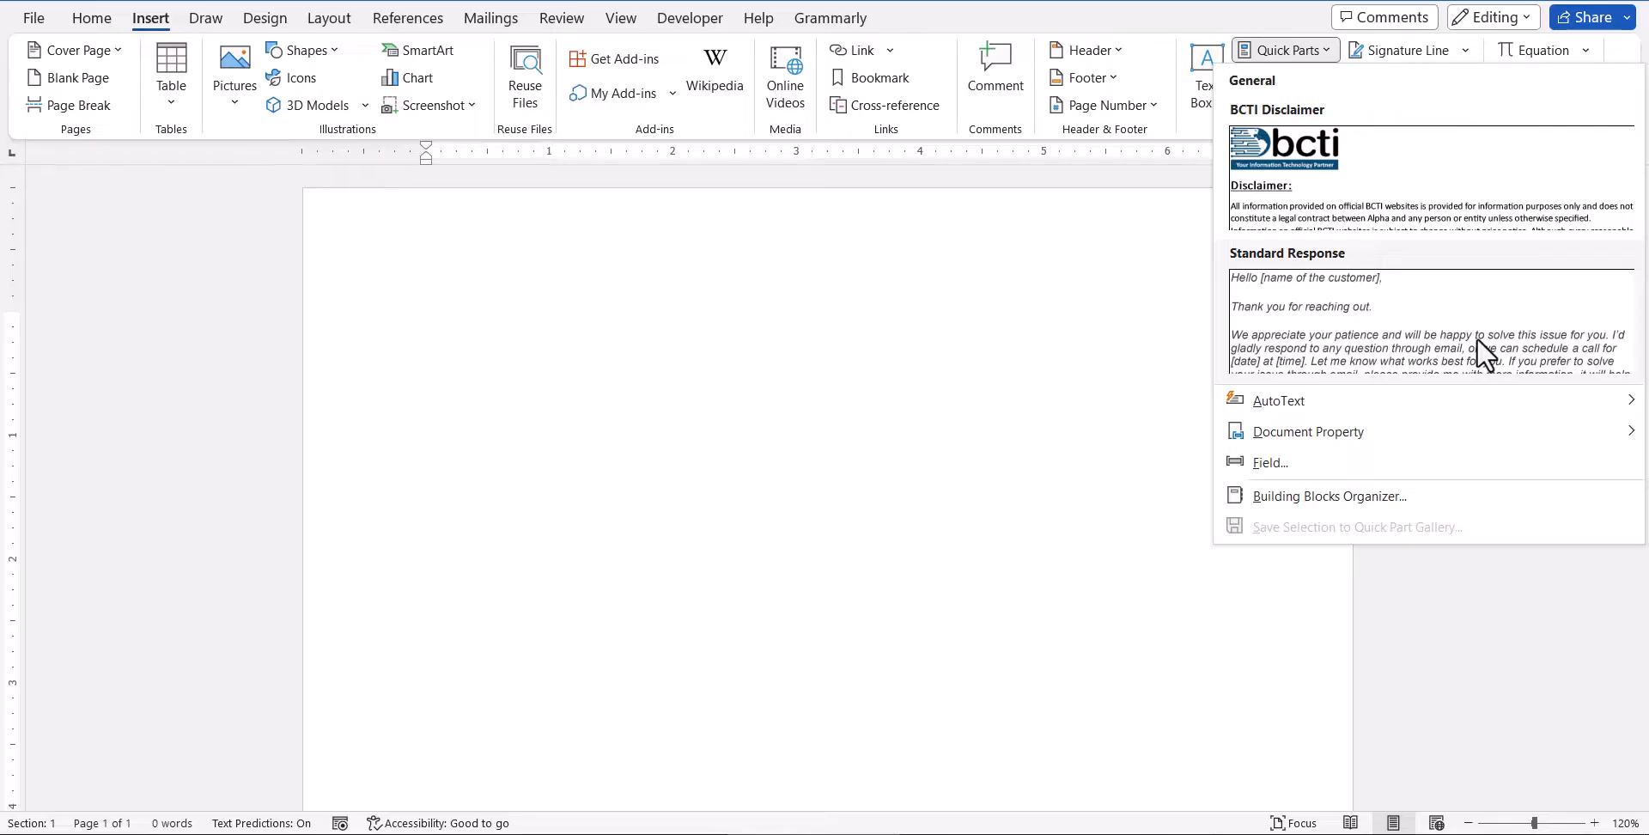
{"action": "left_click", "coordinate": [1319, 319]}
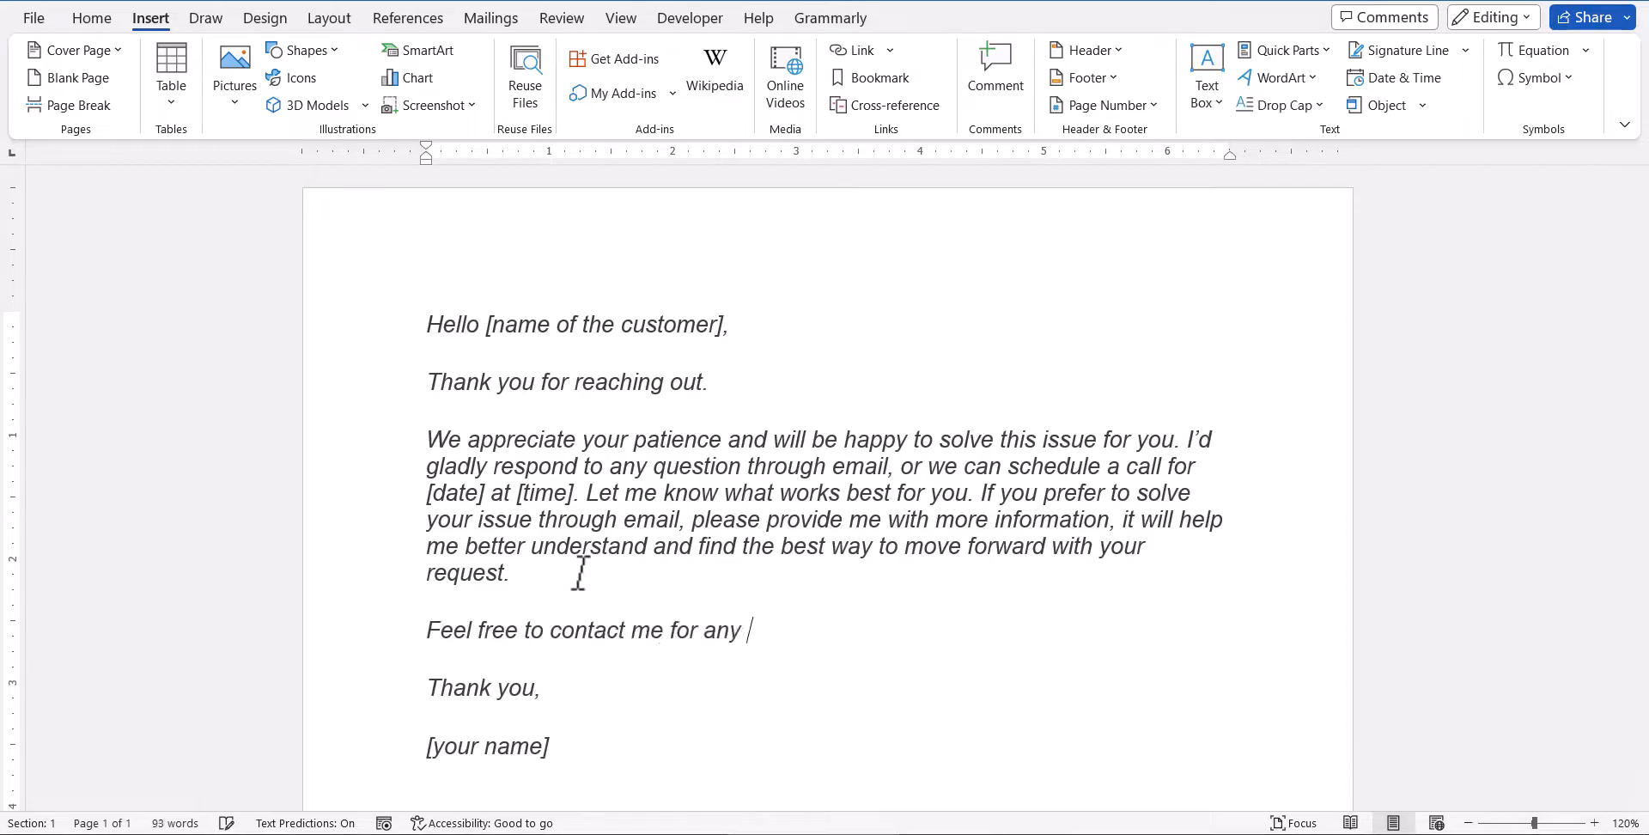
Finish the line 'Feel free to contact me for any additional information.' and select the letter.
{"action": "type", "text": "additional information."}
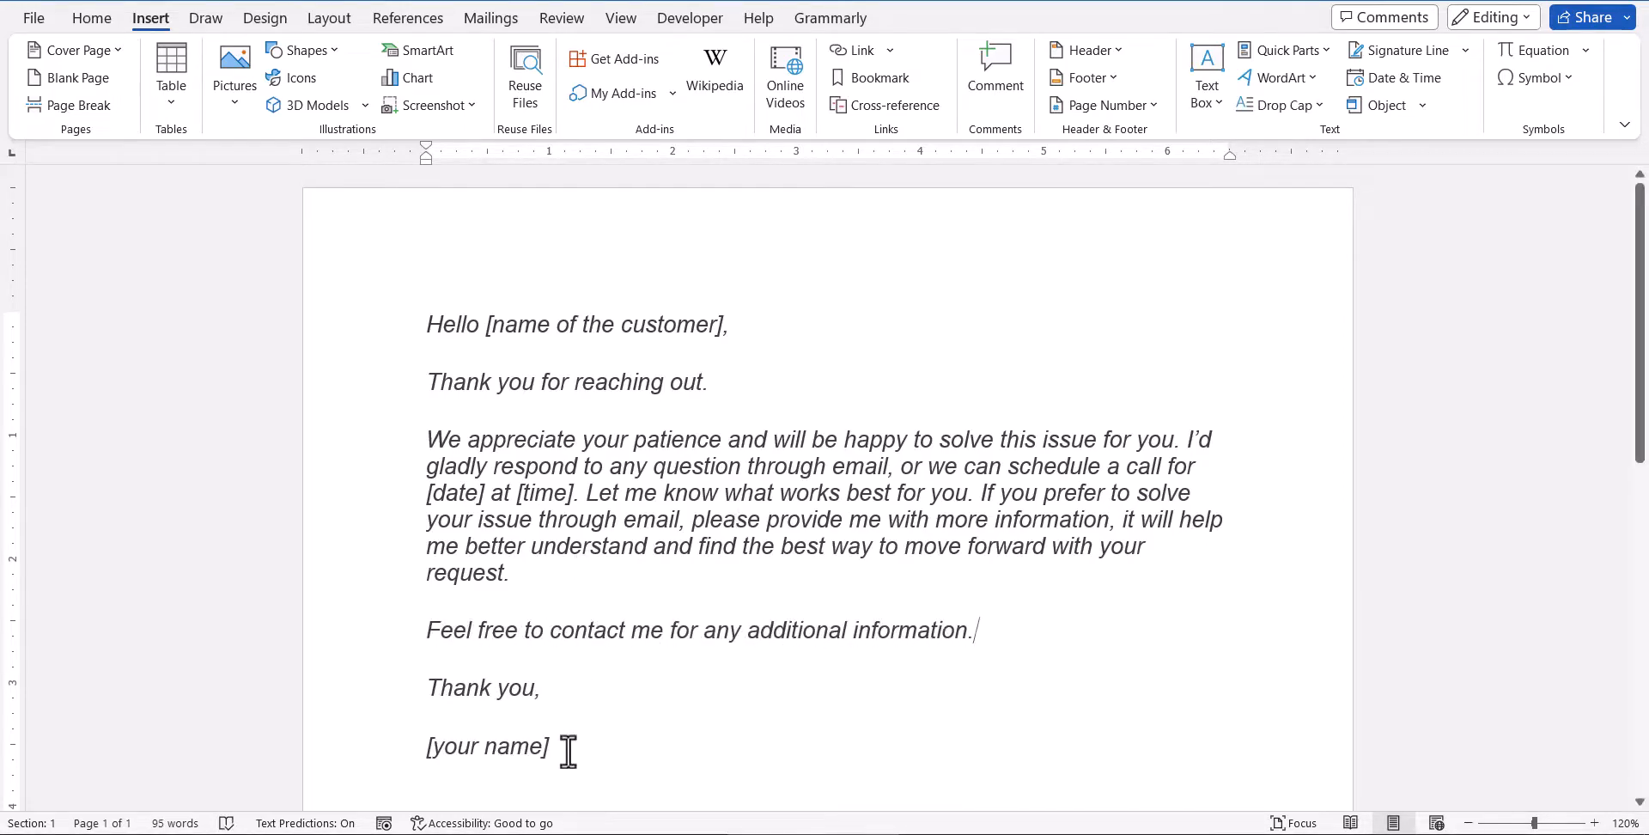
{"action": "key", "text": "ctrl+a"}
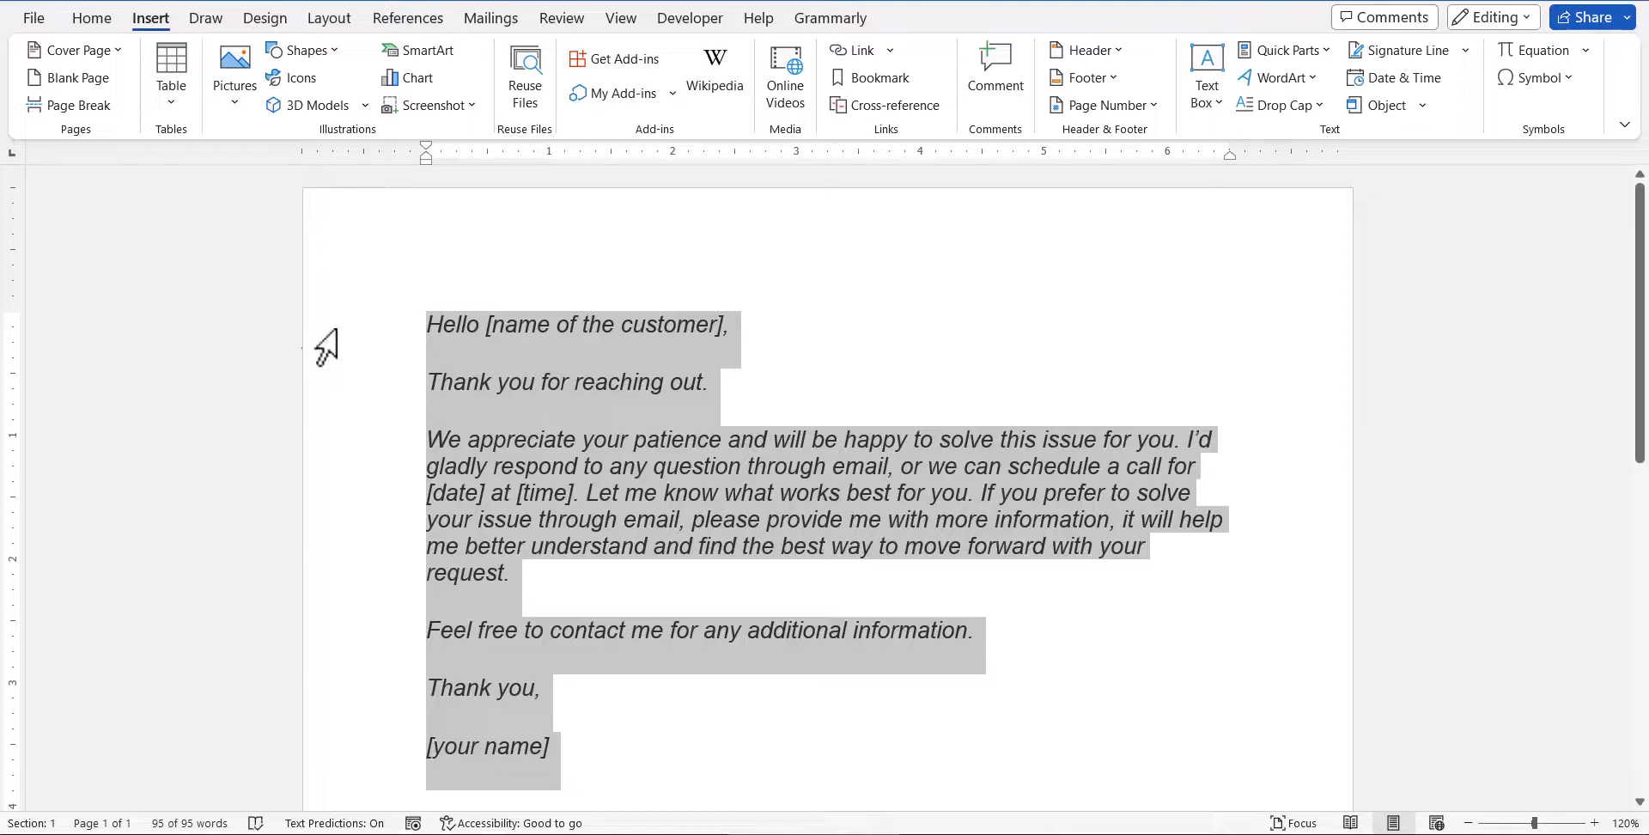
Resave the revised letter as 'Standard Response', confirming Yes to redefine the existing entry.
{"action": "left_click", "coordinate": [1284, 50]}
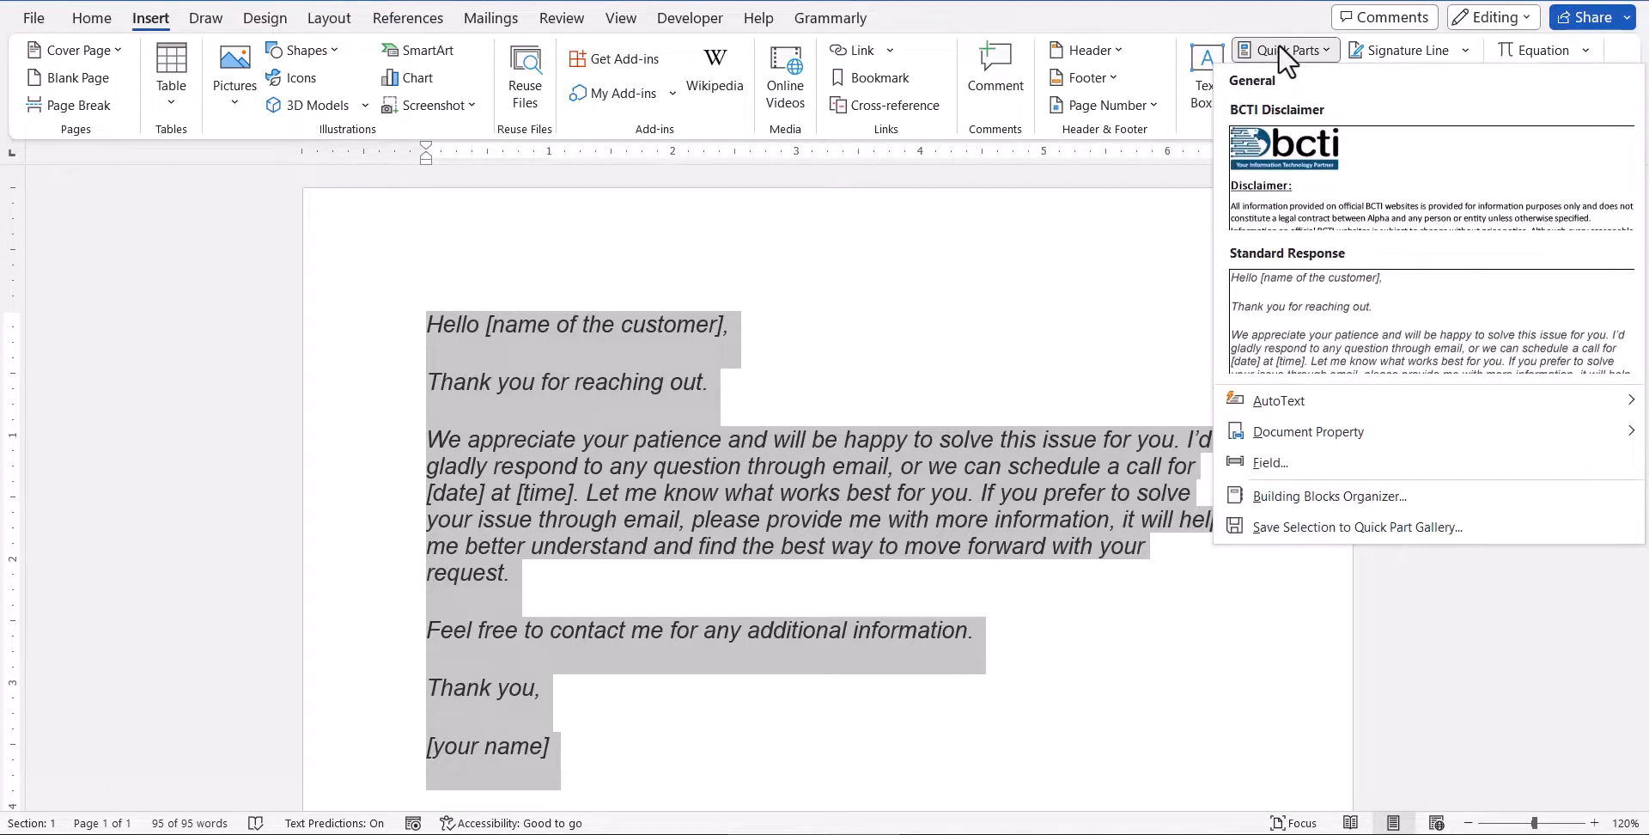
{"action": "mouse_move", "coordinate": [1472, 543]}
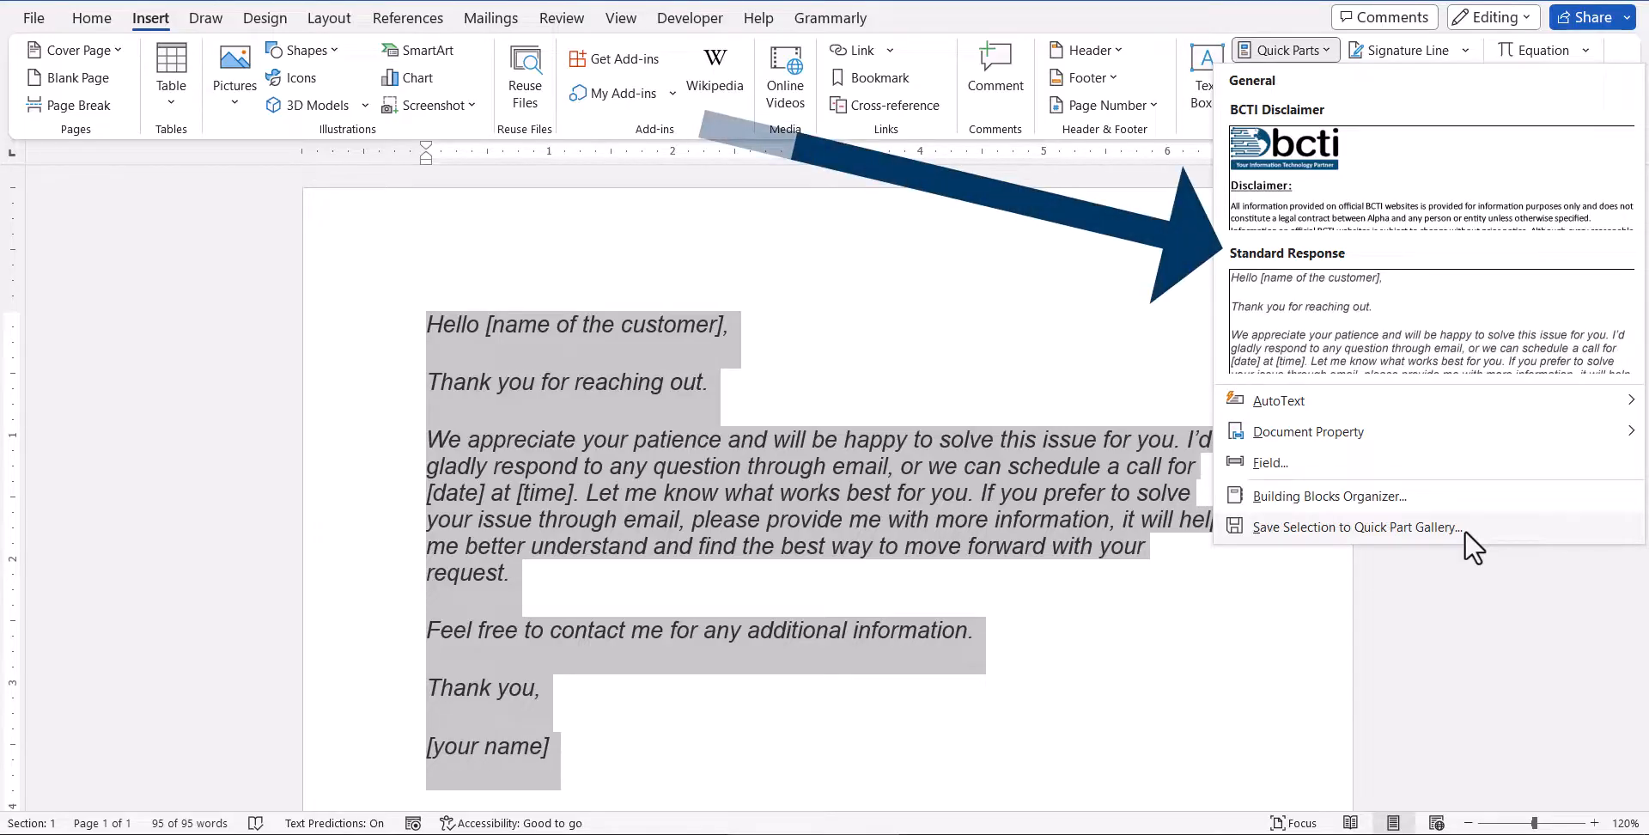
{"action": "left_click", "coordinate": [1358, 526]}
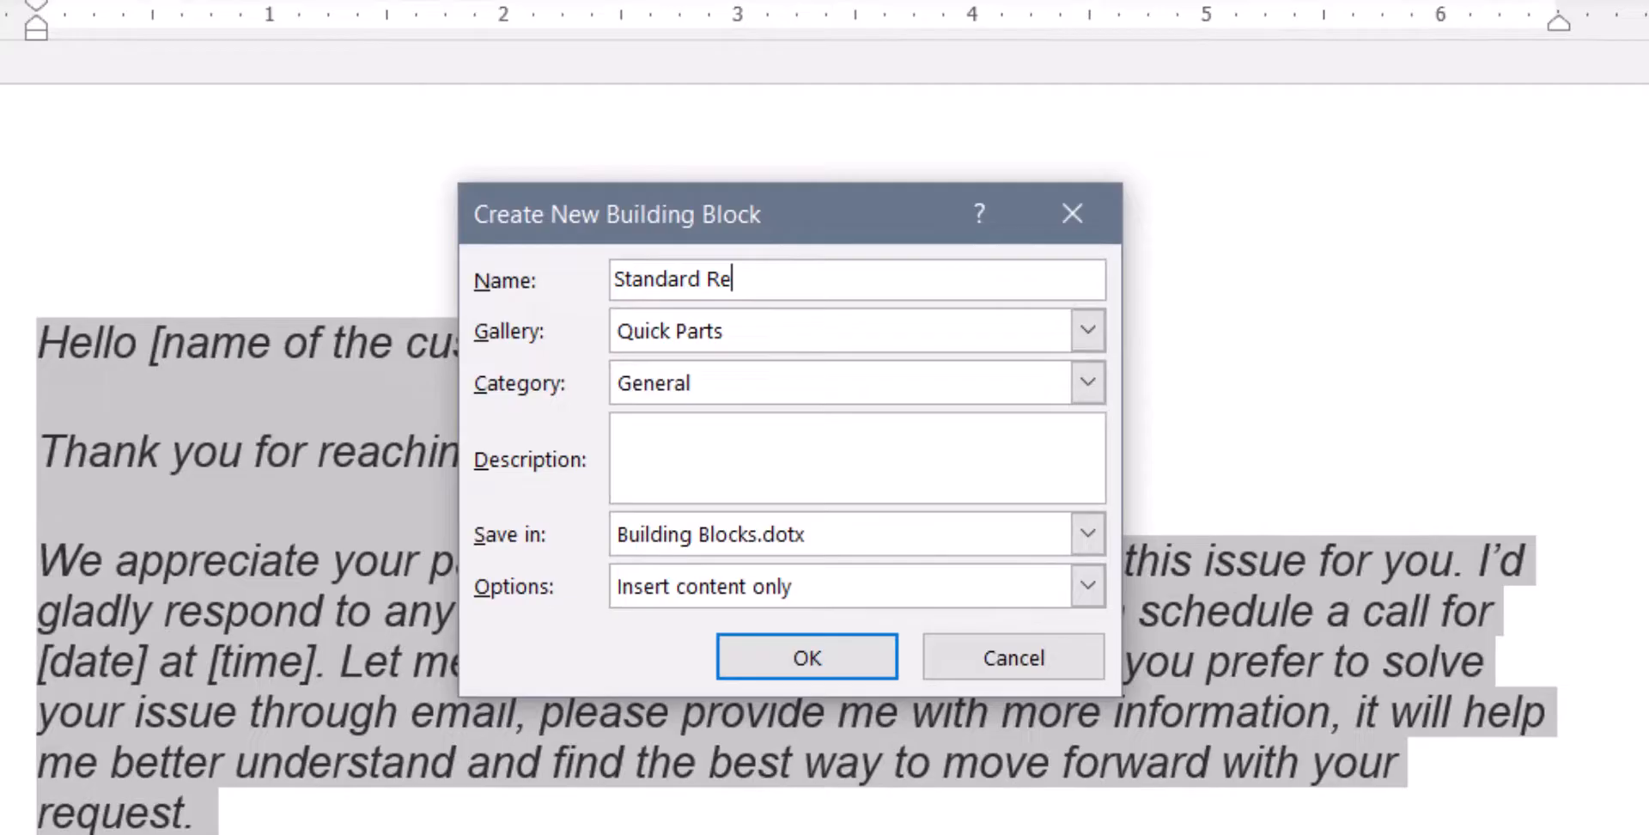
{"action": "left_click", "coordinate": [808, 657]}
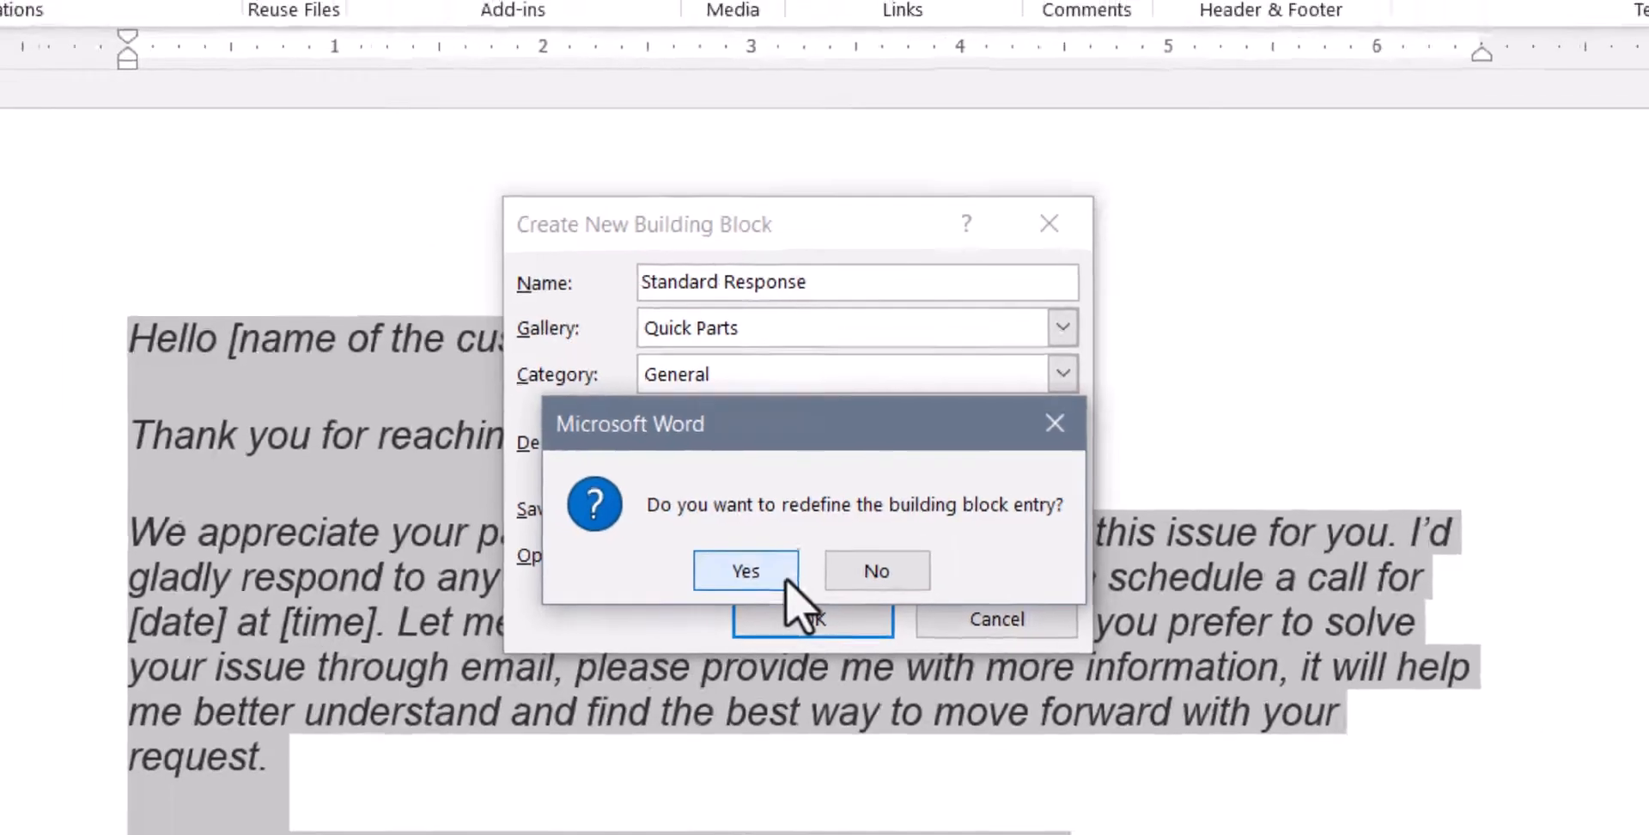
{"action": "left_click", "coordinate": [745, 571]}
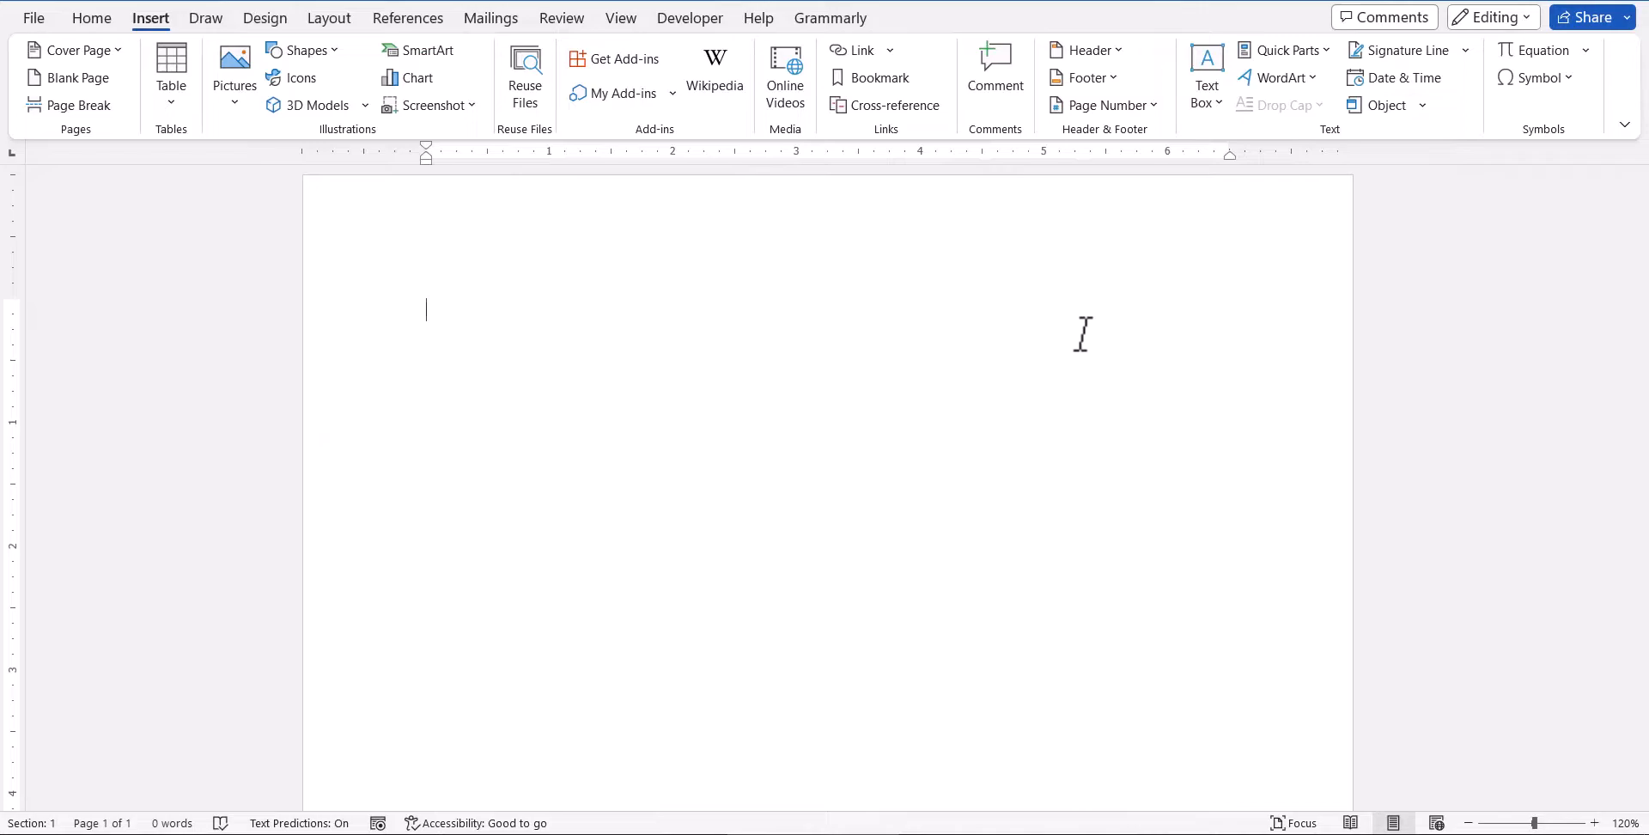
Open the Building Blocks Organizer via Organize and Delete and select Standard Response.
{"action": "left_click", "coordinate": [1286, 50]}
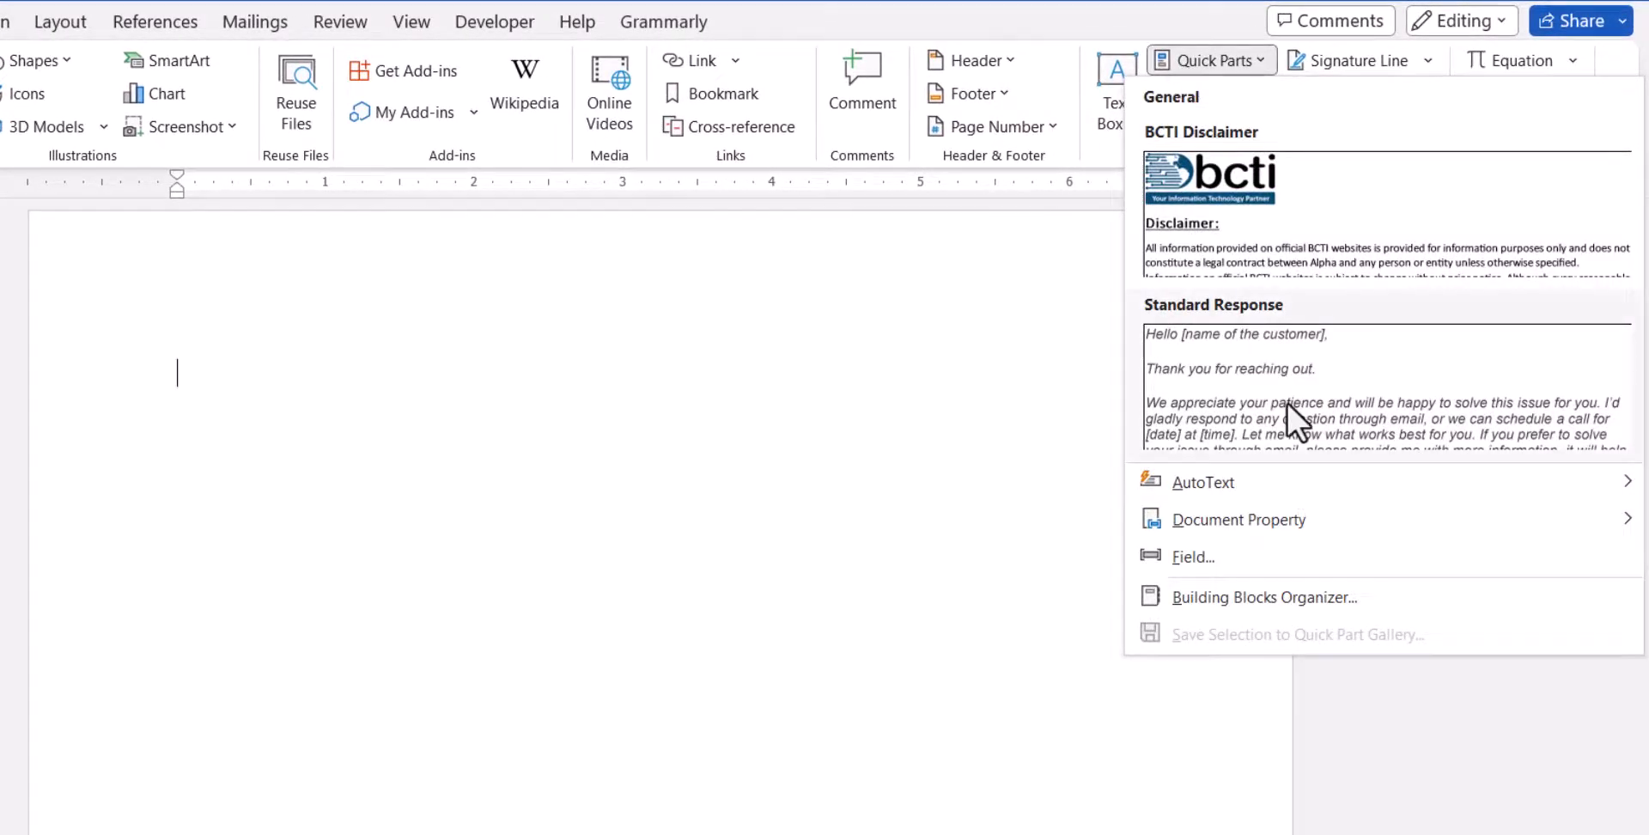
{"action": "right_click", "coordinate": [1295, 414]}
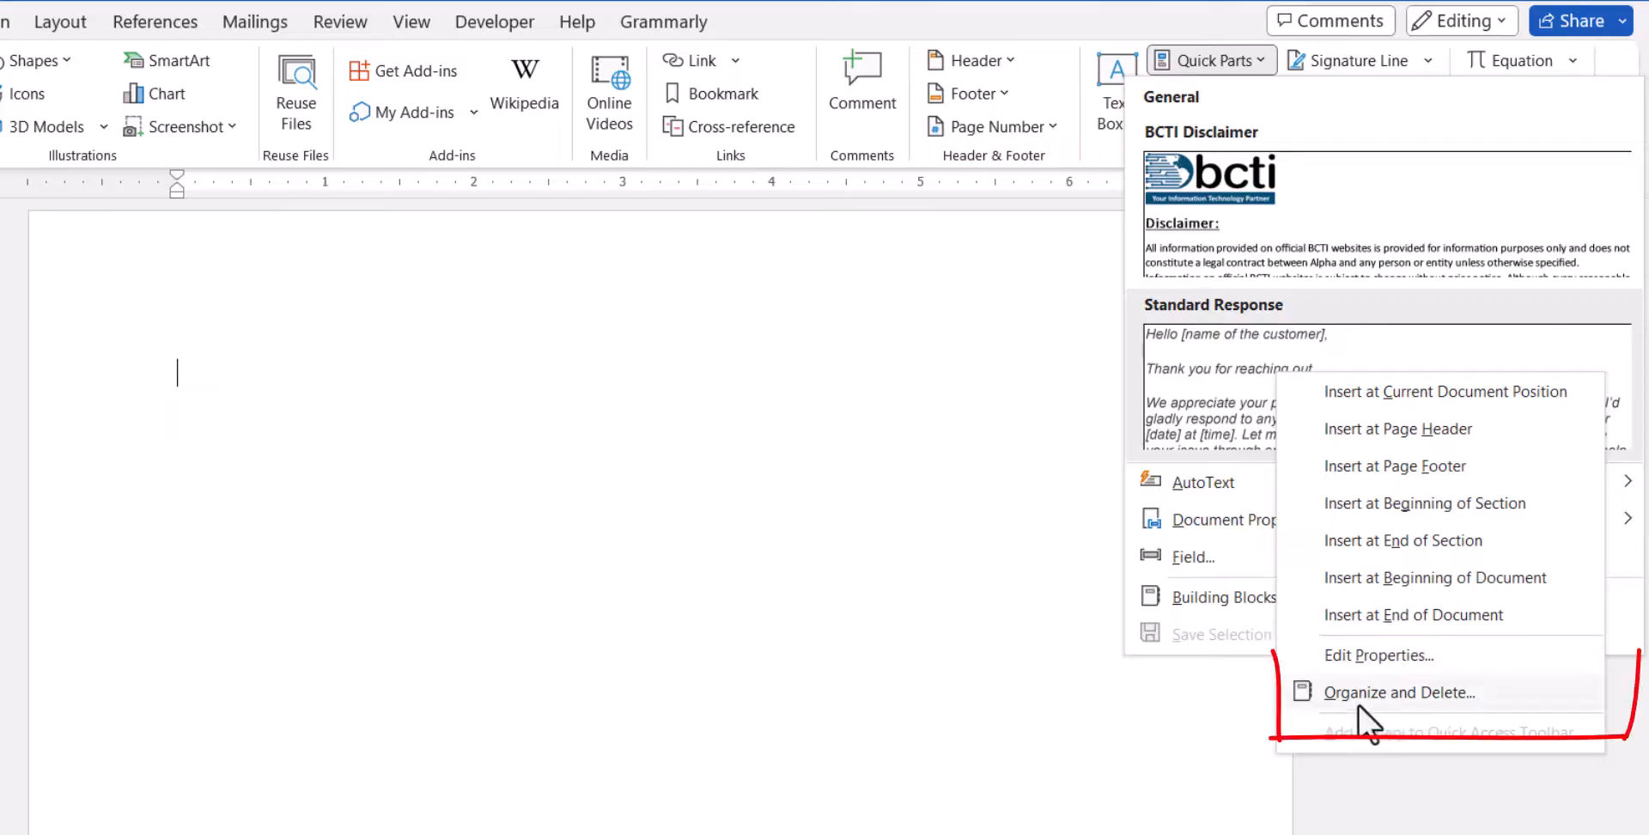
{"action": "left_click", "coordinate": [1399, 693]}
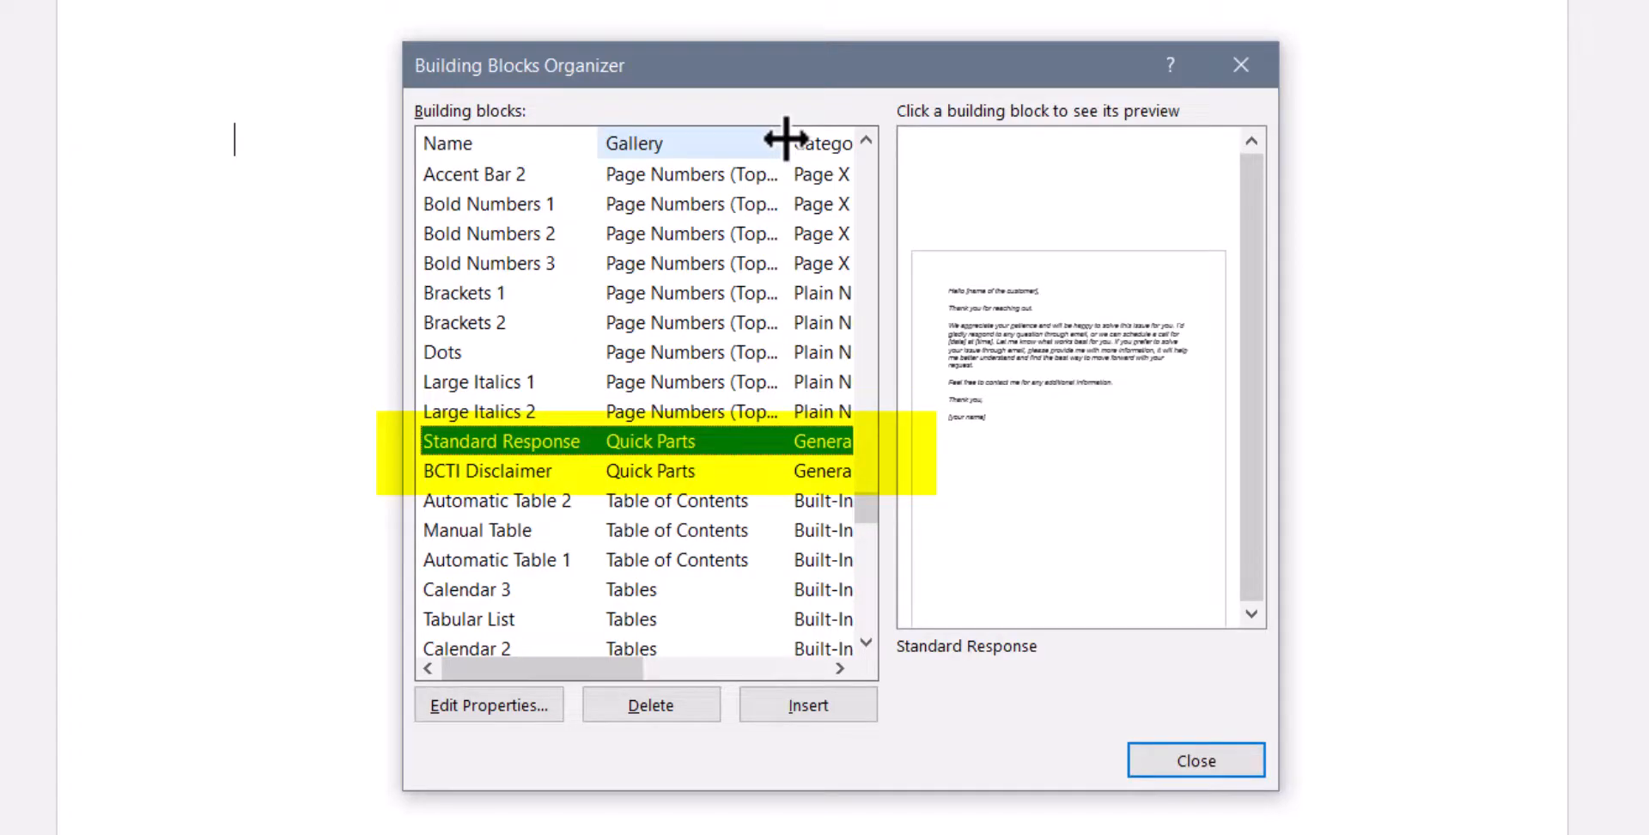
{"action": "left_click", "coordinate": [502, 441]}
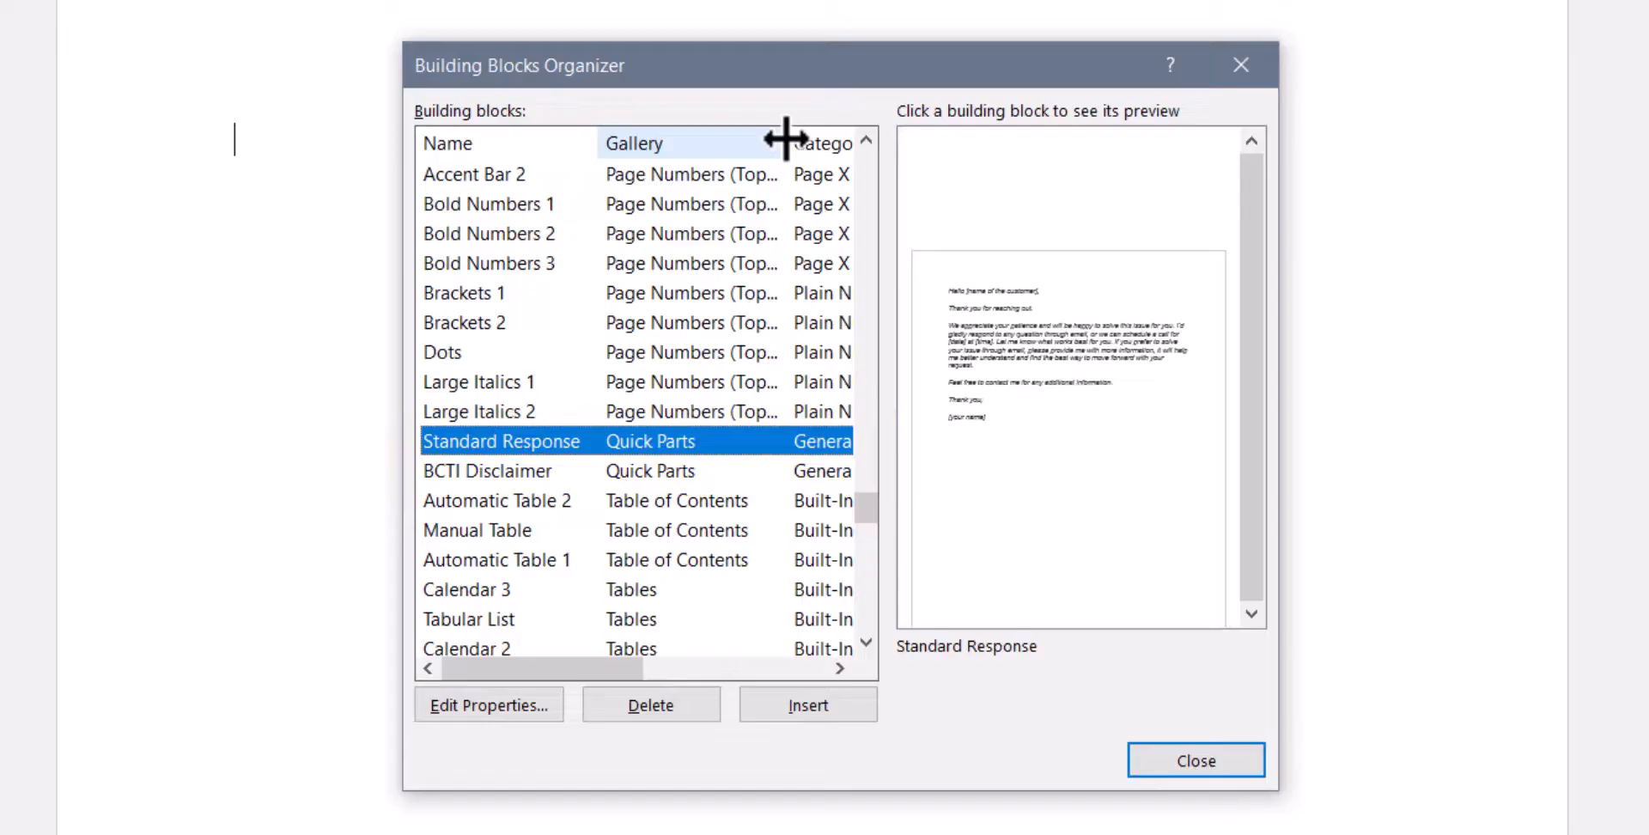
{"action": "mouse_move", "coordinate": [612, 509]}
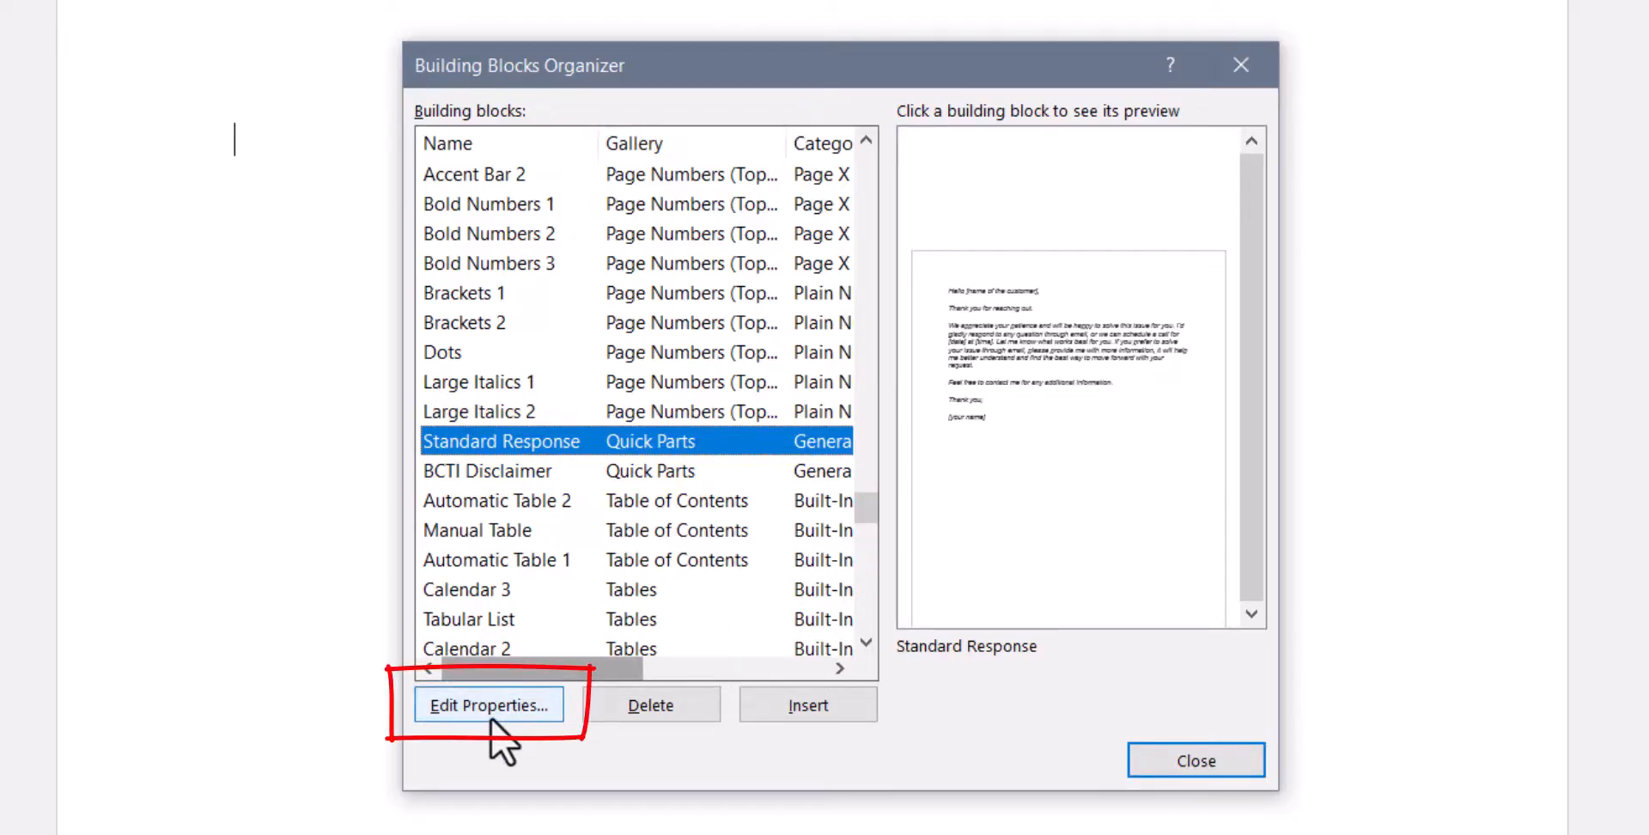
{"action": "left_click", "coordinate": [488, 704]}
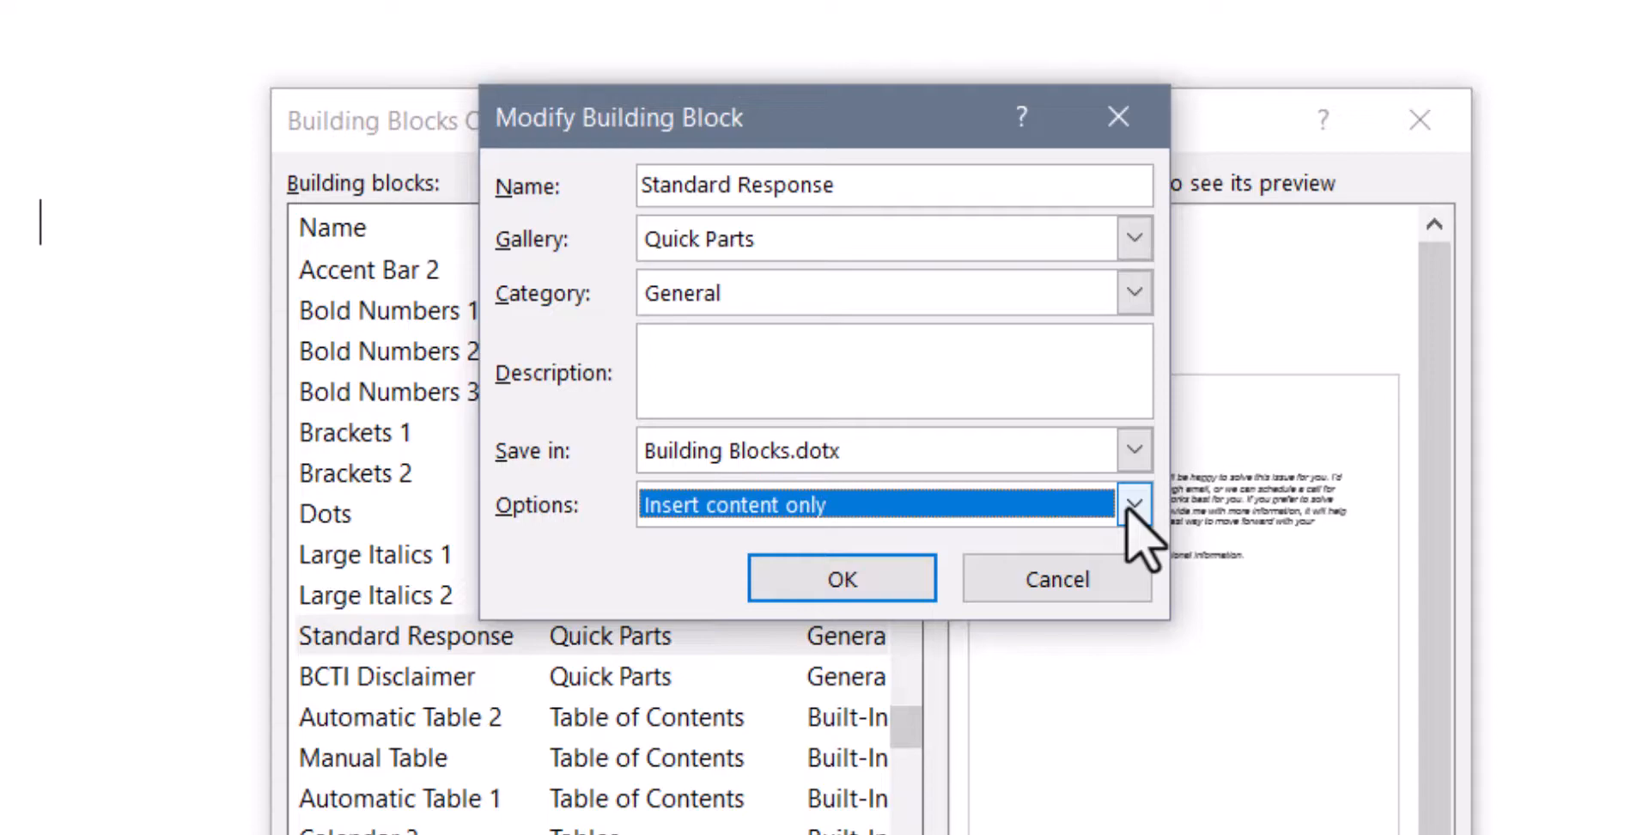
{"action": "left_click", "coordinate": [1134, 501]}
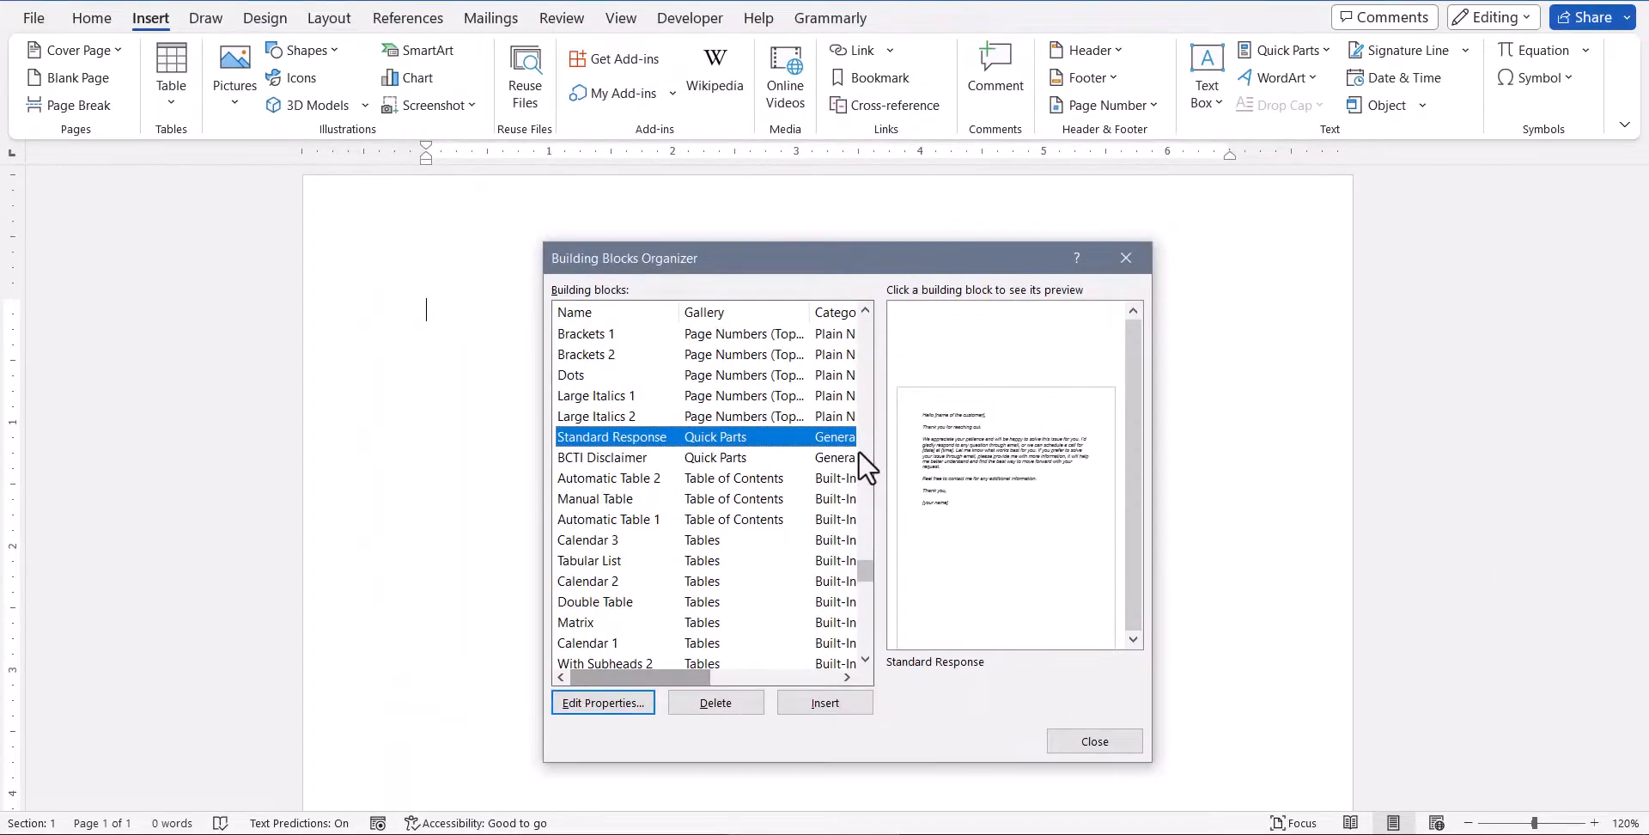
{"action": "mouse_move", "coordinate": [747, 716]}
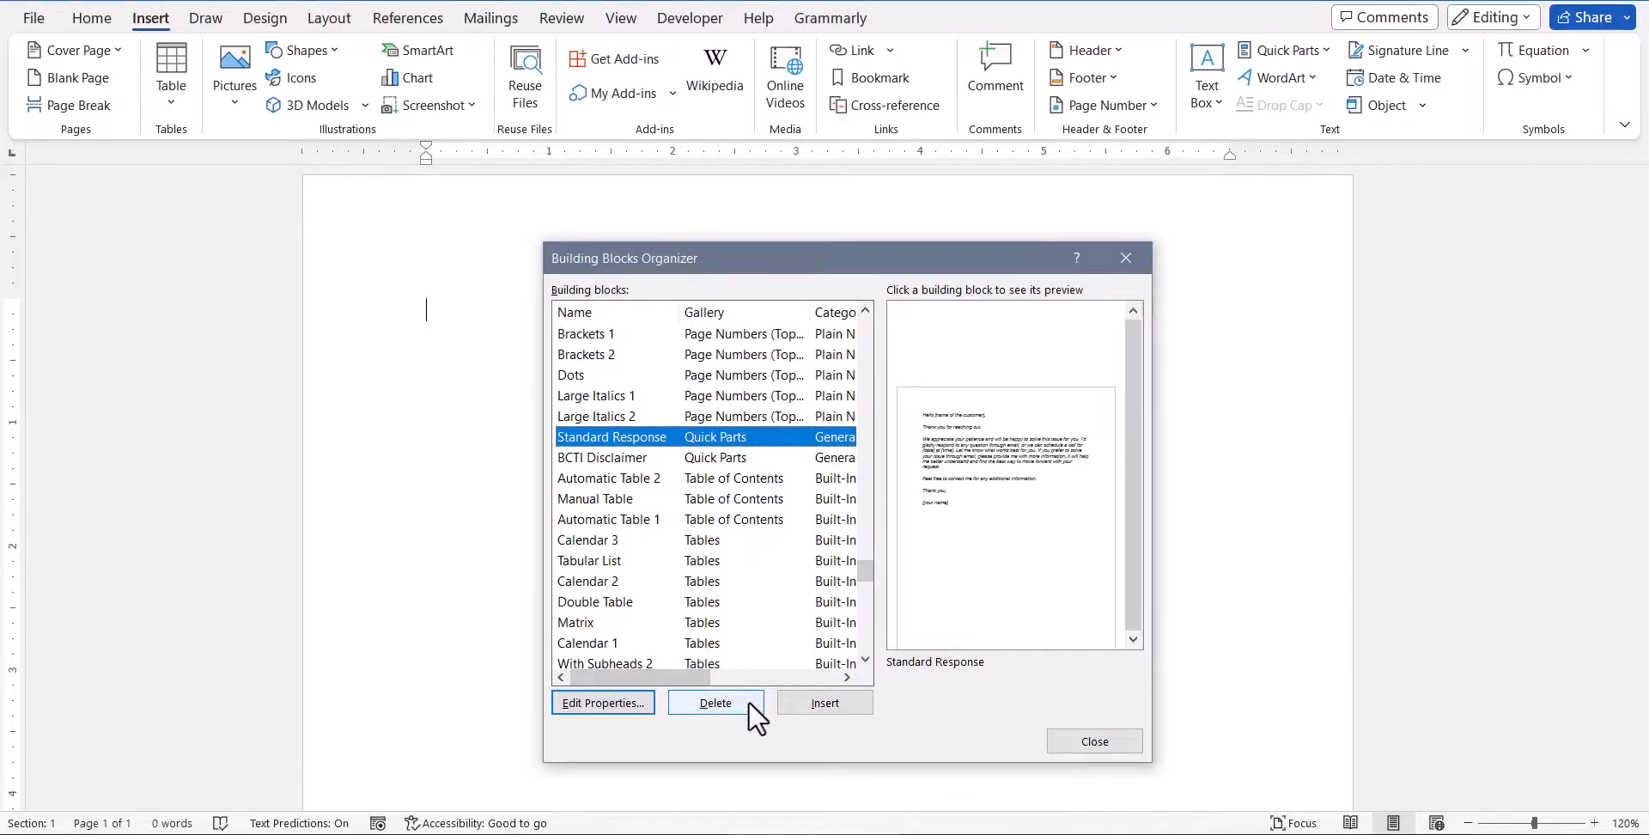
Delete the Standard Response building block, confirm it, and close the organizer.
{"action": "left_click", "coordinate": [715, 703]}
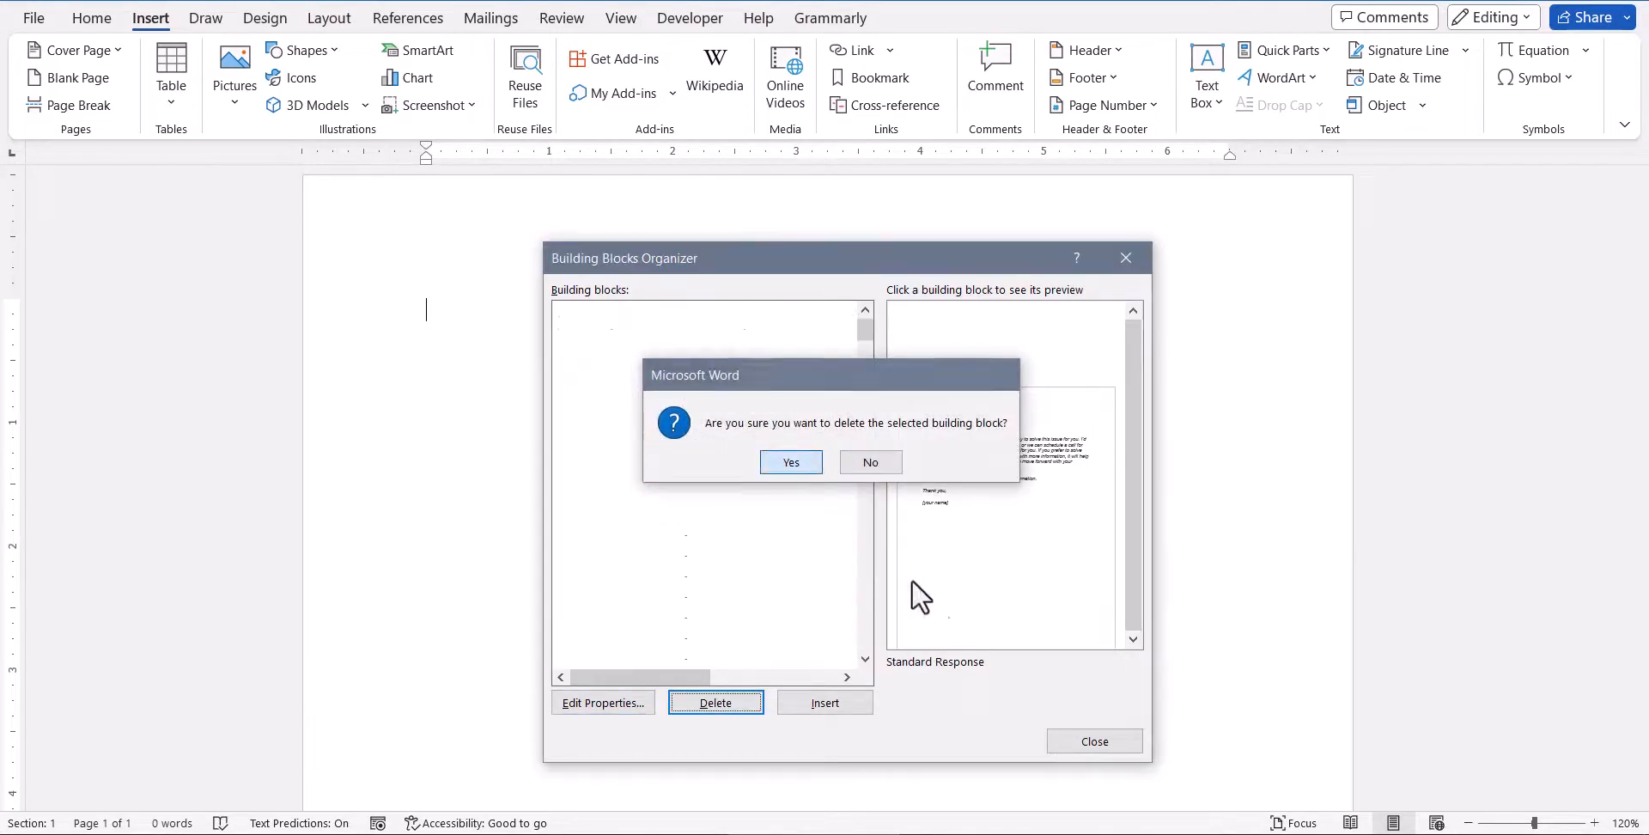
{"action": "left_click", "coordinate": [791, 462]}
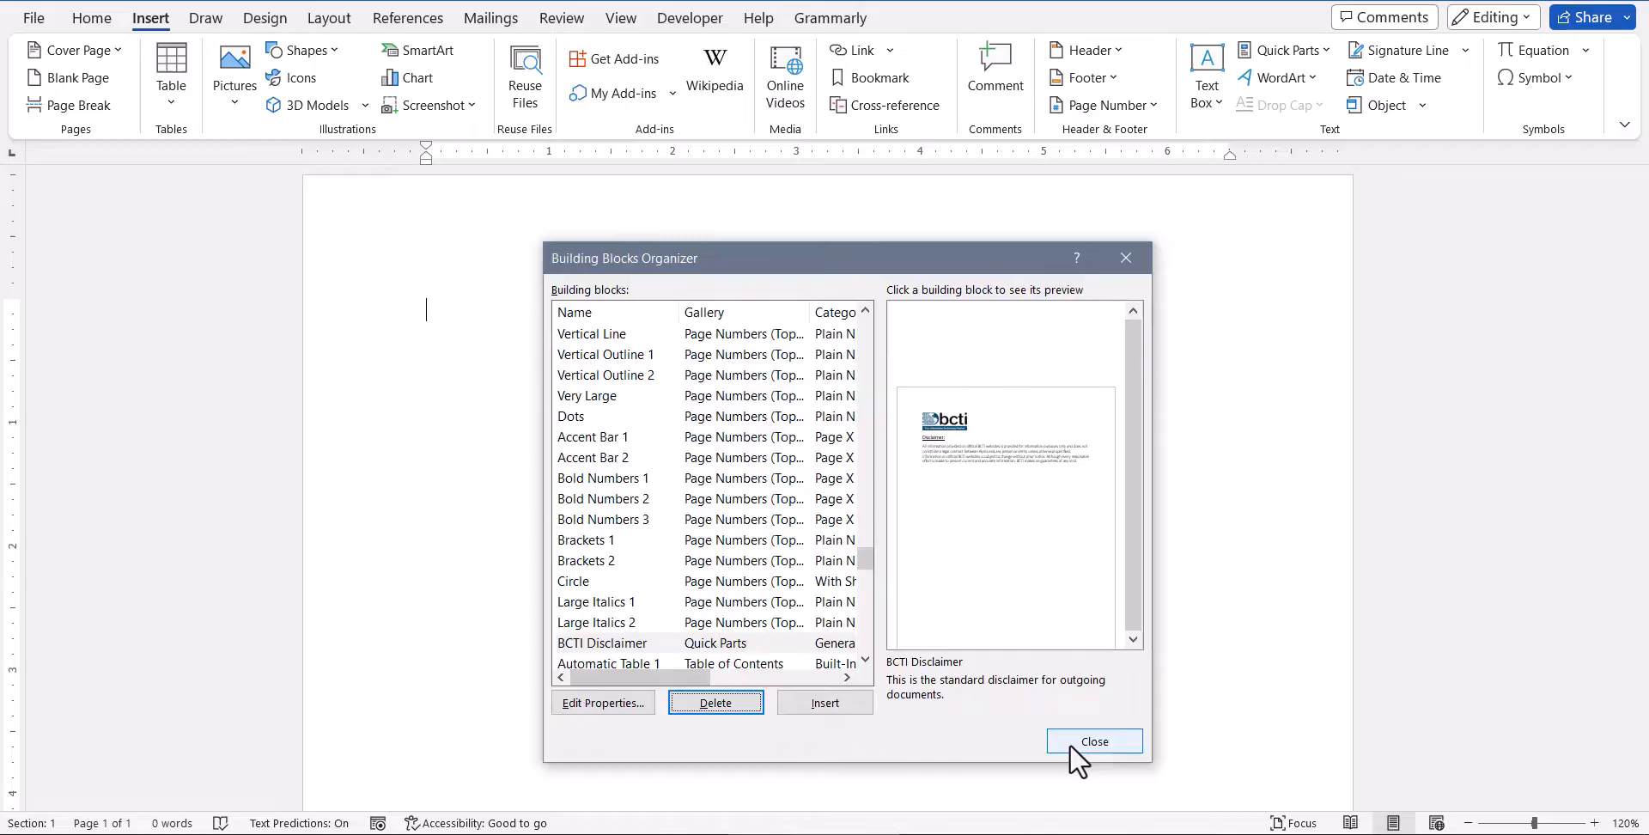
{"action": "left_click", "coordinate": [1094, 740]}
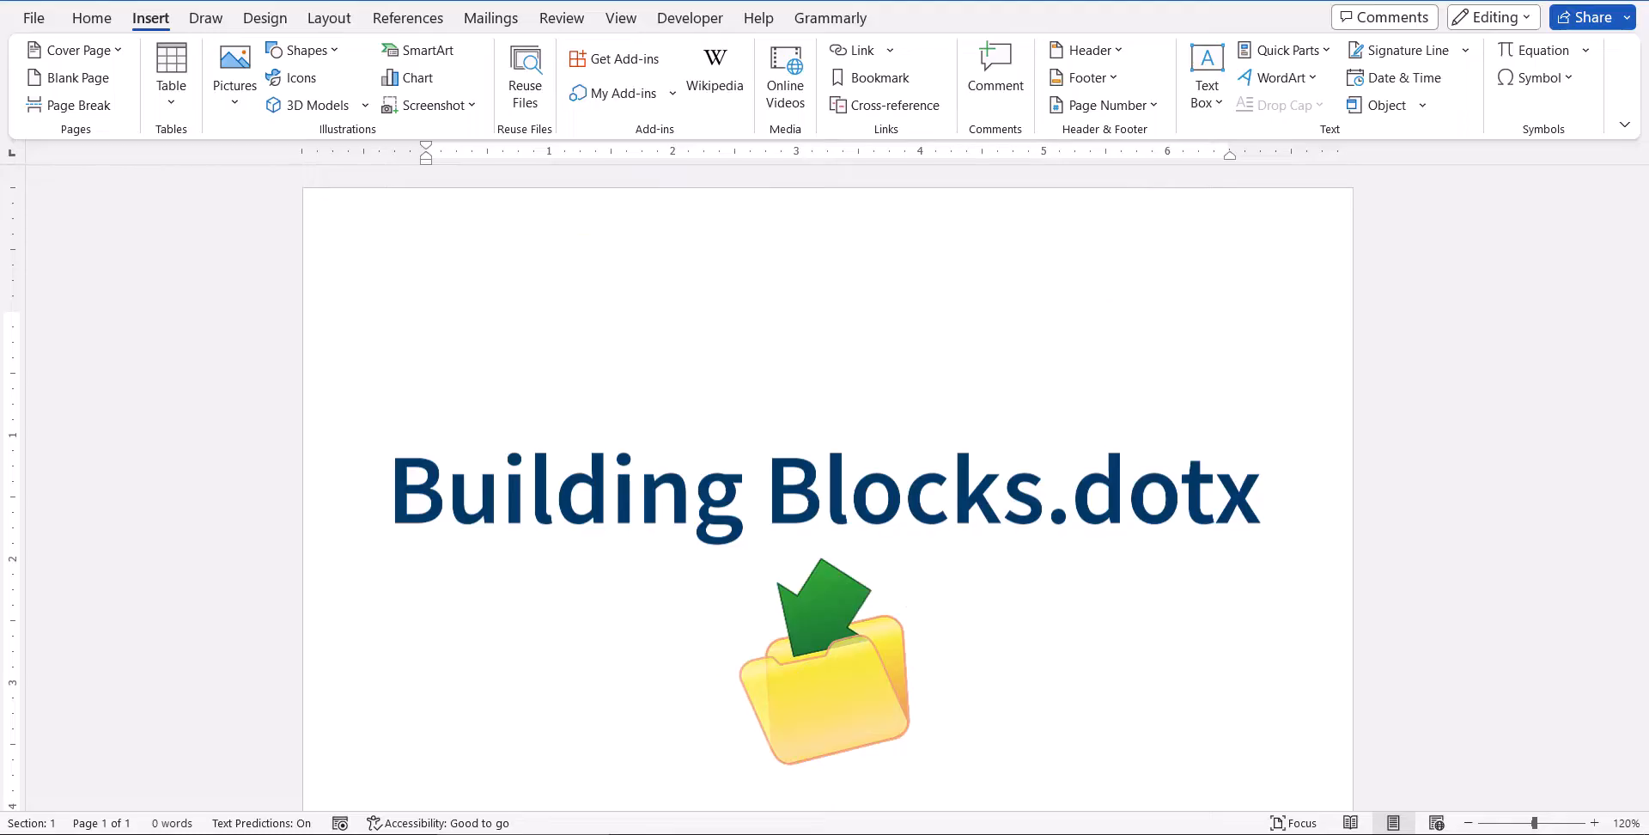
Close the blank document to return to Word's start screen.
{"action": "left_click", "coordinate": [1282, 49]}
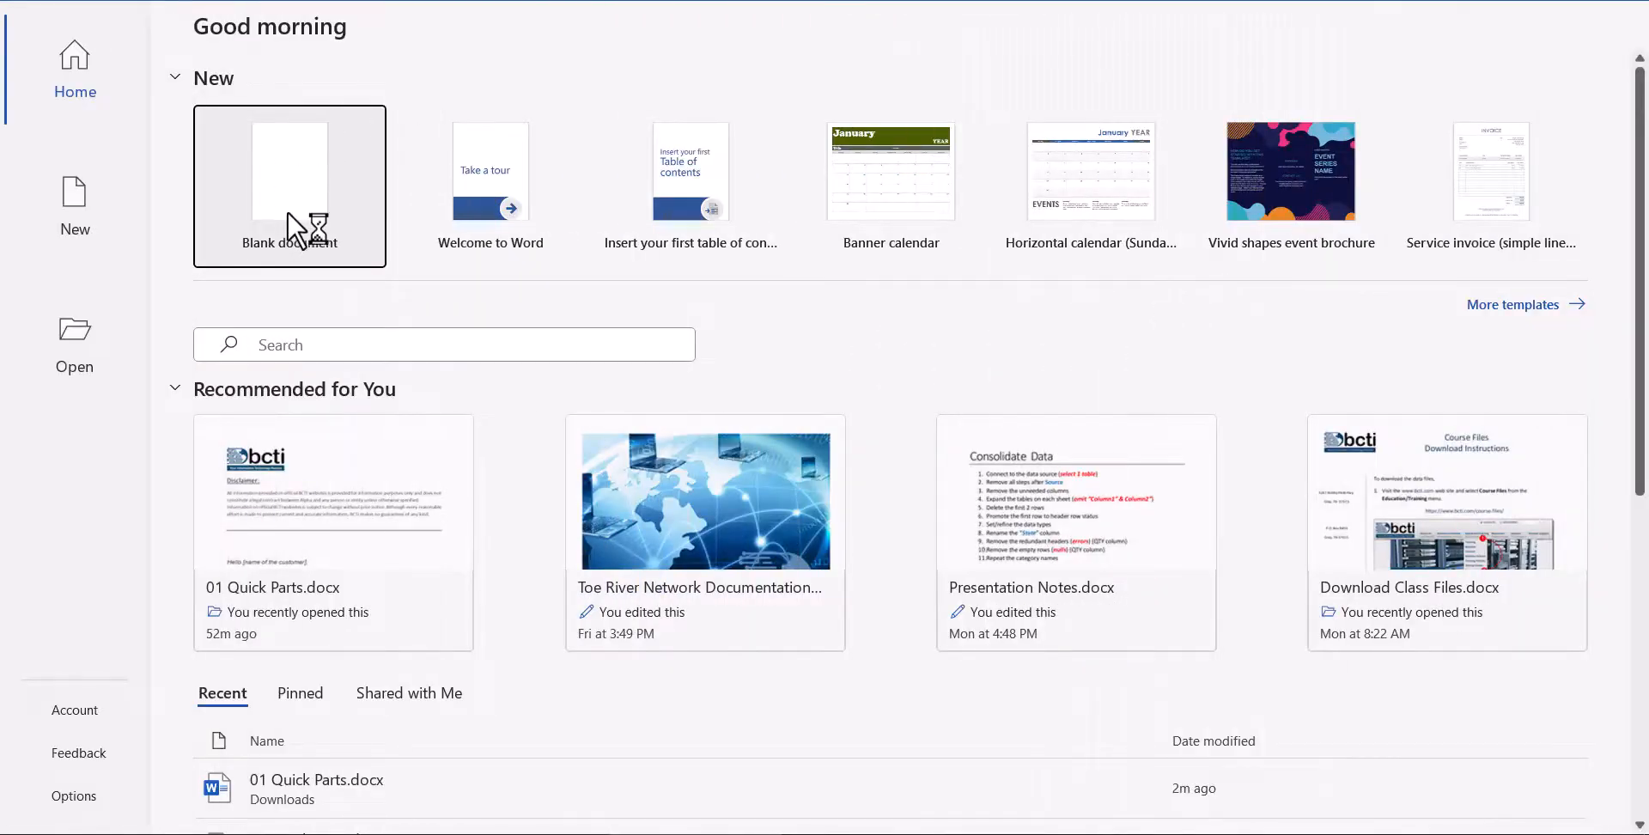
Start a new blank document and show the Quick Parts gallery from Insert.
{"action": "left_click", "coordinate": [289, 175]}
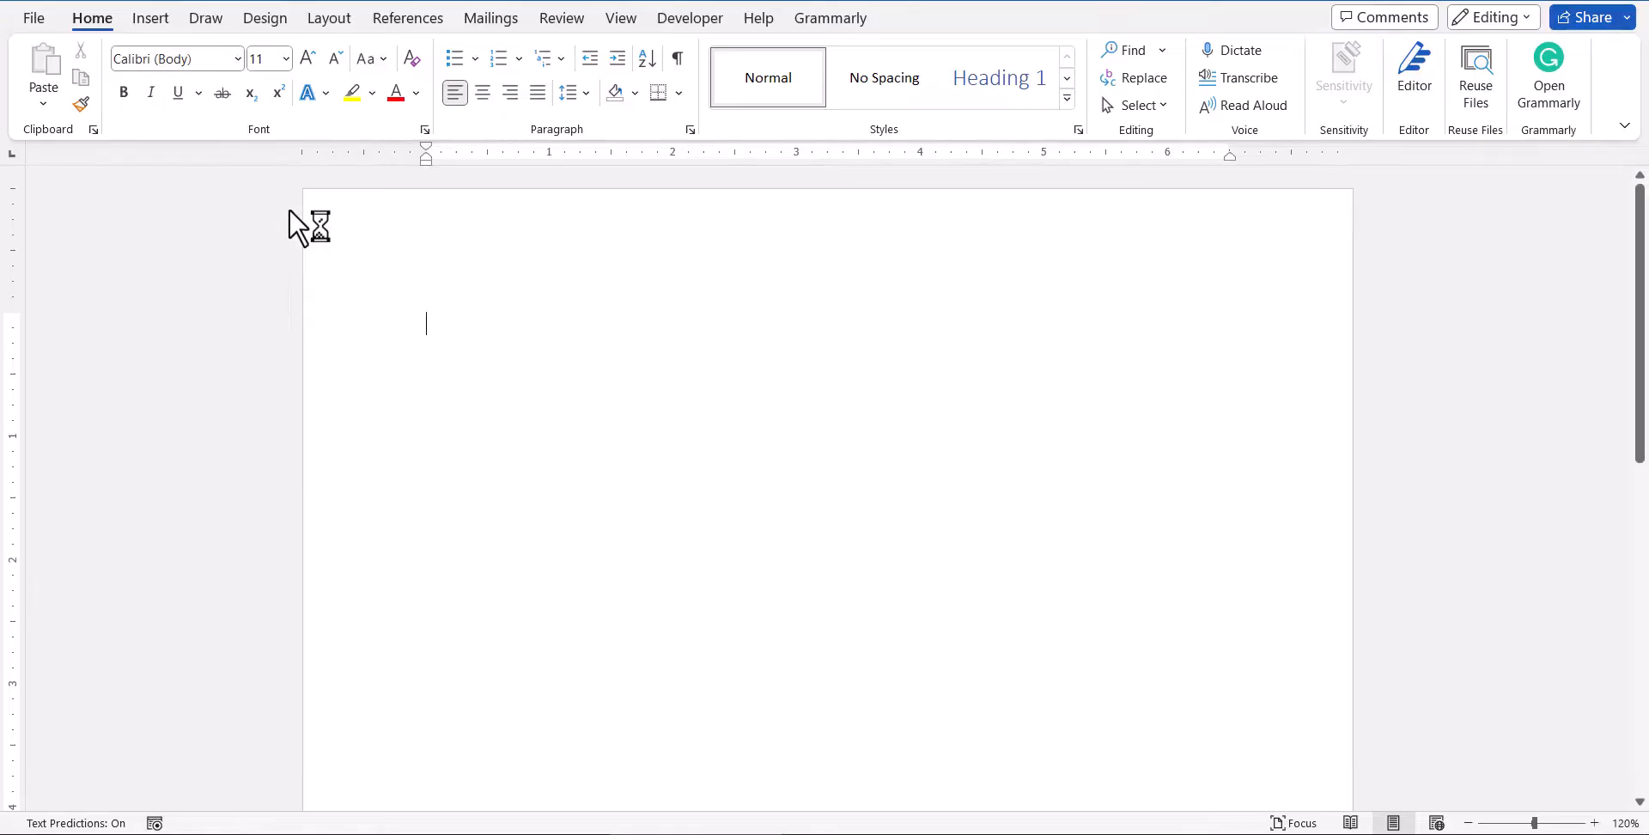
{"action": "left_click", "coordinate": [151, 17]}
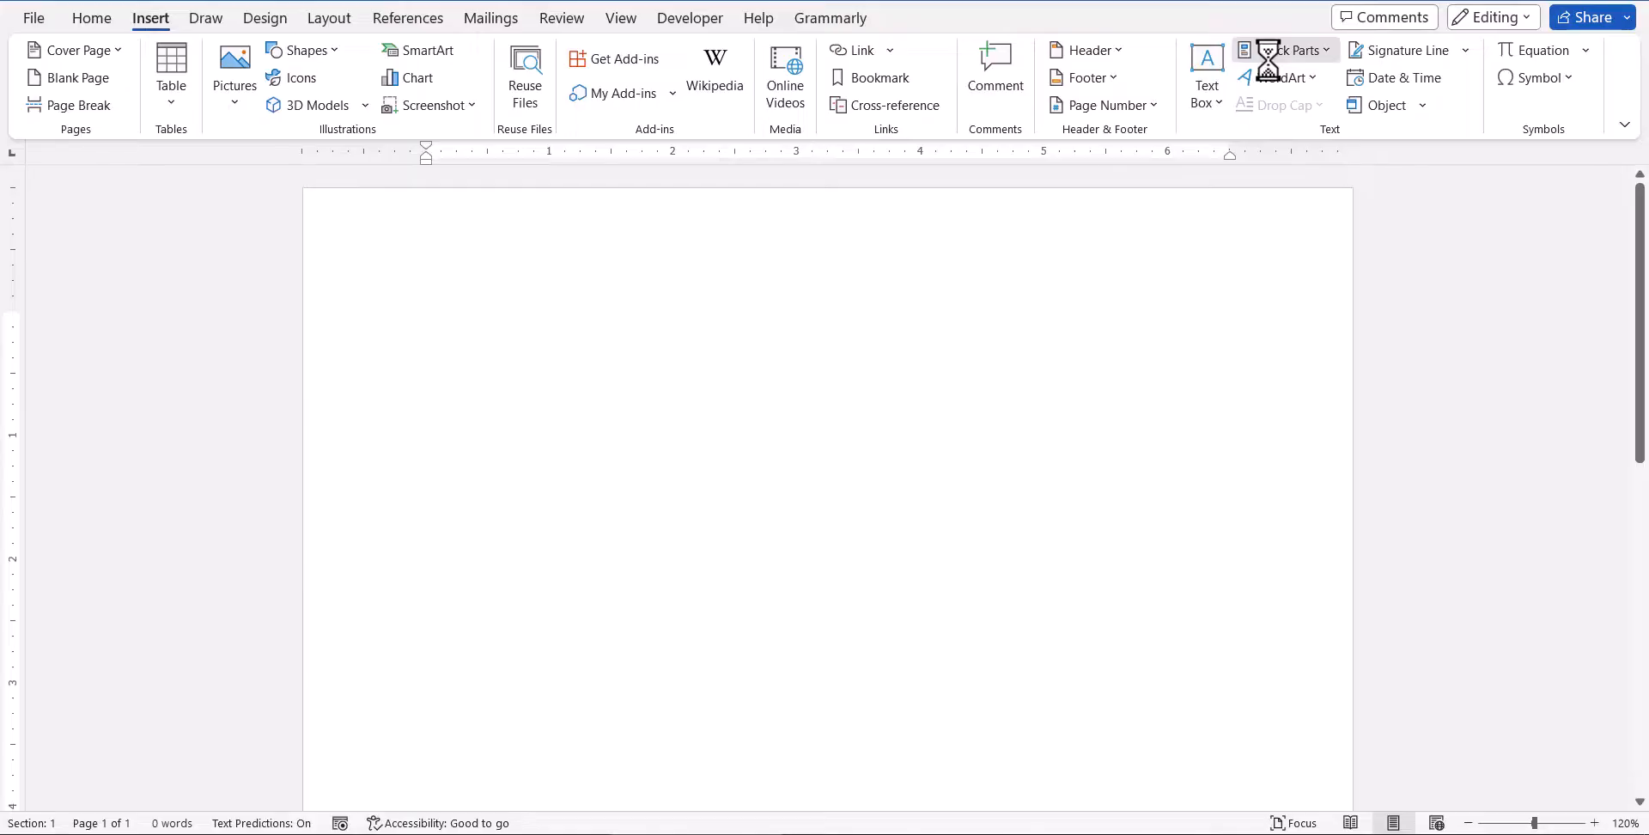
{"action": "left_click", "coordinate": [1287, 50]}
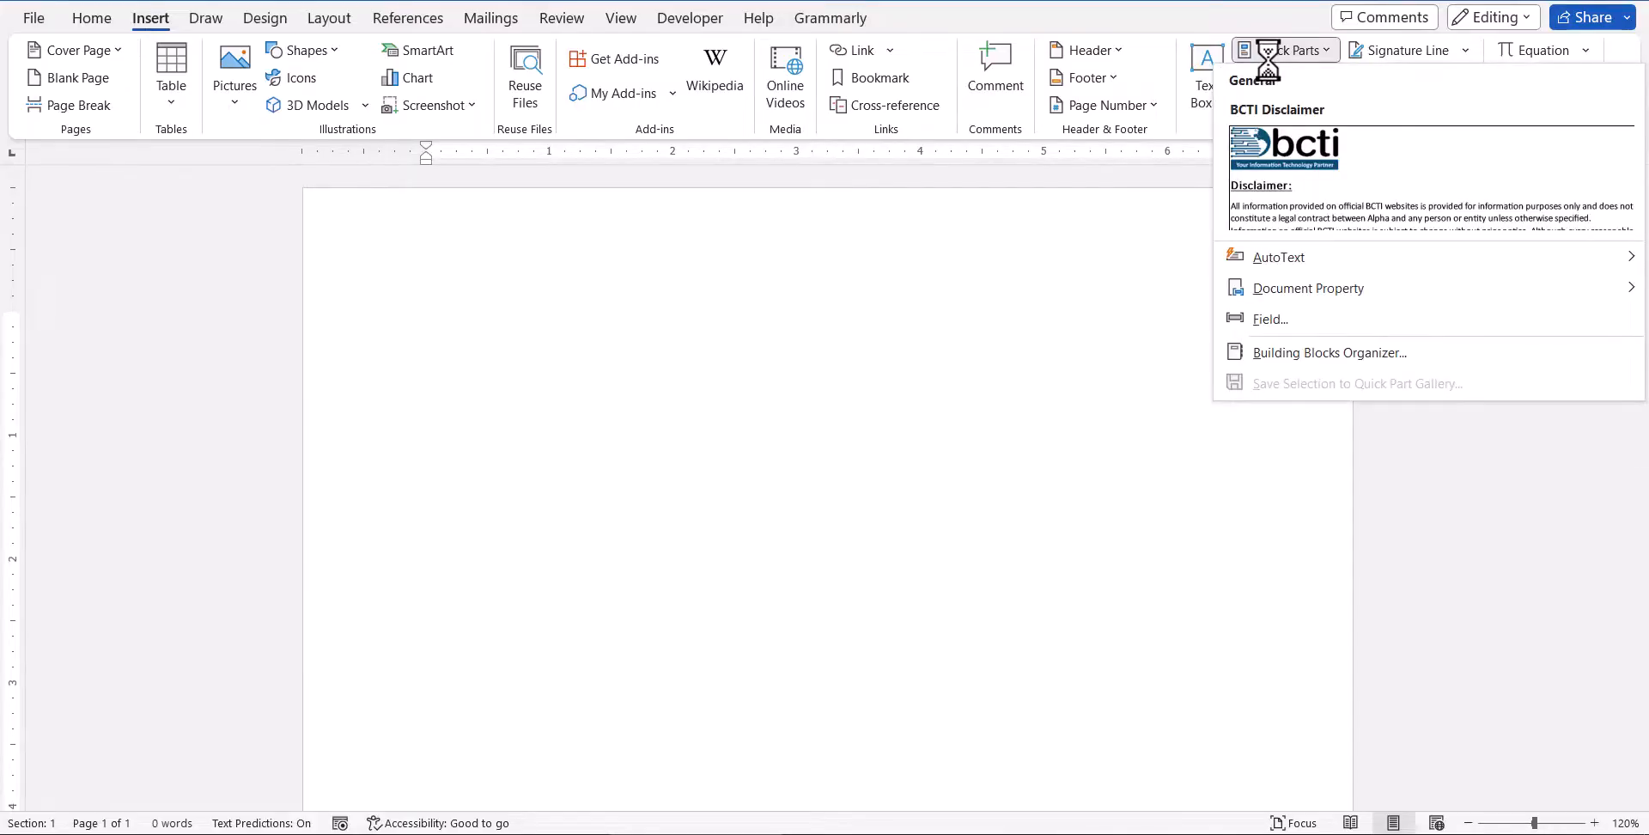
{"action": "mouse_move", "coordinate": [1502, 153]}
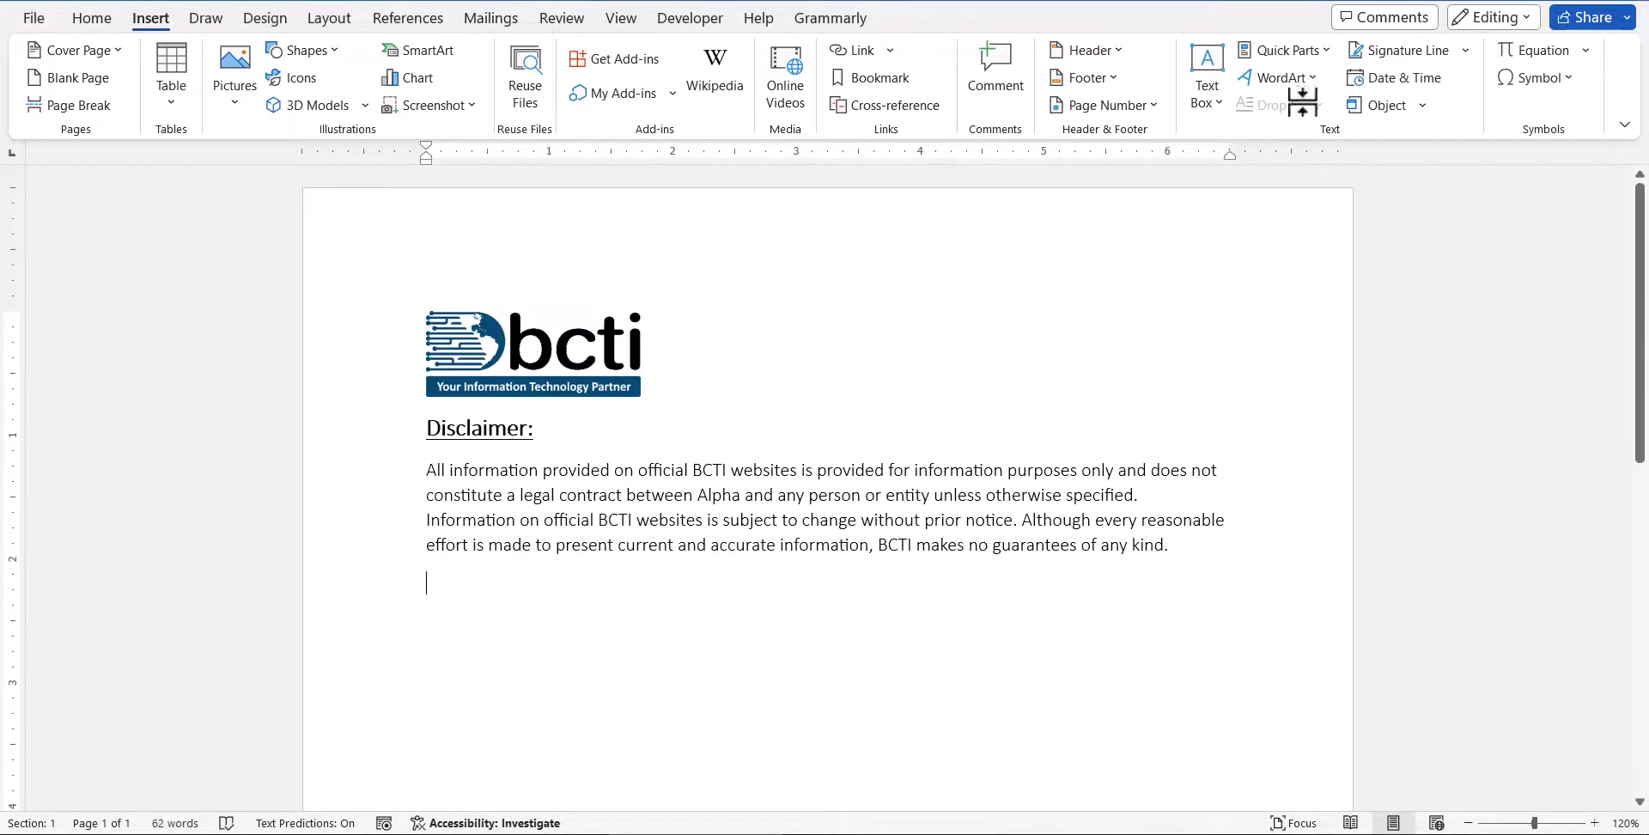
Insert the BCTI Disclaimer quick part into the new document and show its options.
{"action": "left_click", "coordinate": [1285, 50]}
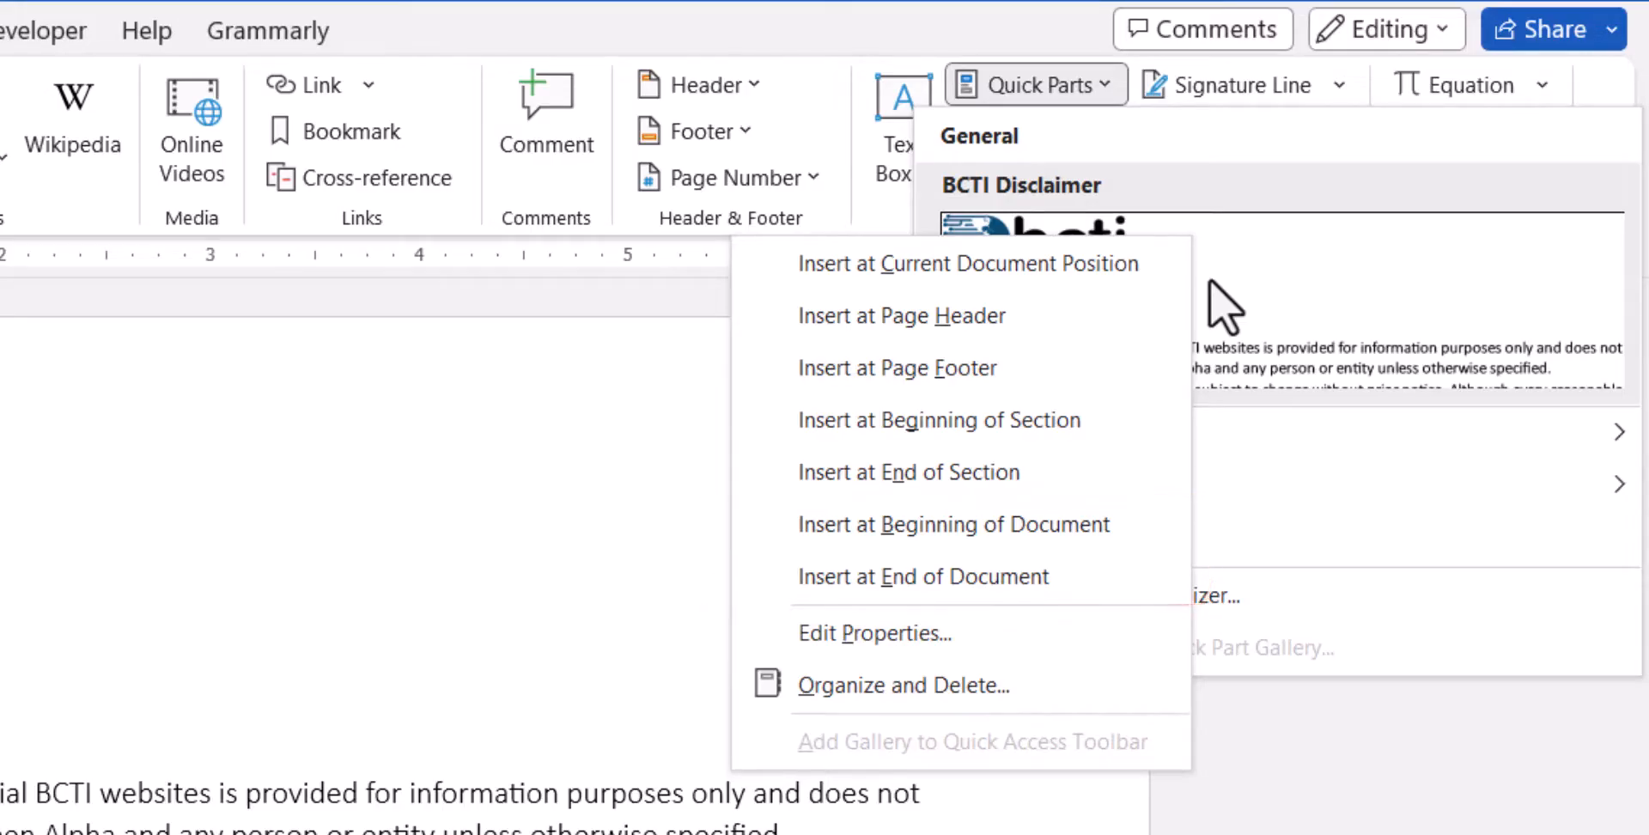
{"action": "mouse_move", "coordinate": [942, 647]}
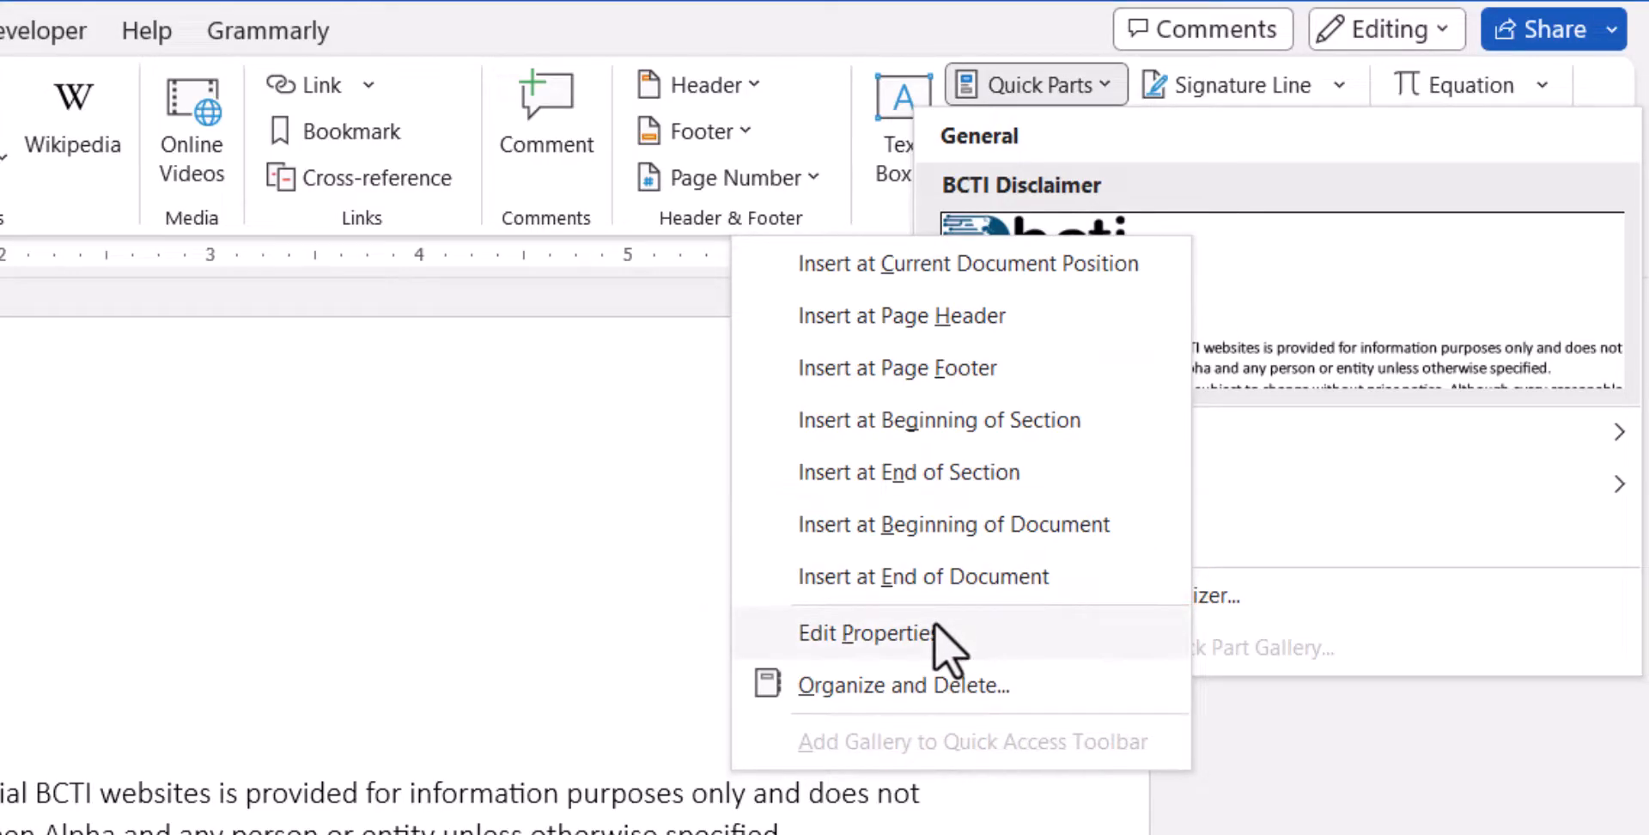
{"action": "left_click", "coordinate": [866, 633]}
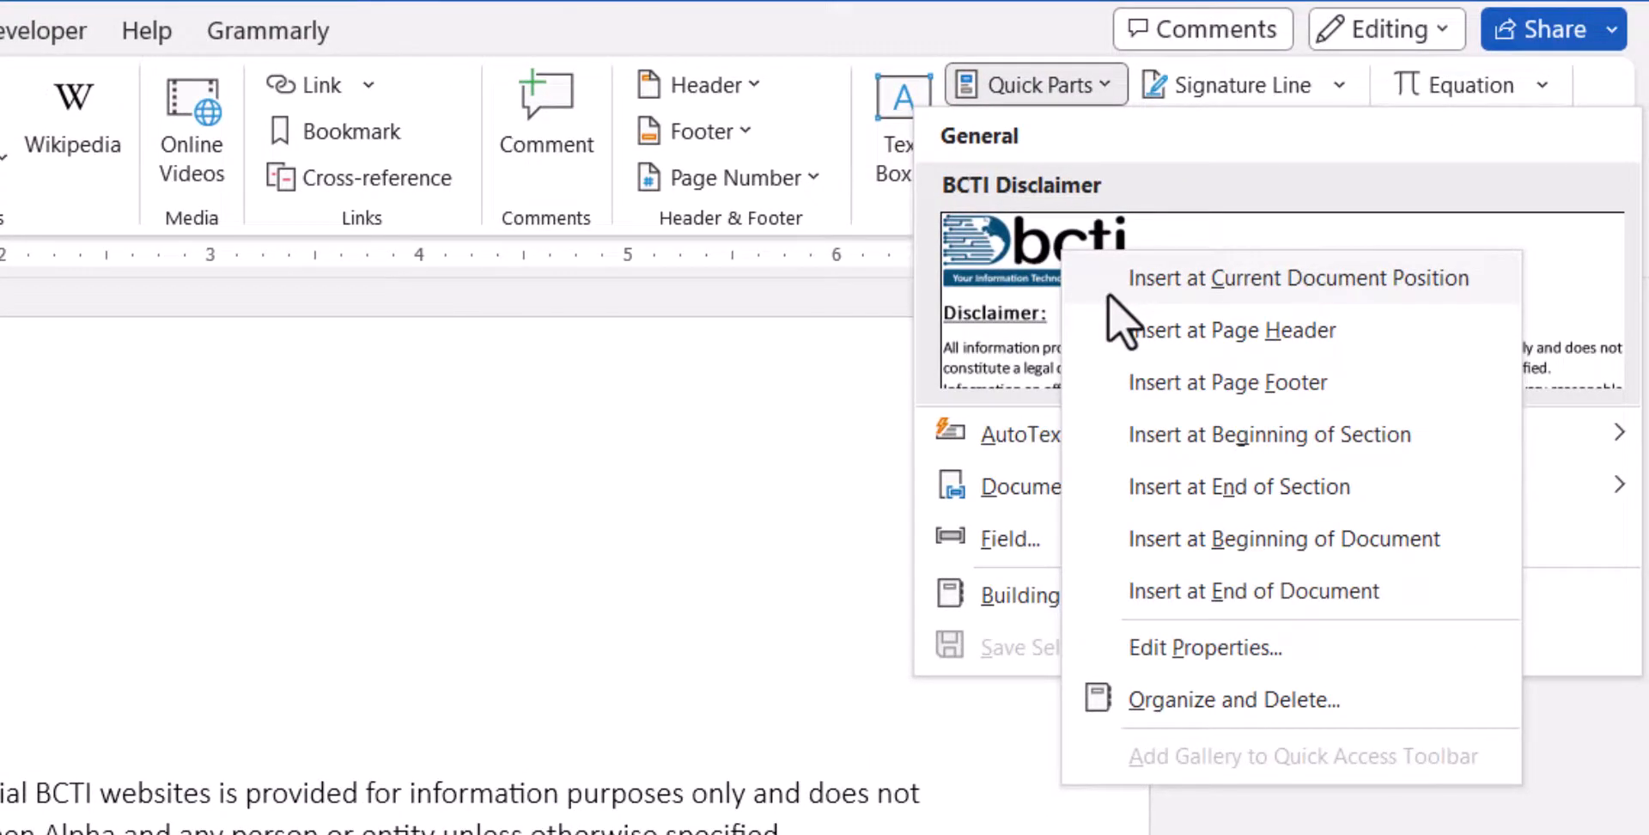
Delete the BCTI Disclaimer via Organize and Delete, then verify Quick Parts is empty.
{"action": "left_click", "coordinate": [1232, 699]}
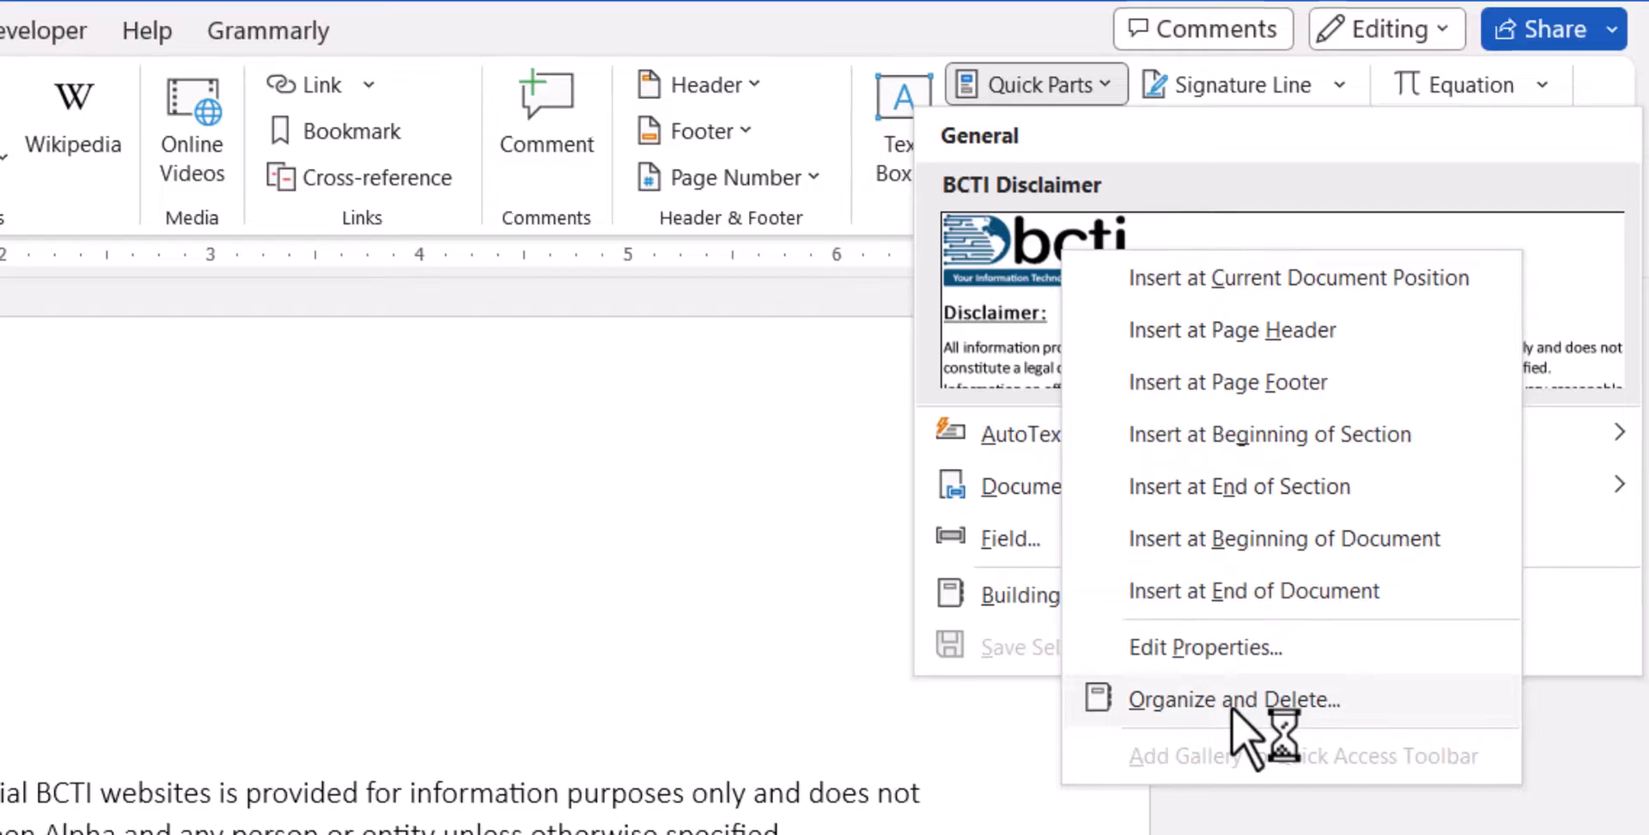
{"action": "left_click", "coordinate": [1237, 699]}
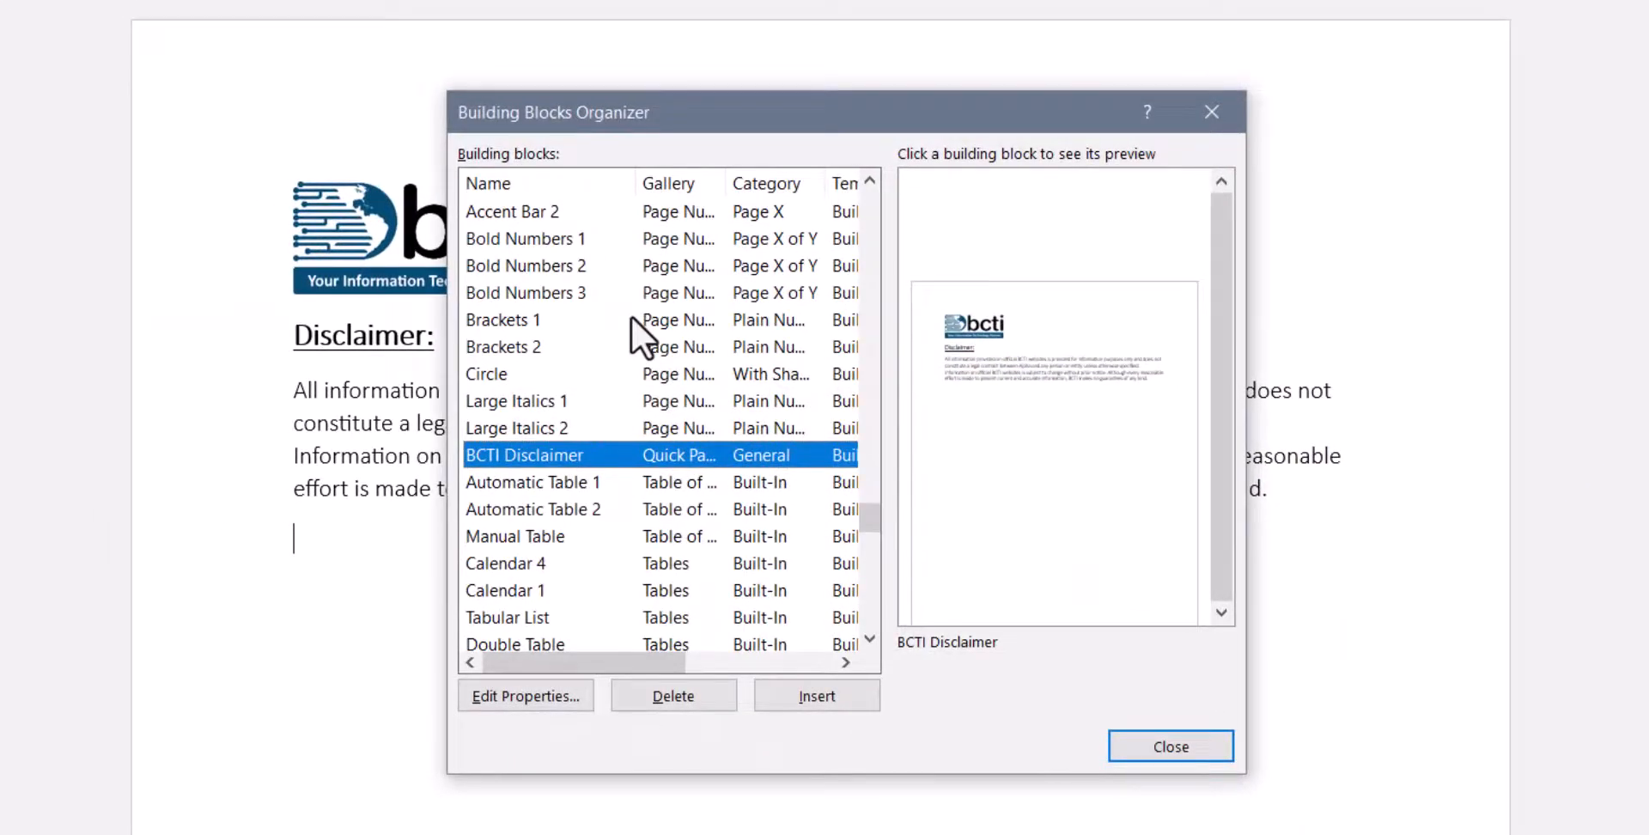
{"action": "left_click", "coordinate": [674, 696]}
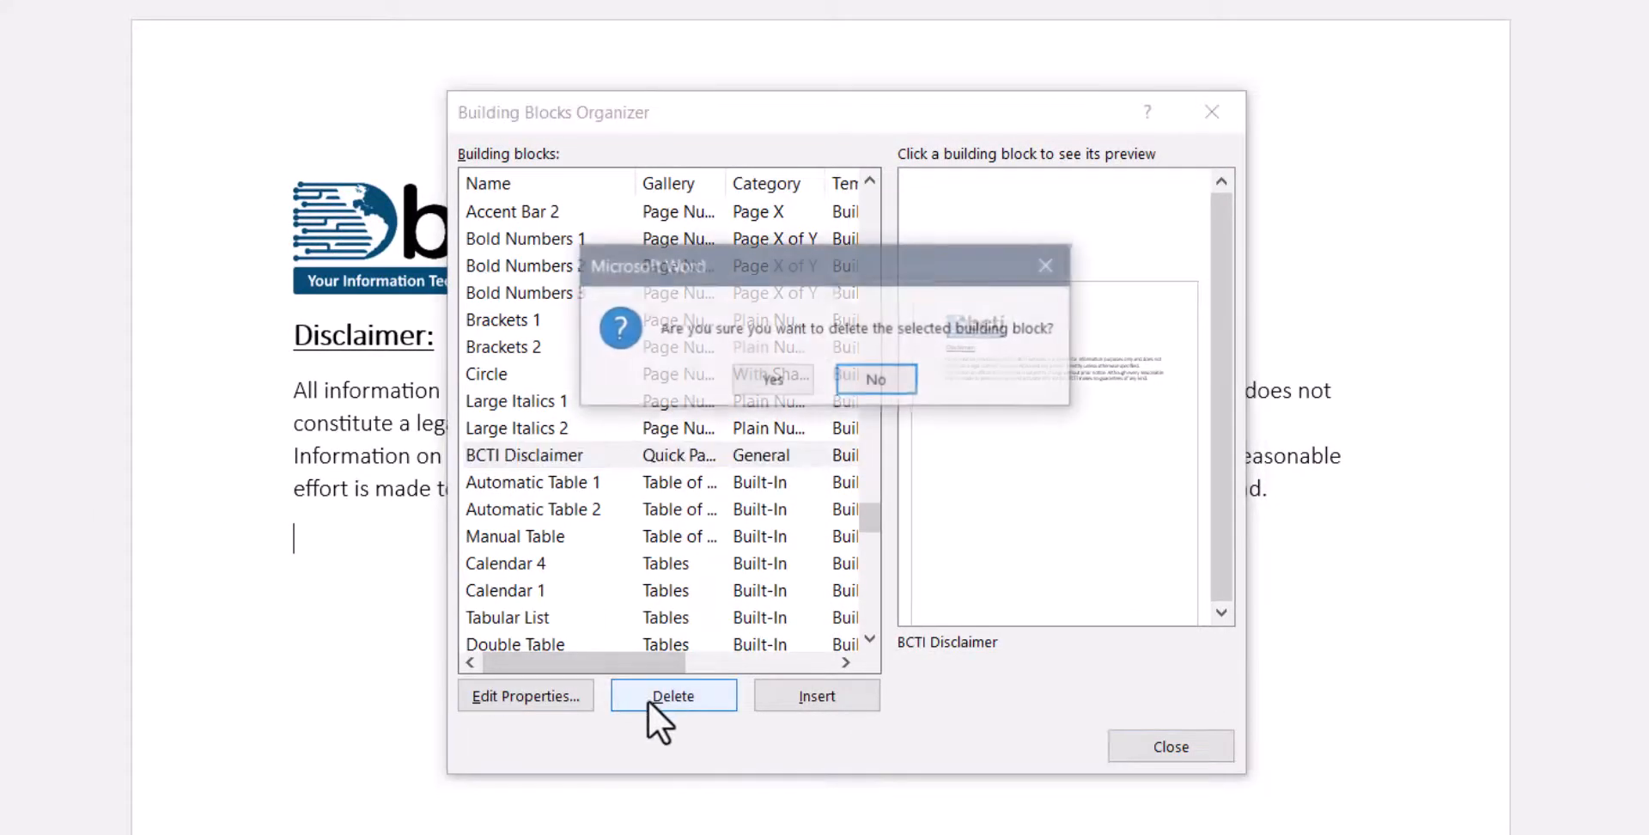
{"action": "left_click", "coordinate": [773, 378]}
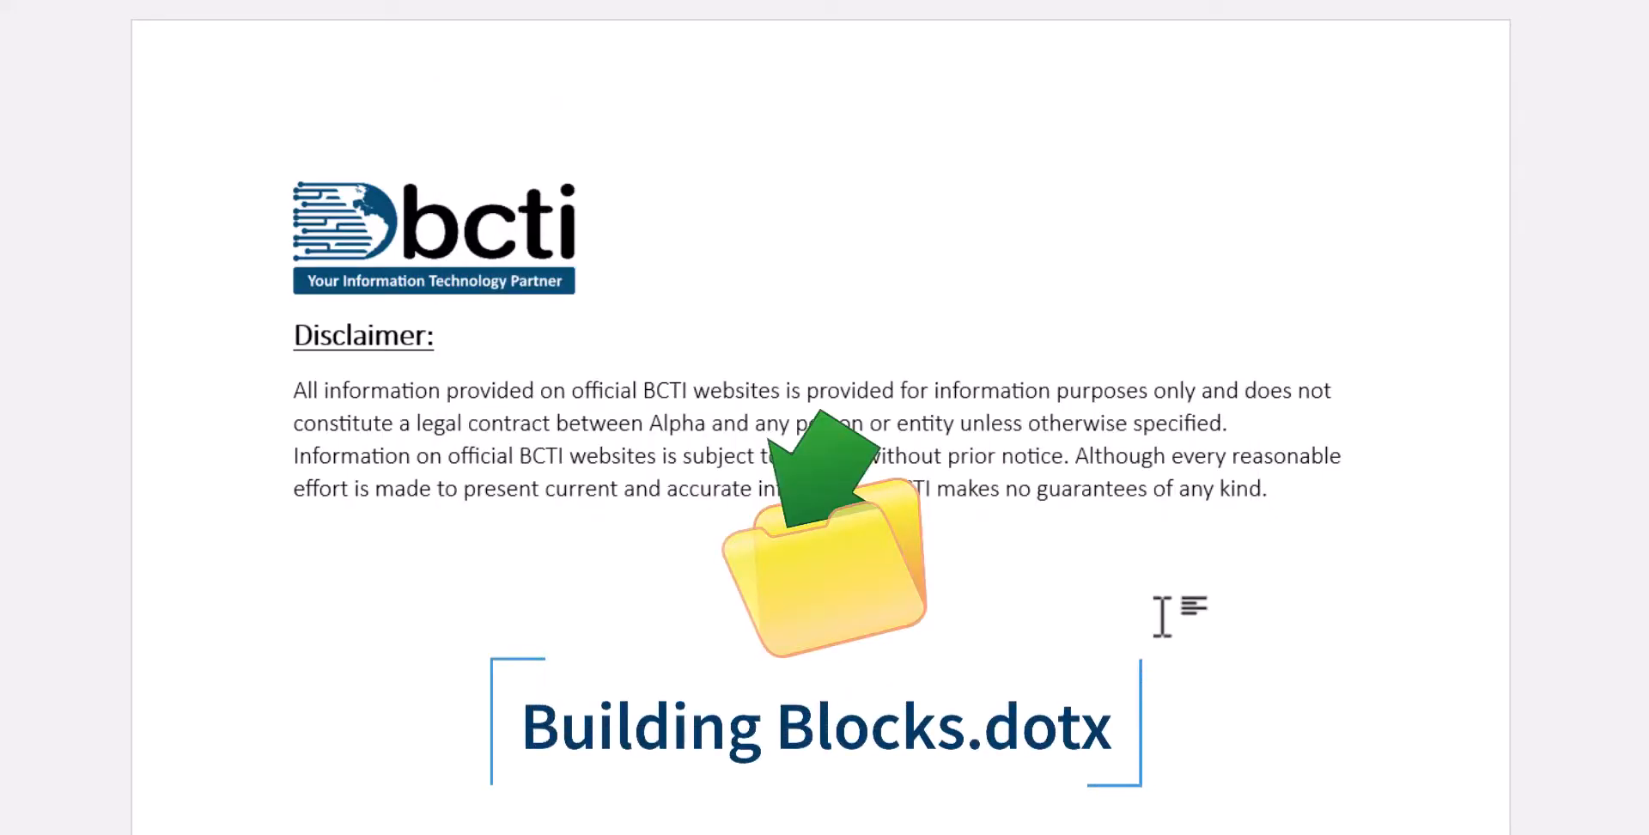
{"action": "left_click", "coordinate": [790, 117]}
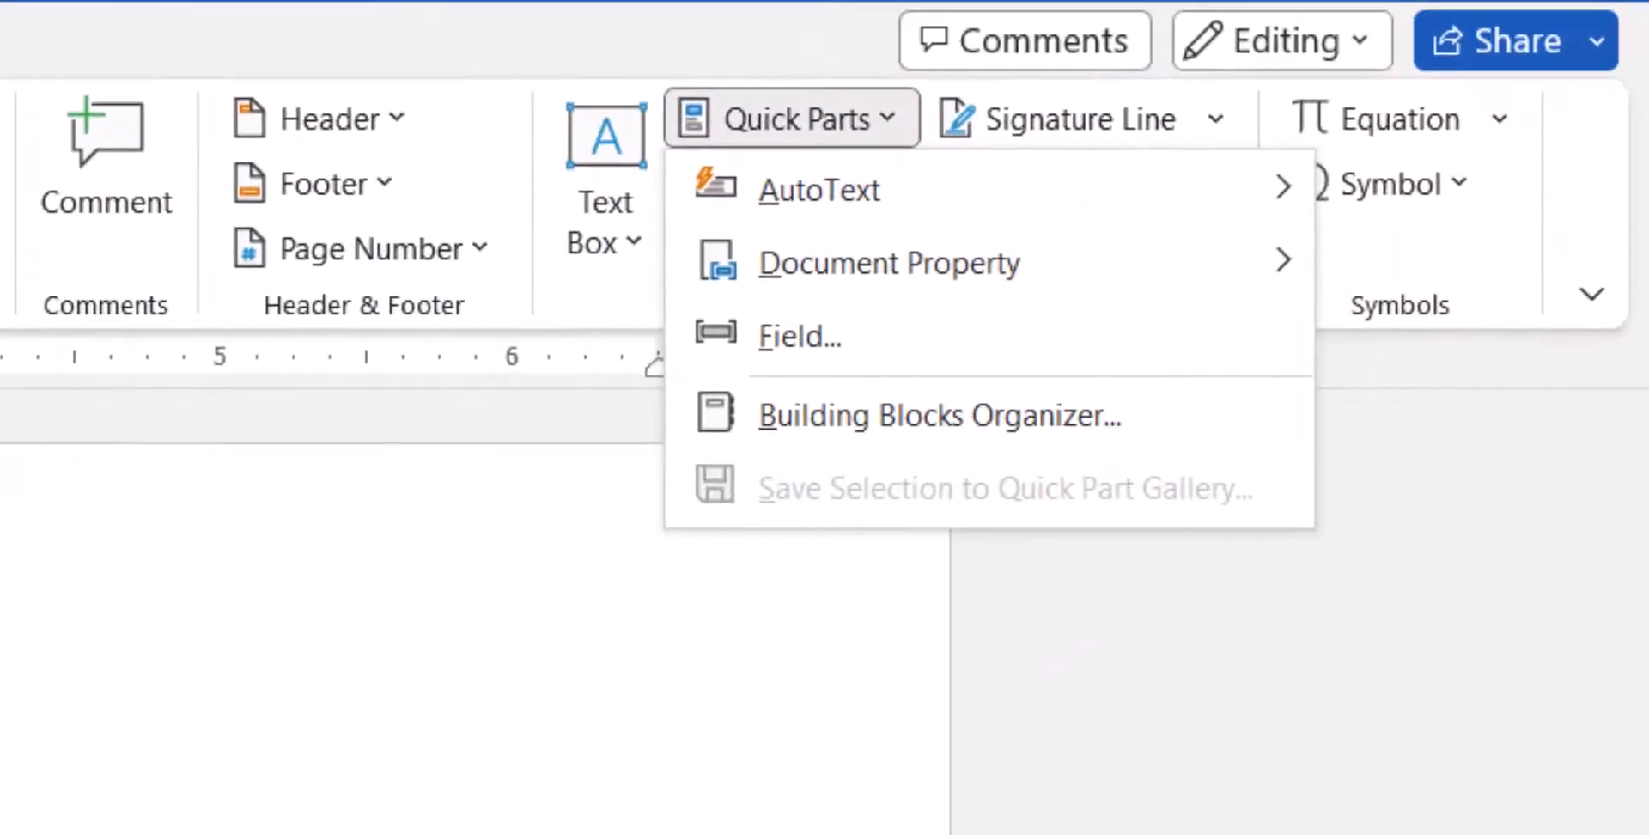